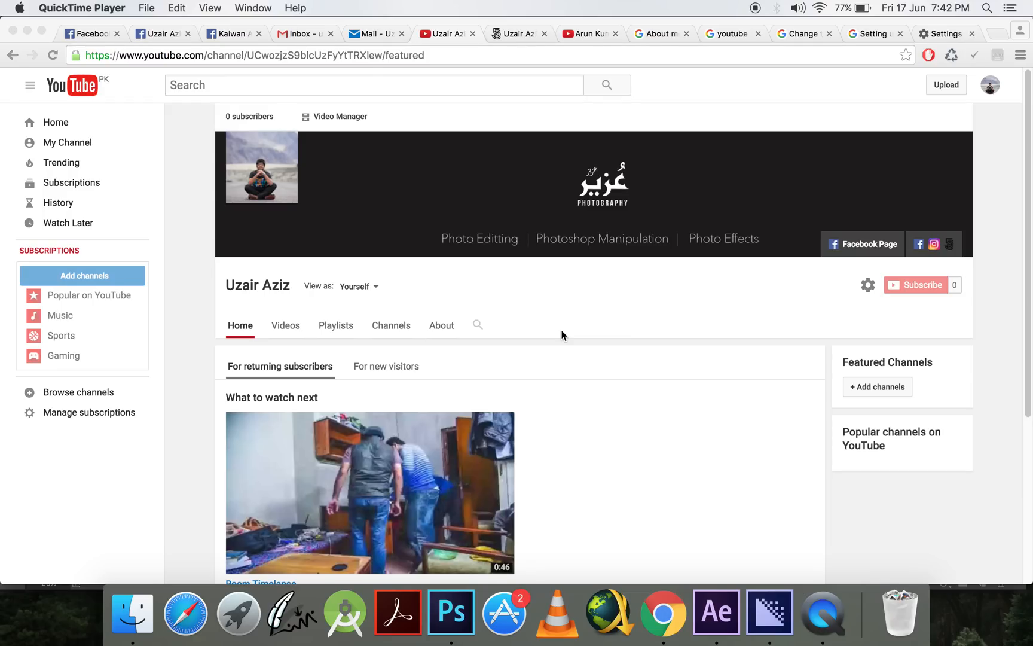
Bring Photoshop to the front with the finished house photo open
scroll(down, 3)
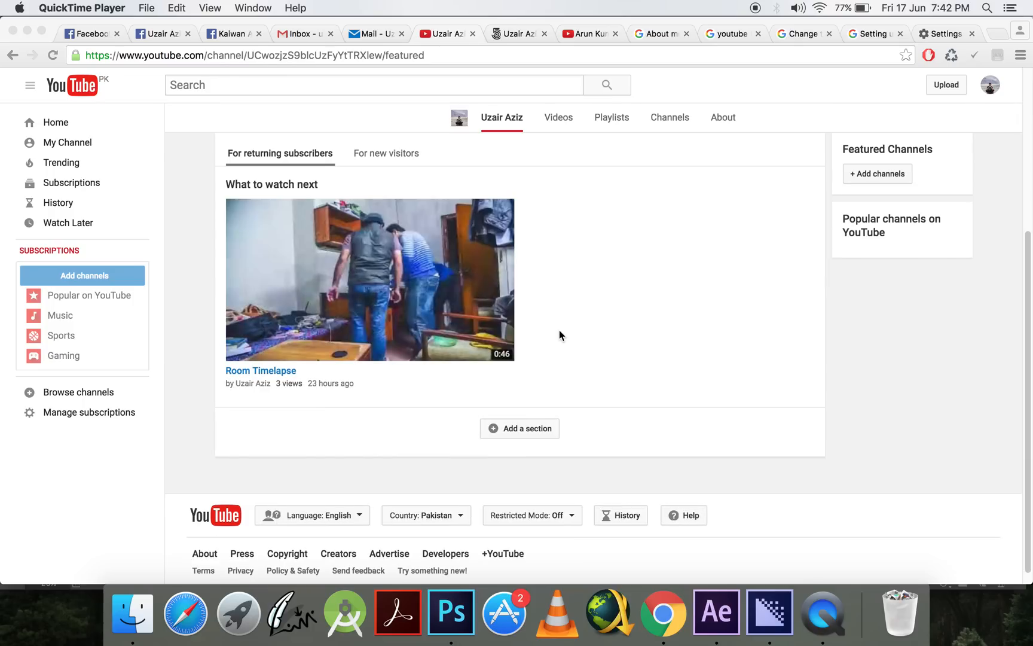
scroll(up, 3)
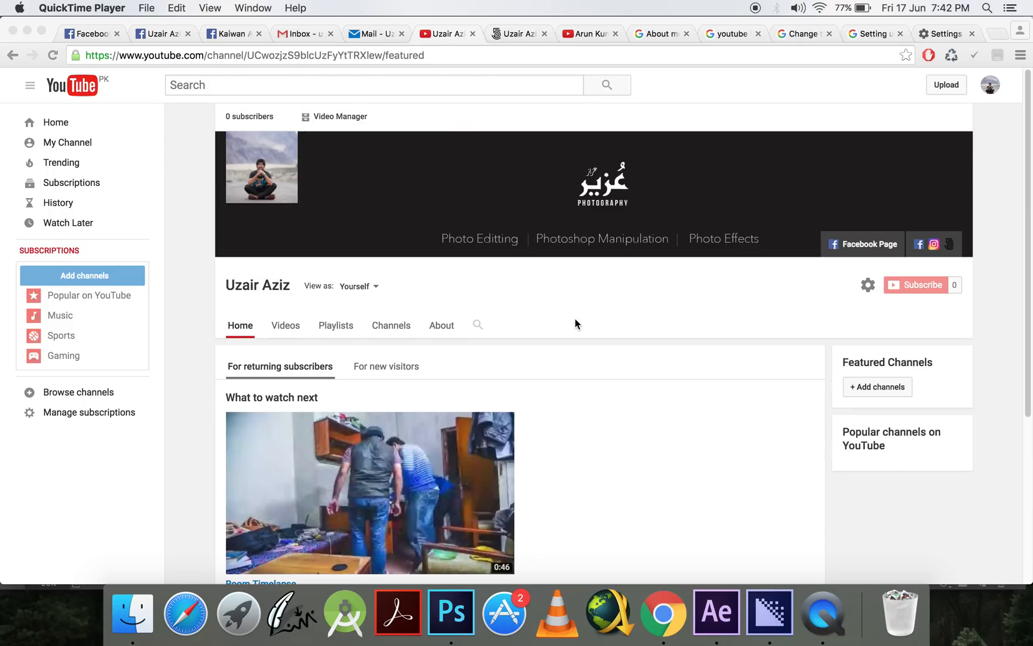
mouse_move(408, 252)
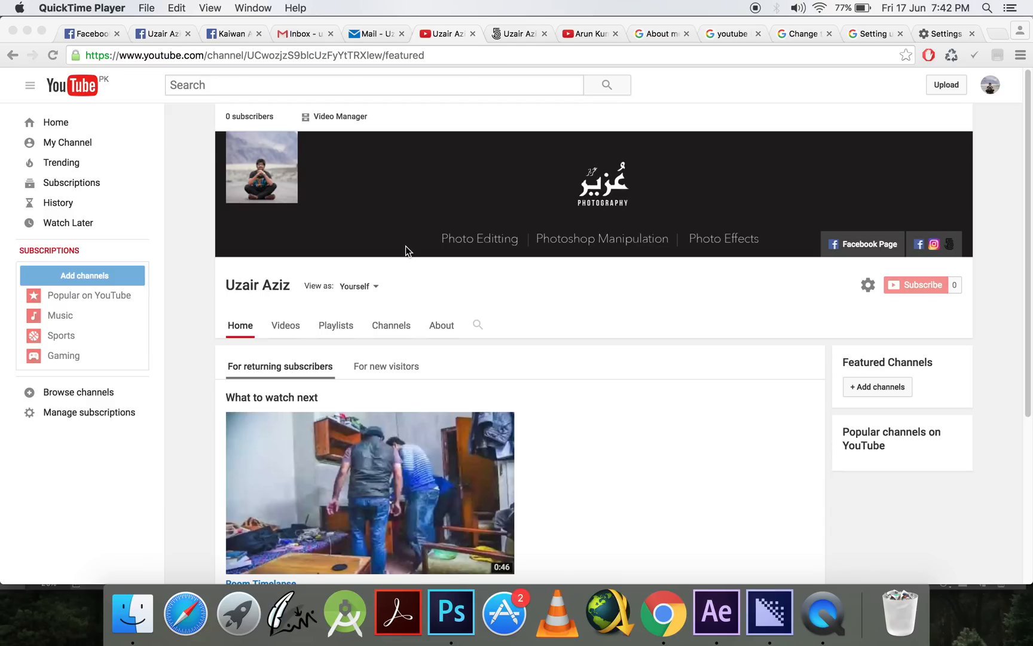
mouse_move(438, 287)
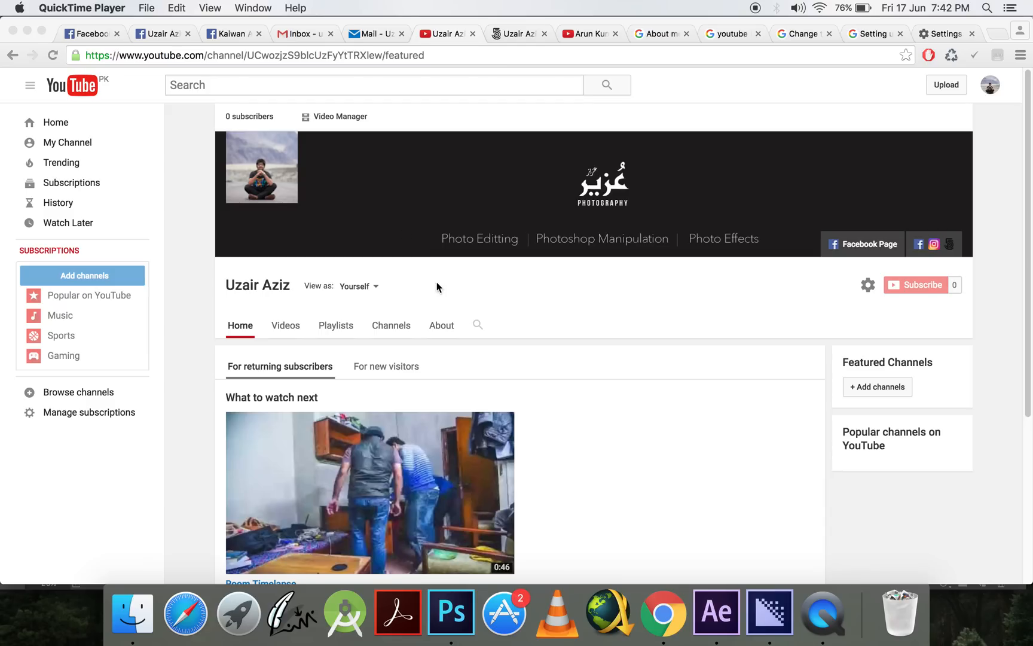
mouse_move(741, 276)
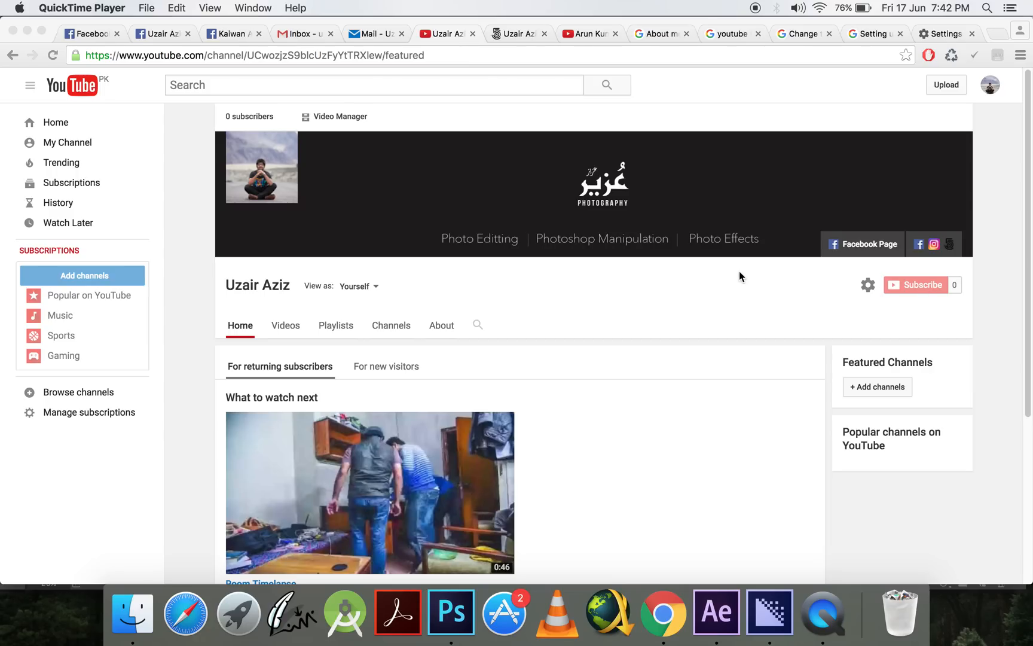
mouse_move(720, 302)
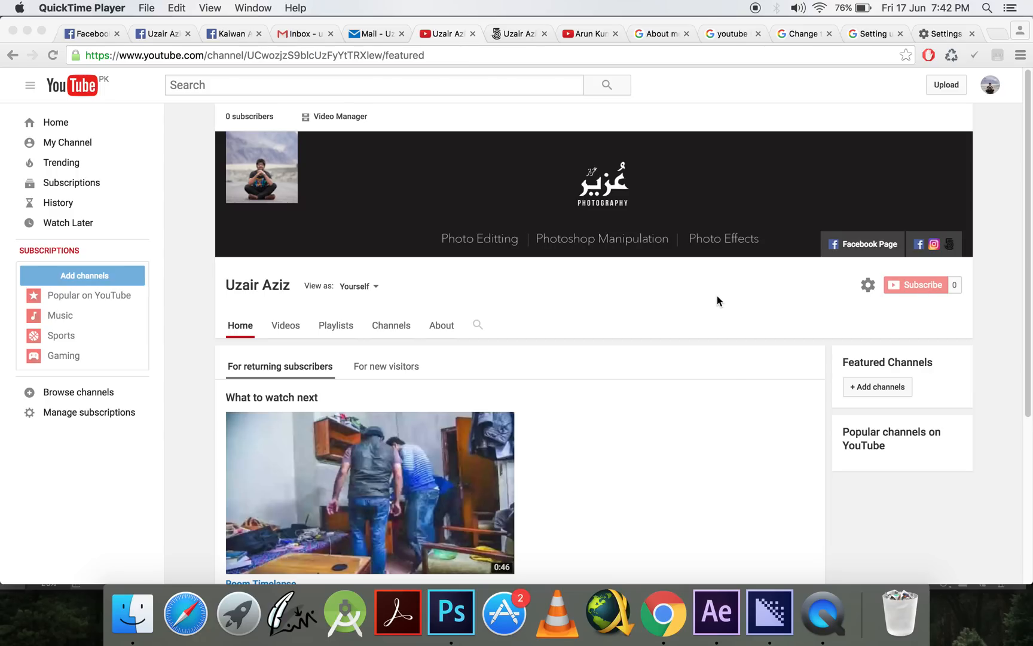
mouse_move(452, 613)
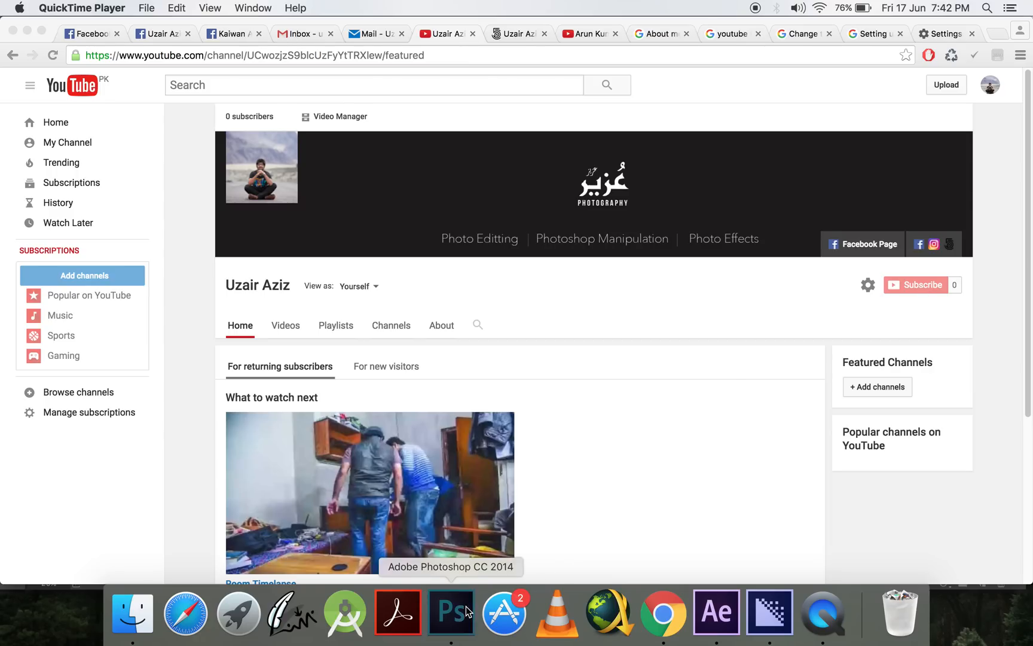
click(451, 614)
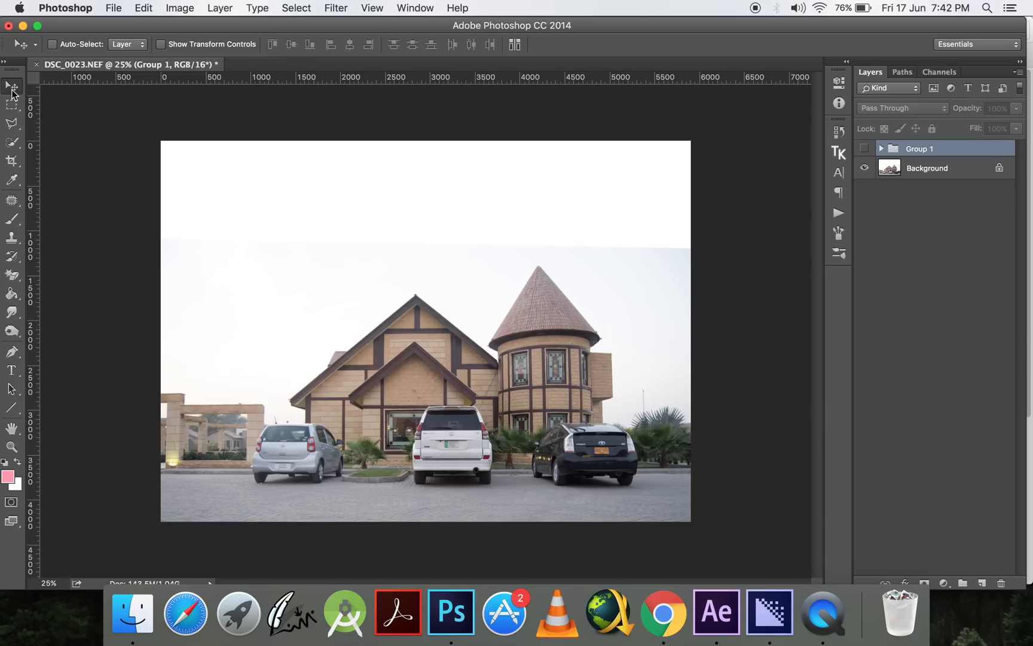
mouse_move(746, 305)
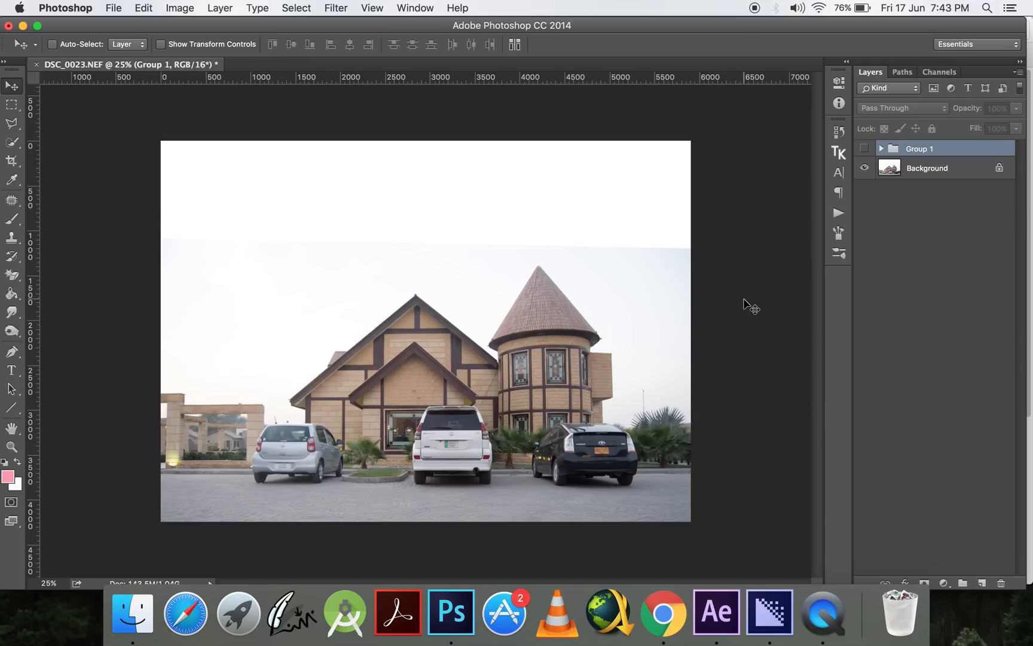
Toggle Group 1's visibility to compare the sunset-sky composite against the original photo
click(865, 148)
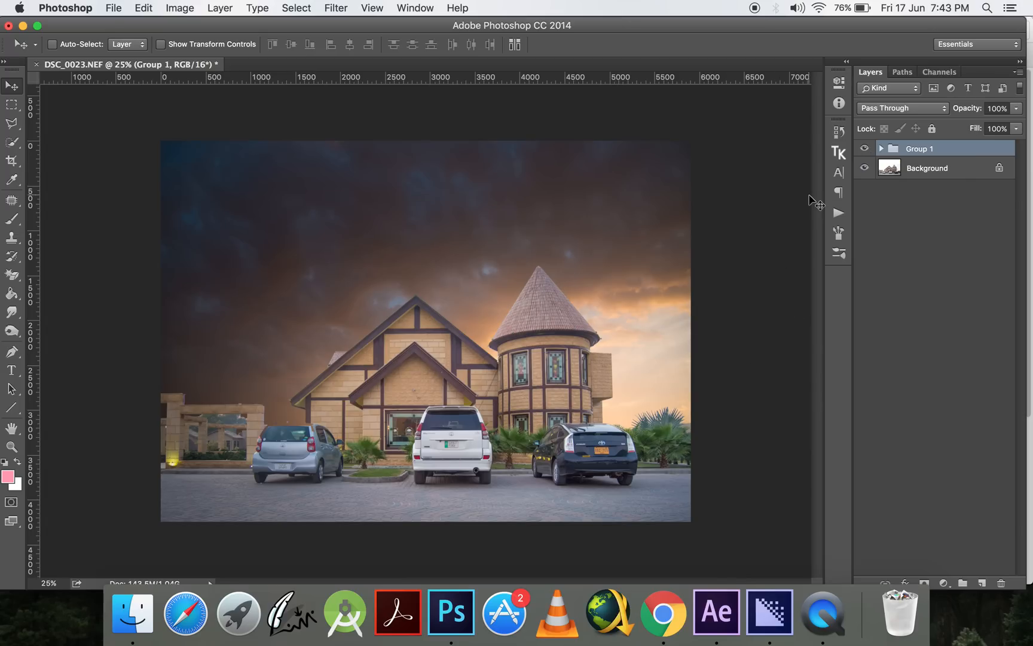
click(865, 149)
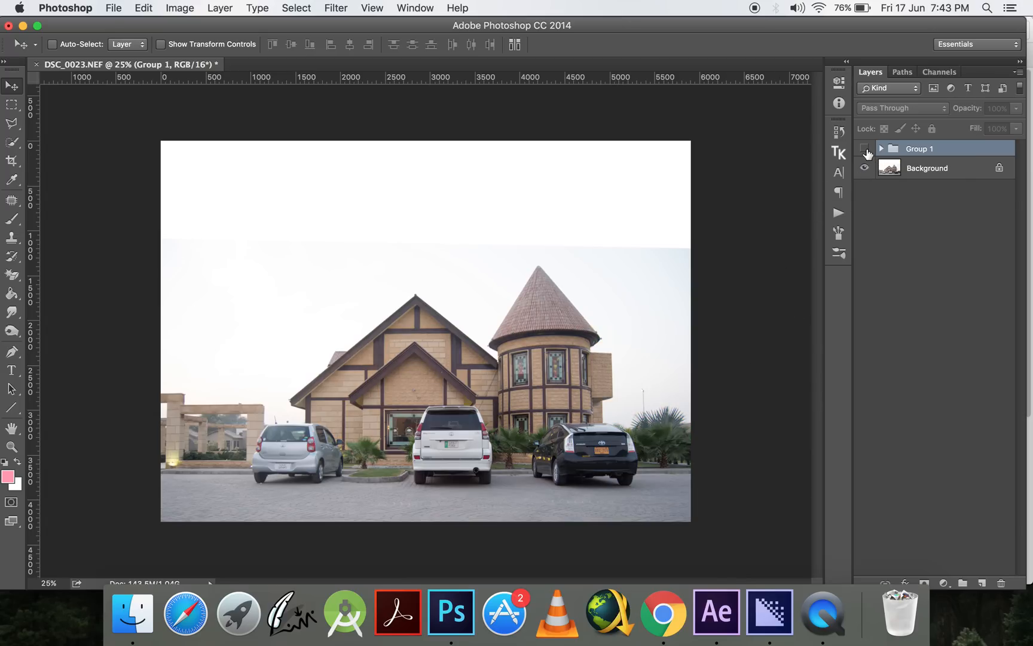
click(865, 148)
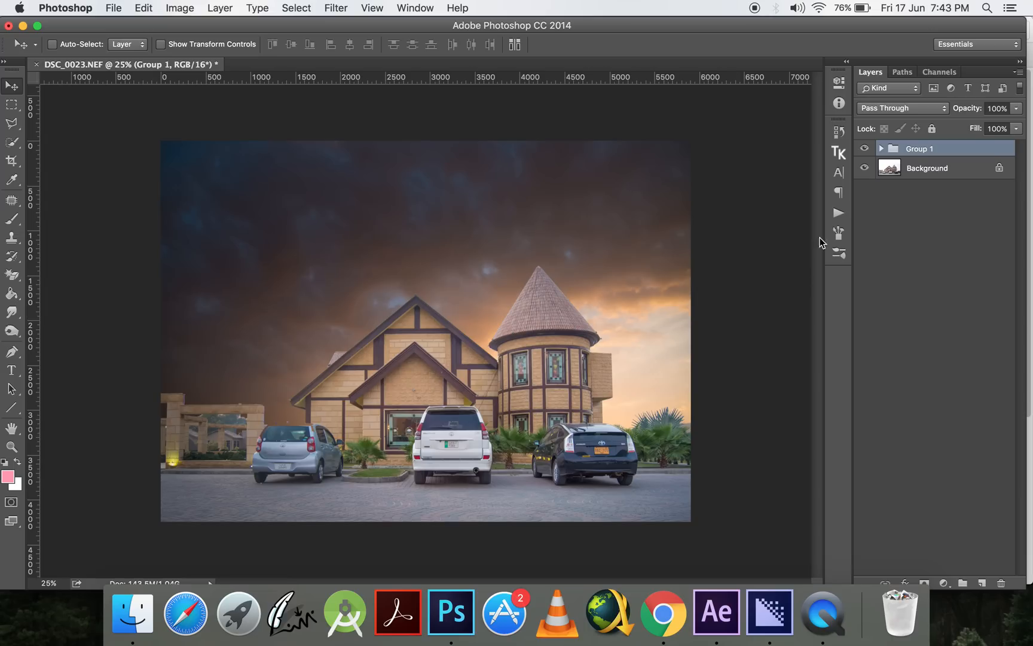
mouse_move(849, 194)
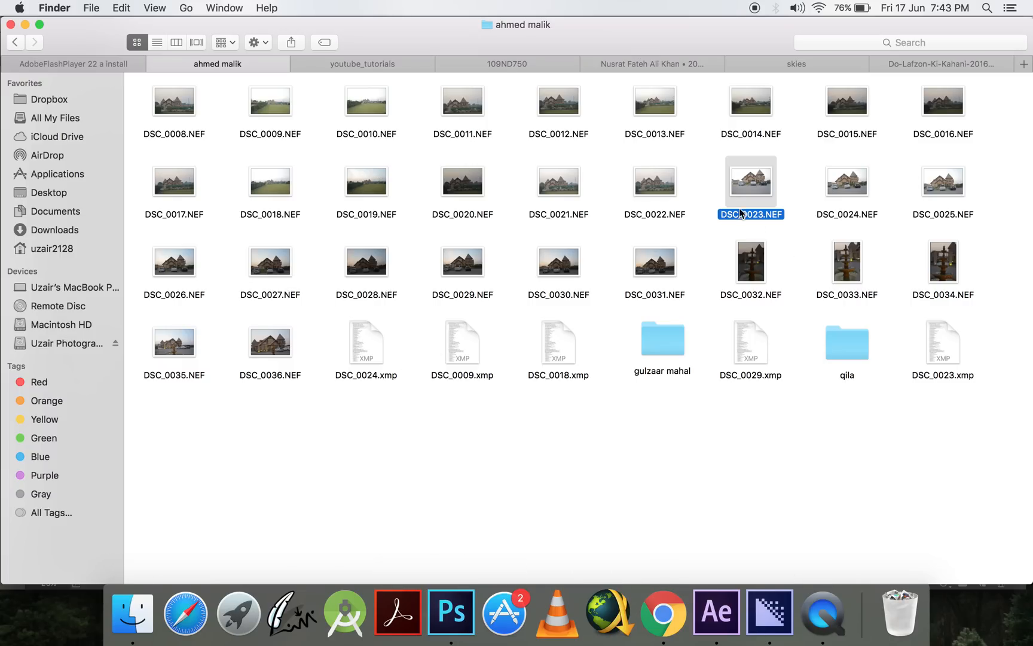
Open DSC_0023.NEF from Finder with Adobe Photoshop CC 2014 as a fresh copy
right_click(751, 183)
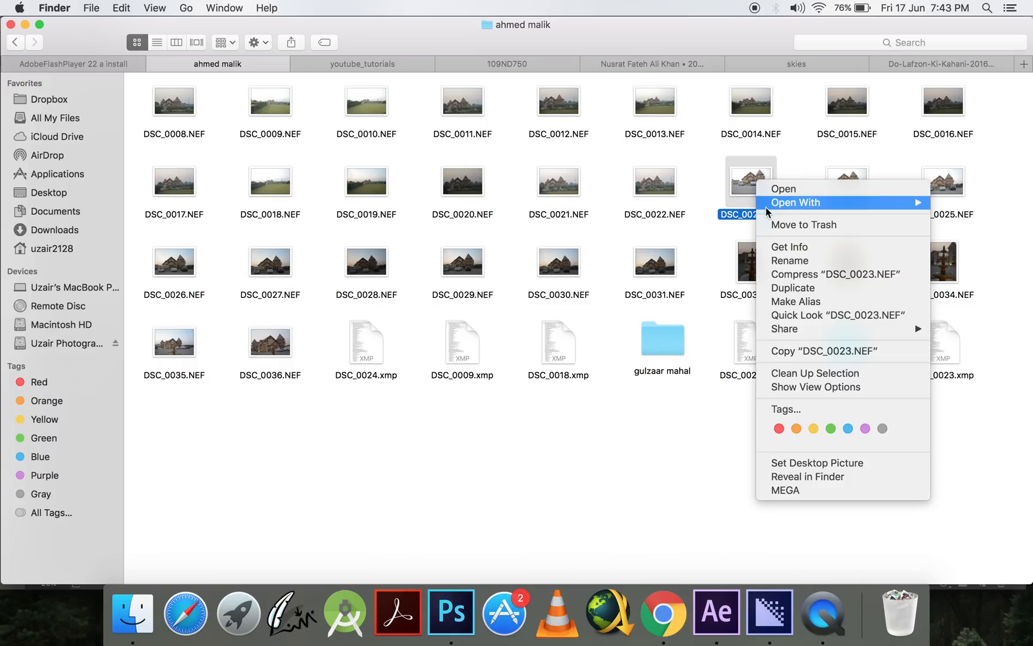
click(783, 188)
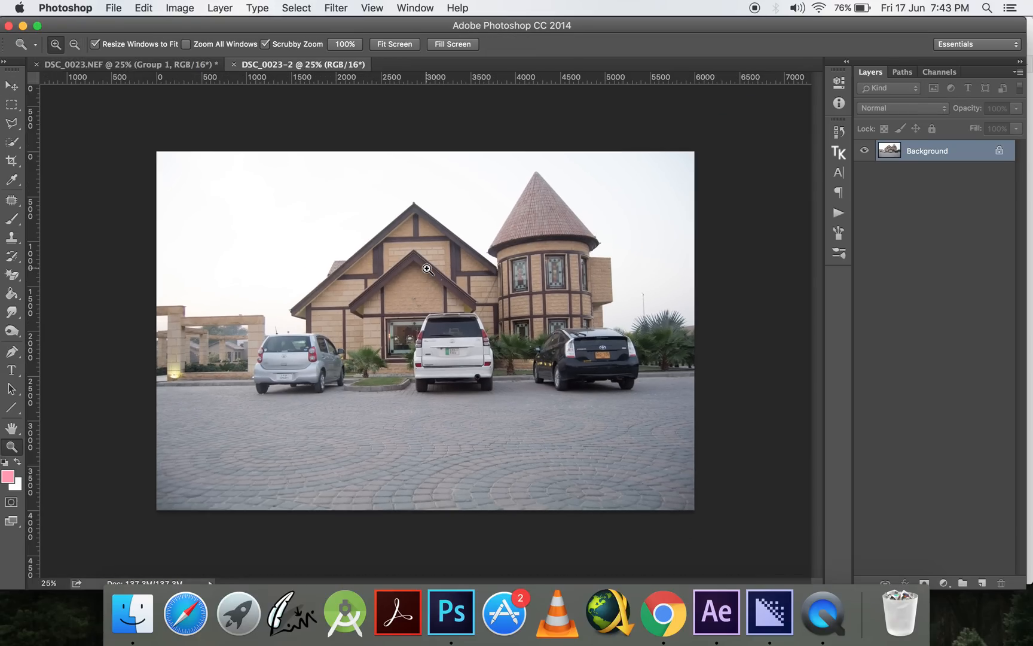
Crop the DSC_0023-2 canvas taller, adding empty white space above the sky
click(9, 86)
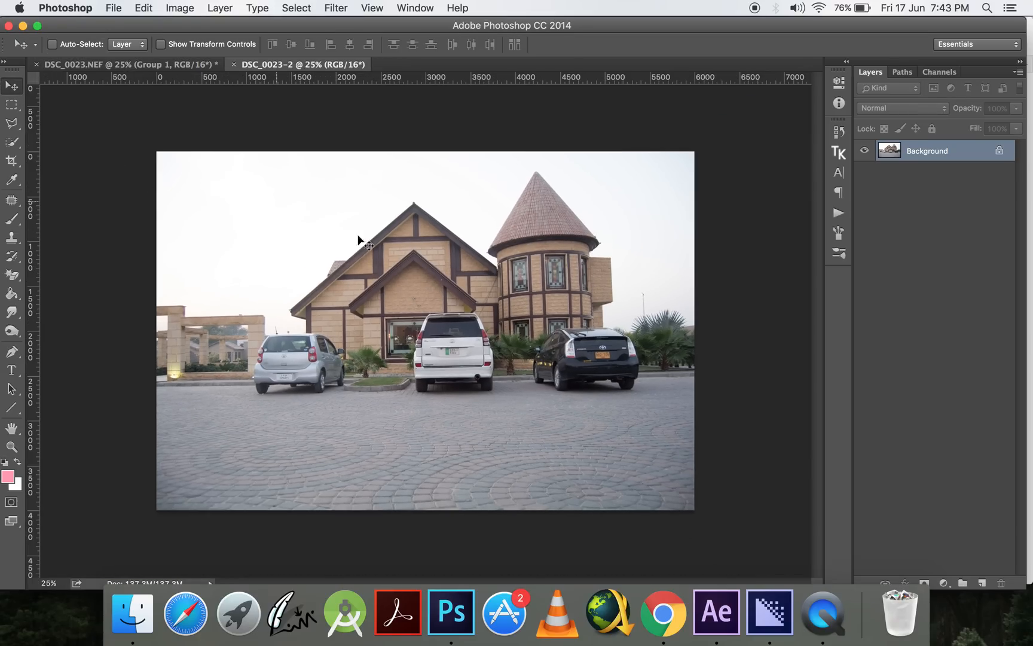
mouse_move(43, 94)
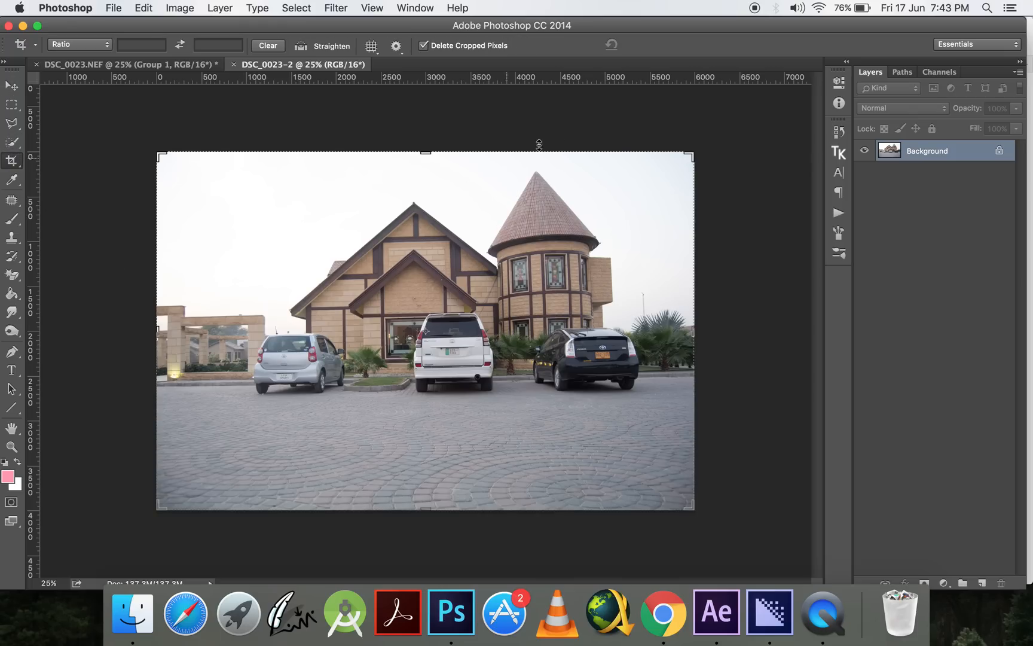
drag(540, 144, 428, 128)
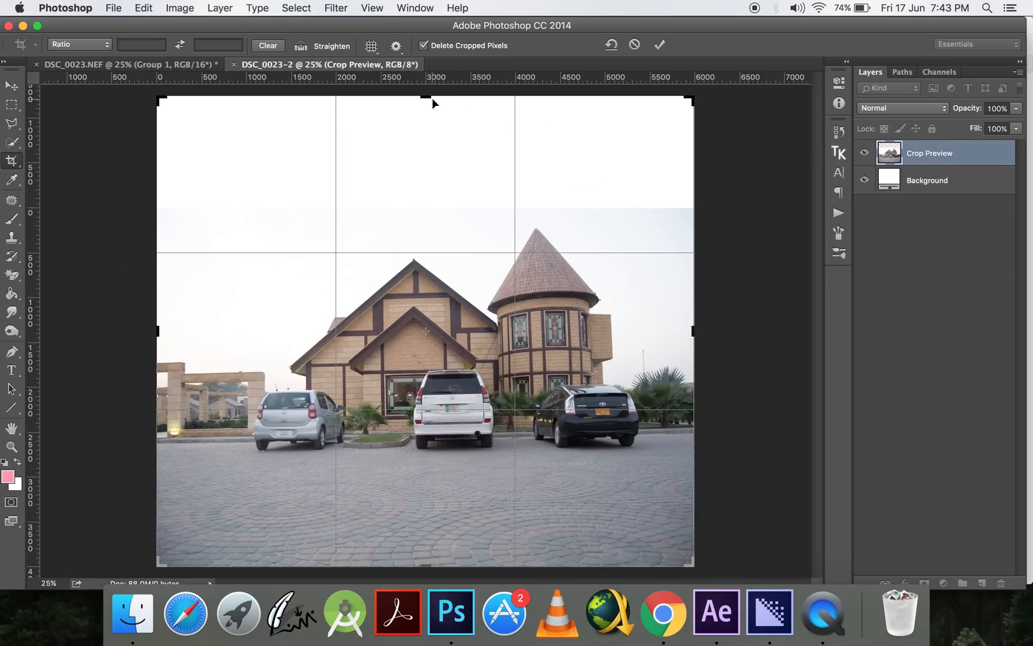
drag(434, 101, 425, 90)
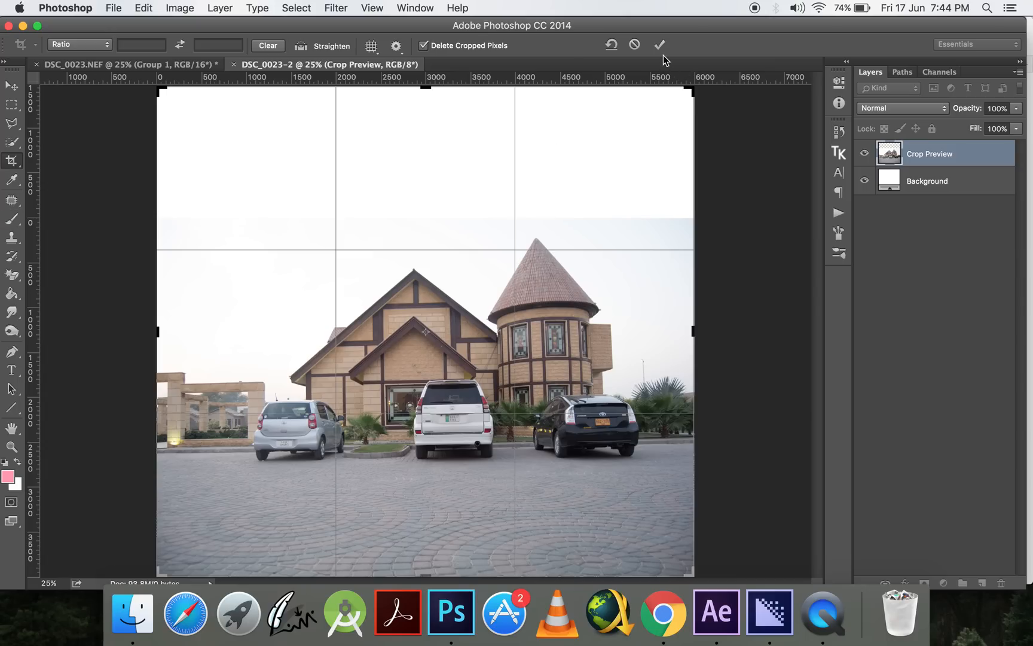
mouse_move(665, 45)
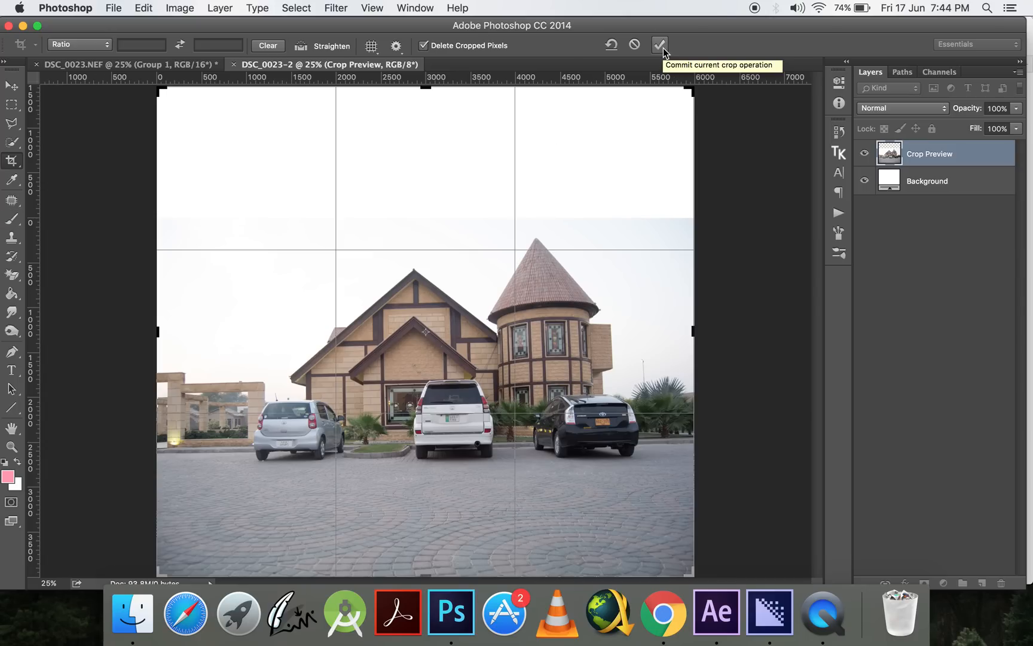
click(659, 46)
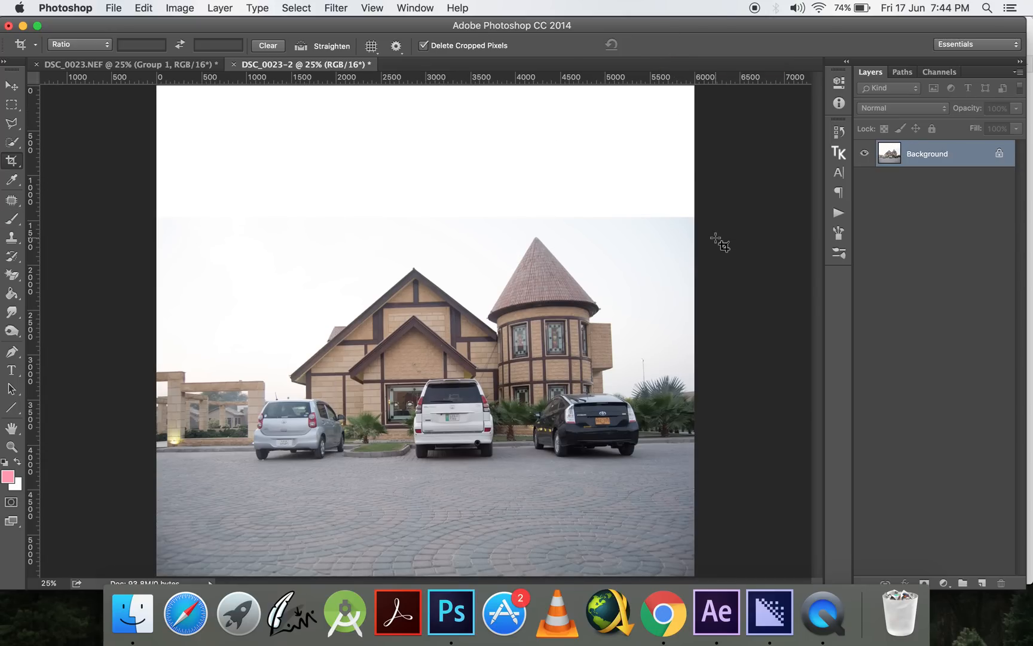
click(12, 86)
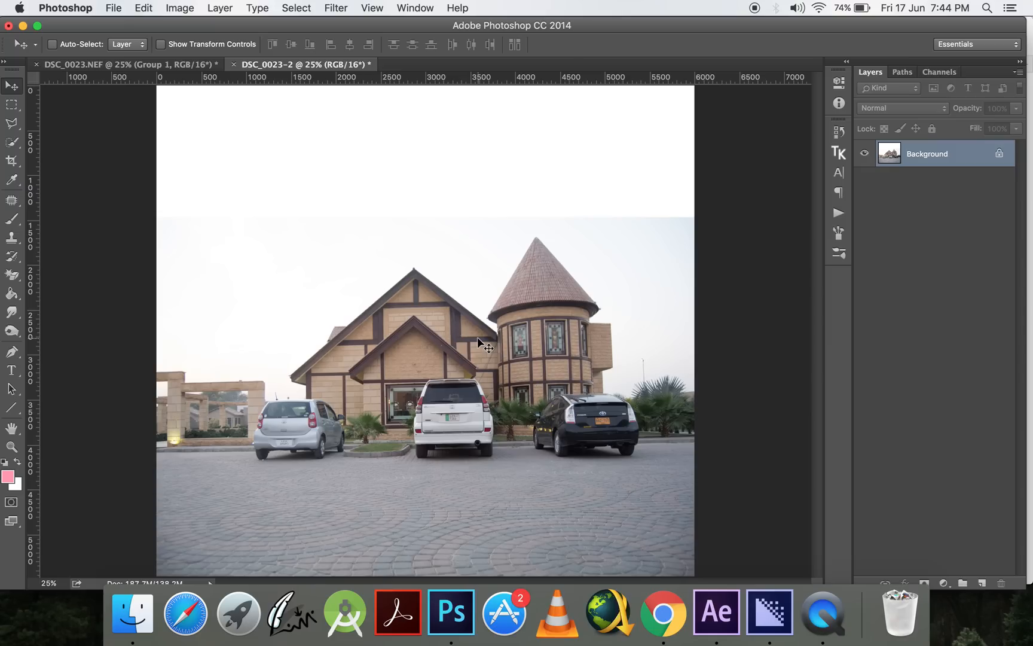
mouse_move(671, 272)
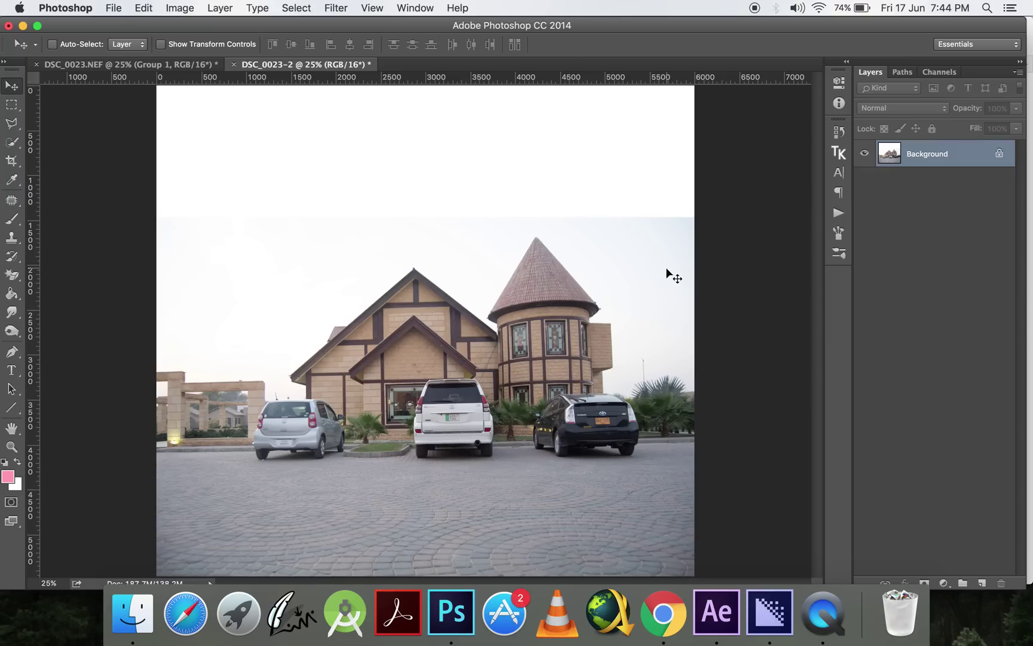
mouse_move(670, 269)
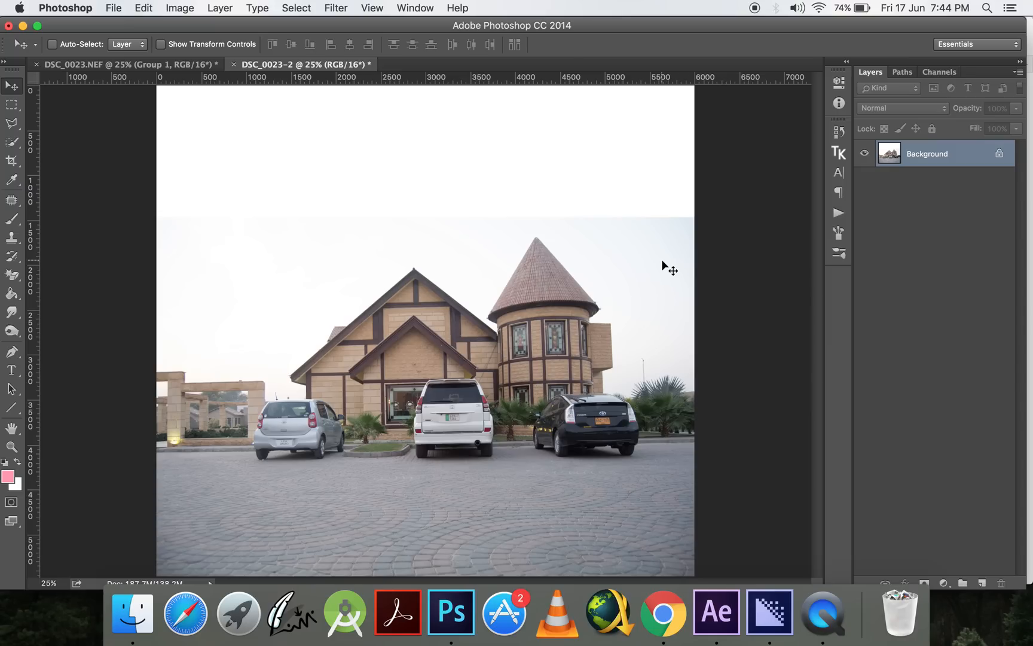
mouse_move(557, 267)
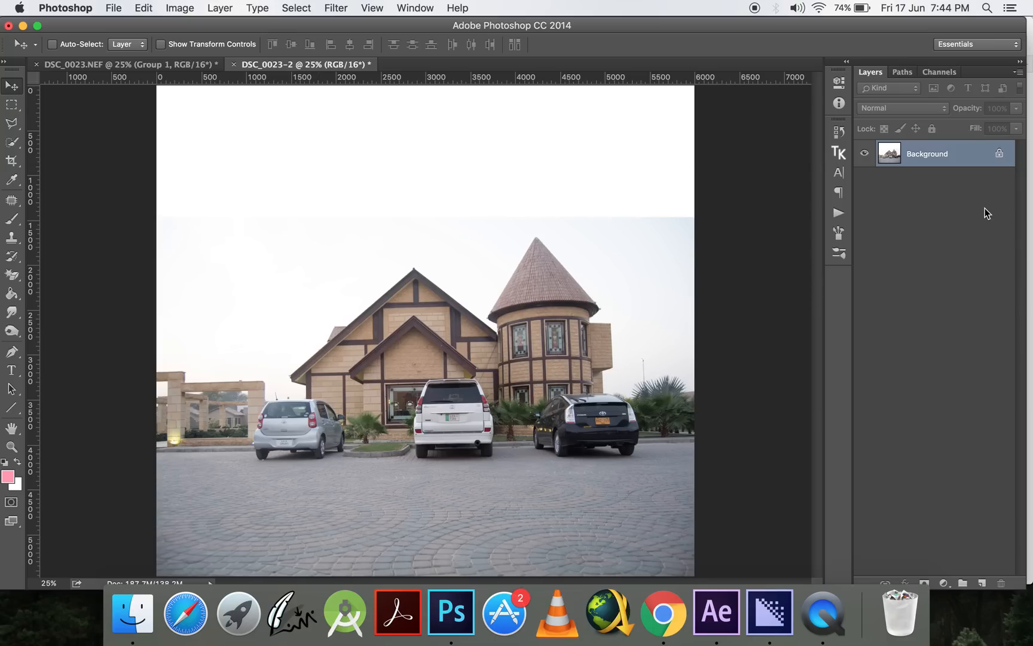
mouse_move(708, 257)
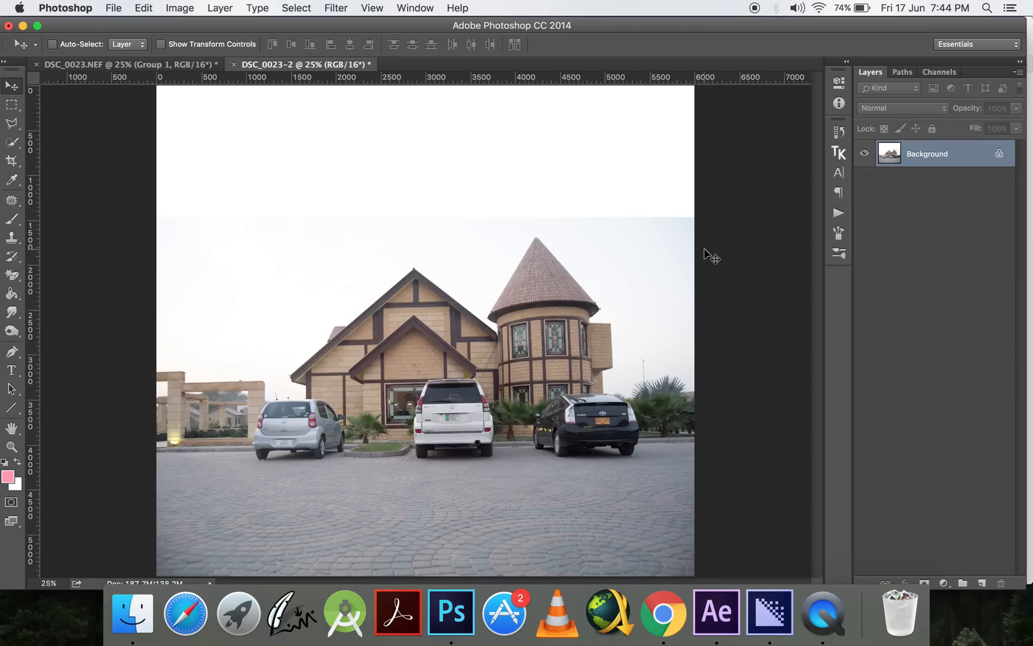
mouse_move(771, 213)
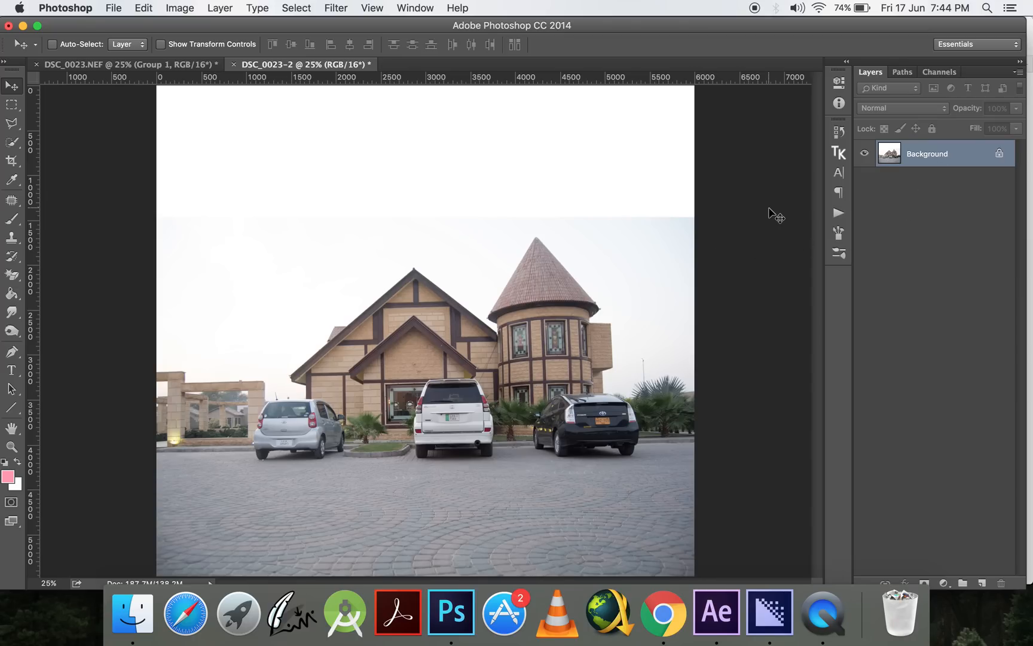
mouse_move(800, 227)
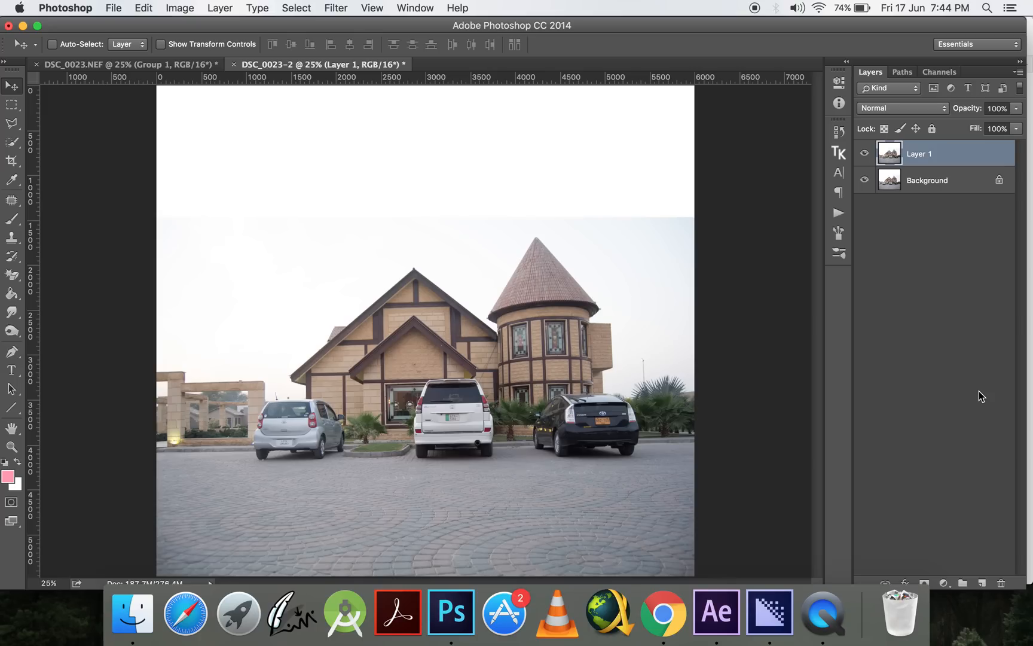
mouse_move(925, 182)
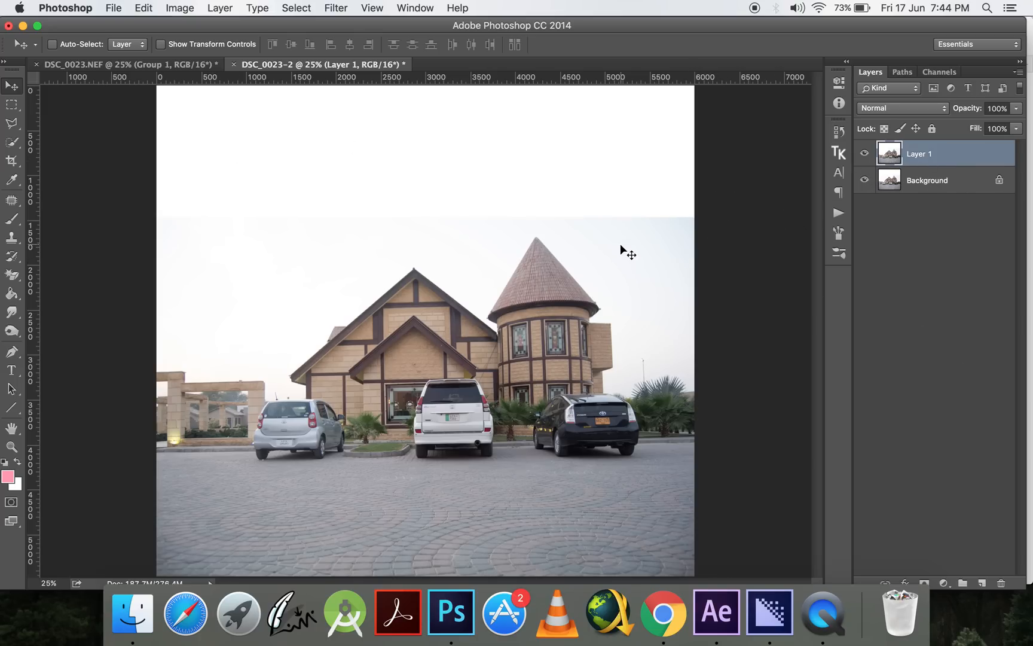
mouse_move(671, 252)
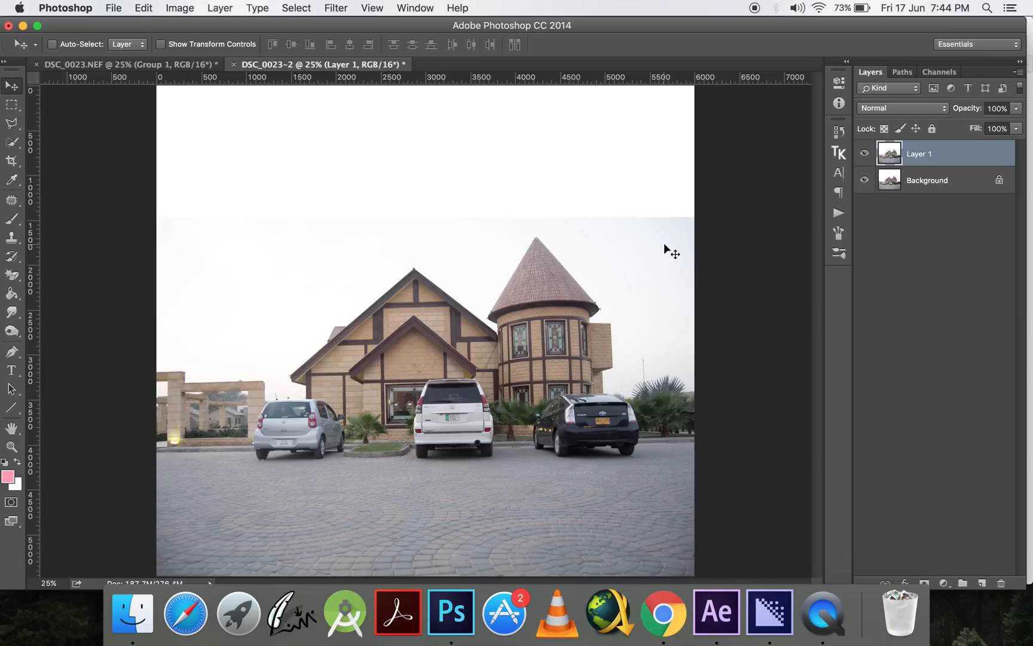
mouse_move(649, 297)
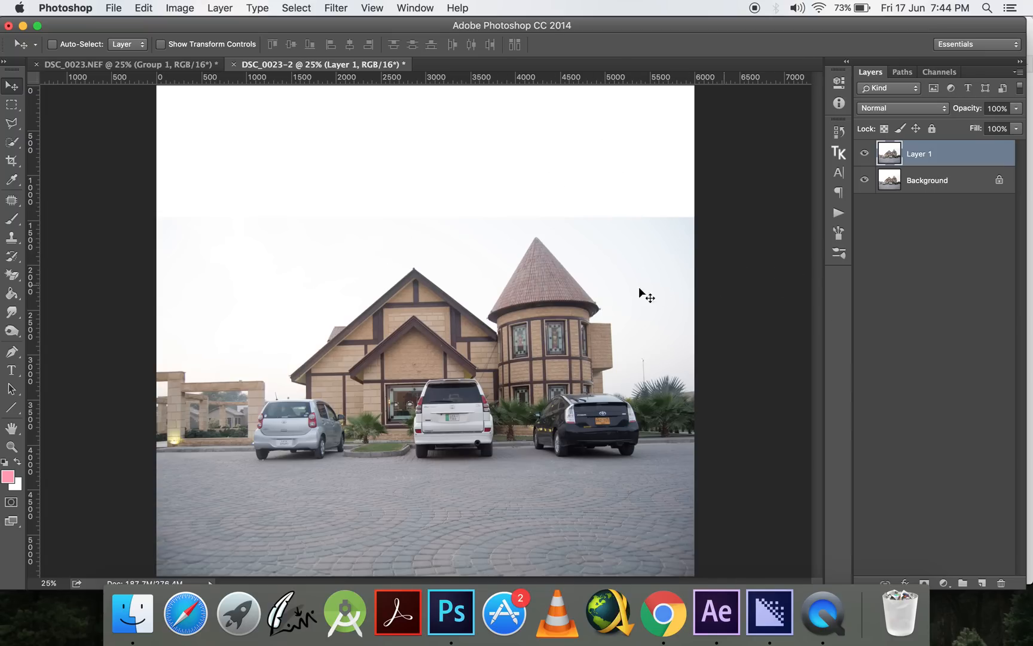
mouse_move(820, 246)
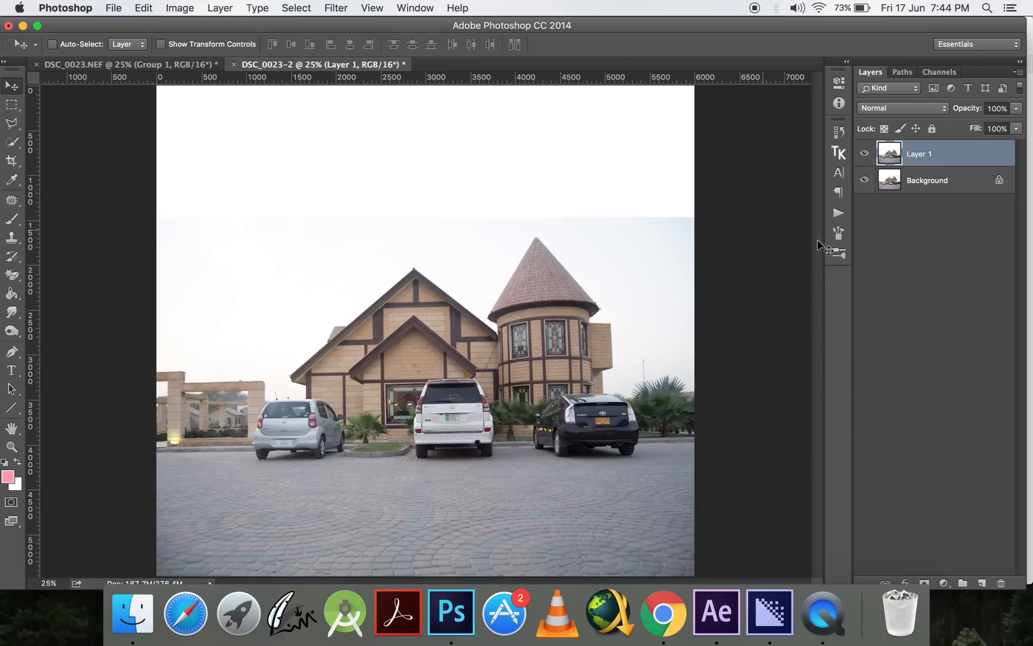
mouse_move(964, 251)
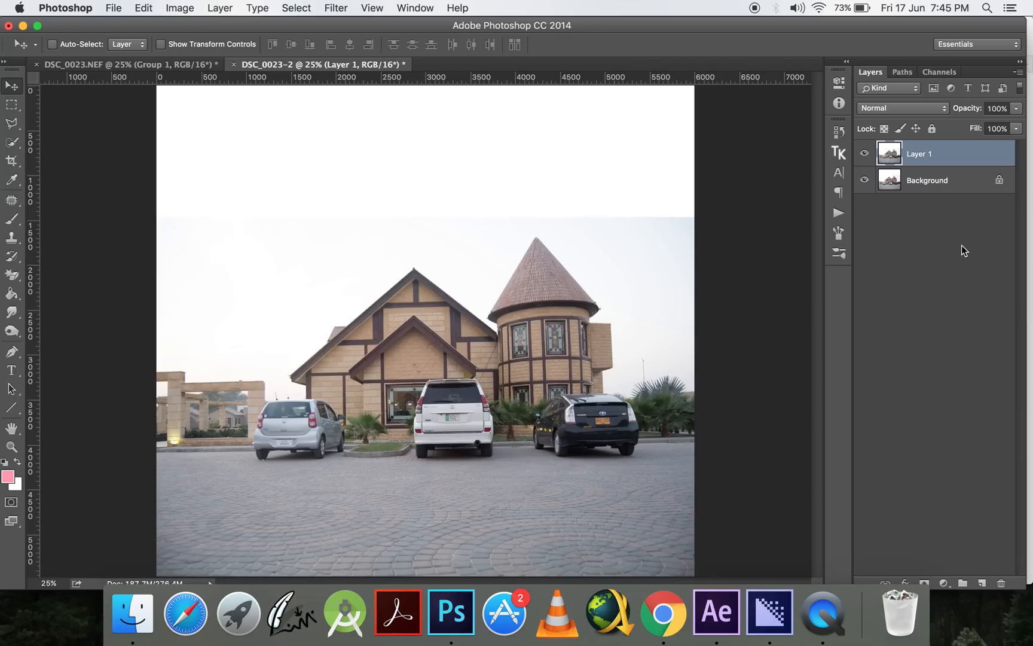
mouse_move(863, 187)
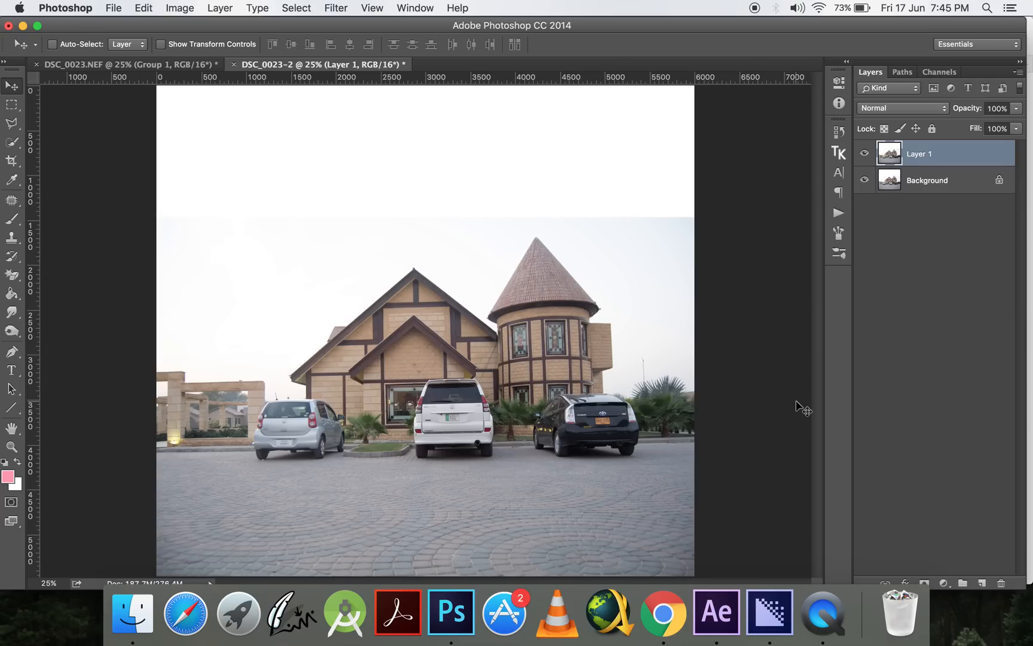
mouse_move(983, 180)
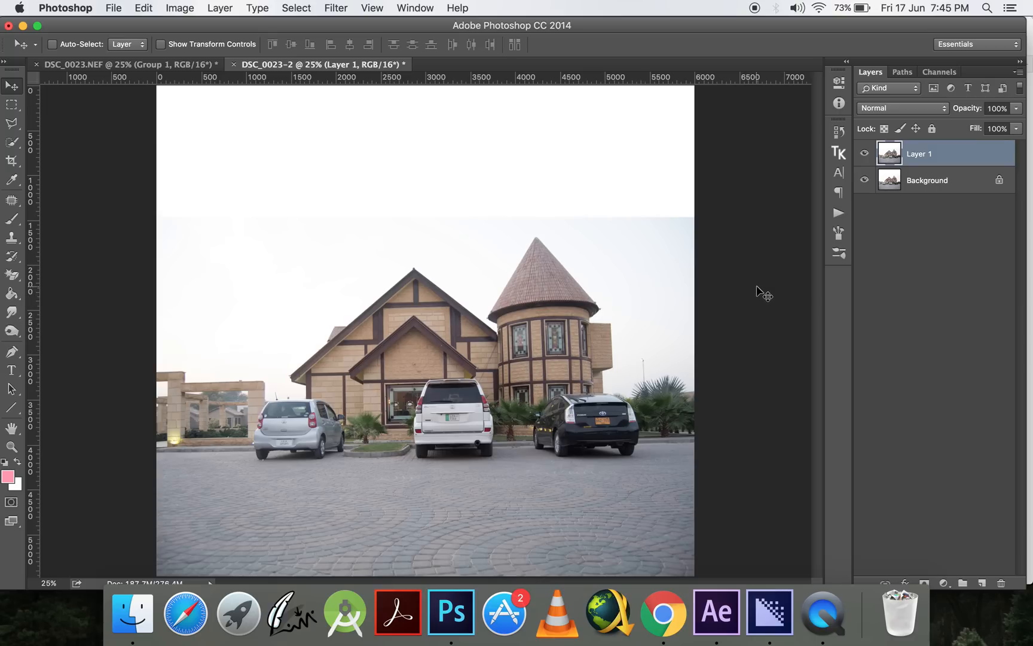
Duplicate the photo layer and add a Levels adjustment with sliders pulled inward for high contrast
key(cmd+j)
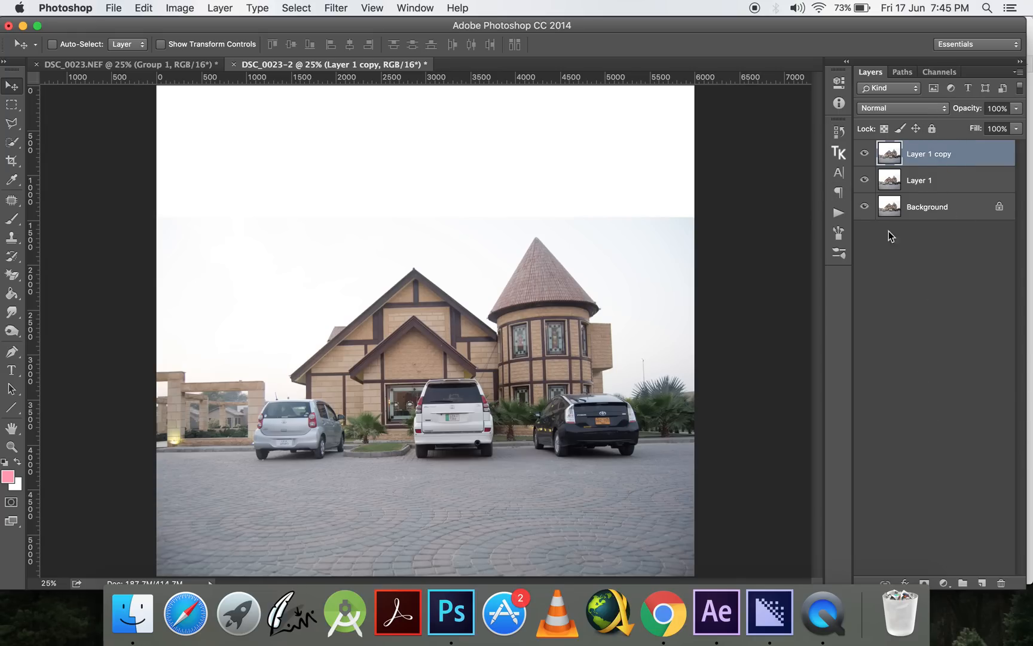
mouse_move(699, 433)
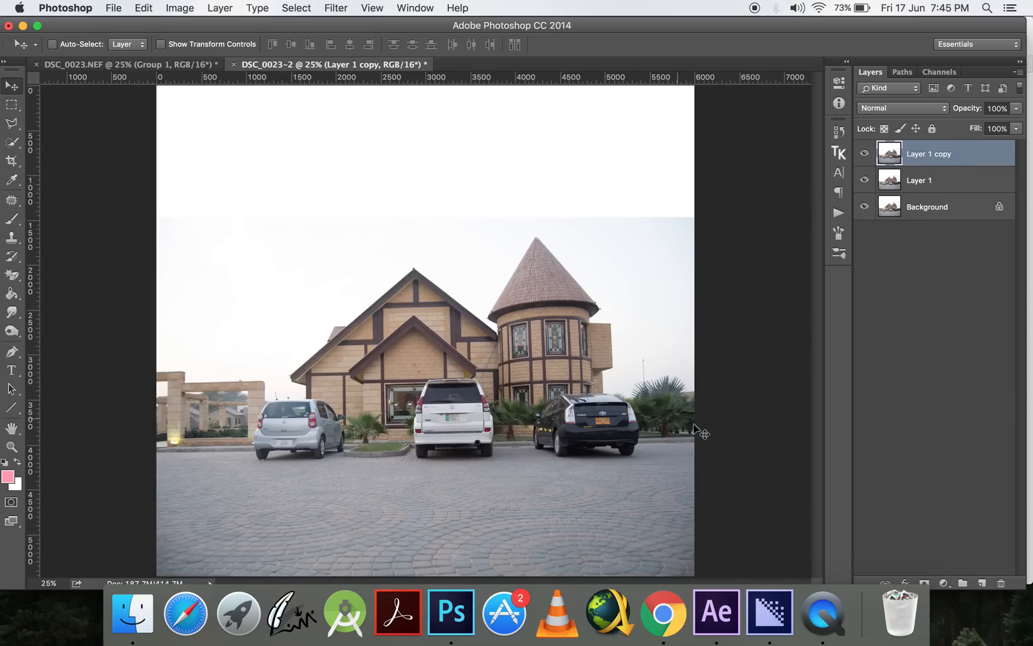
click(943, 583)
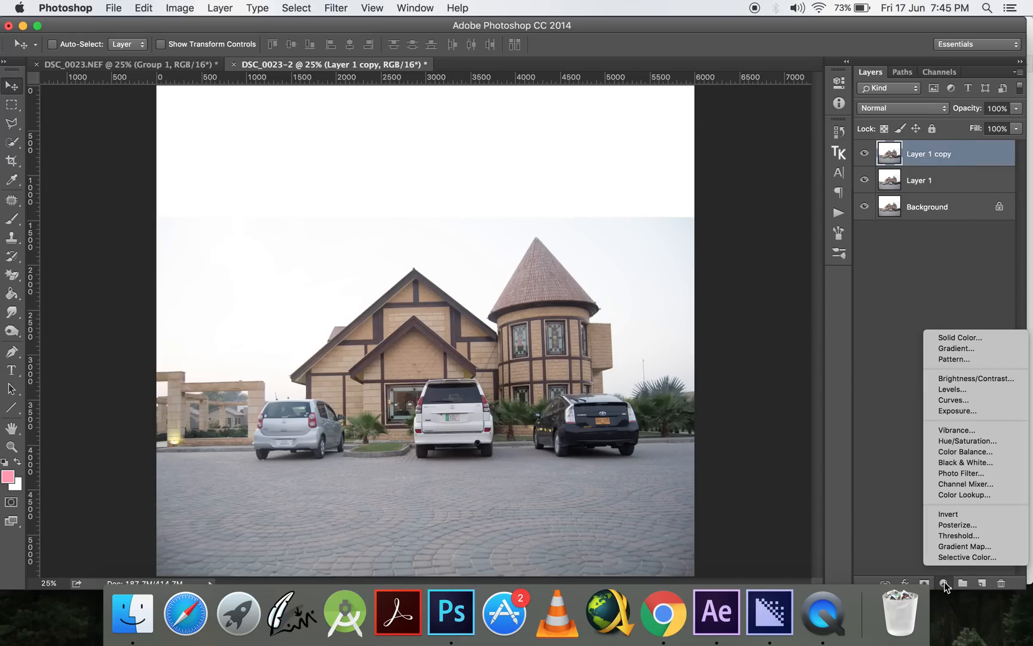
click(952, 394)
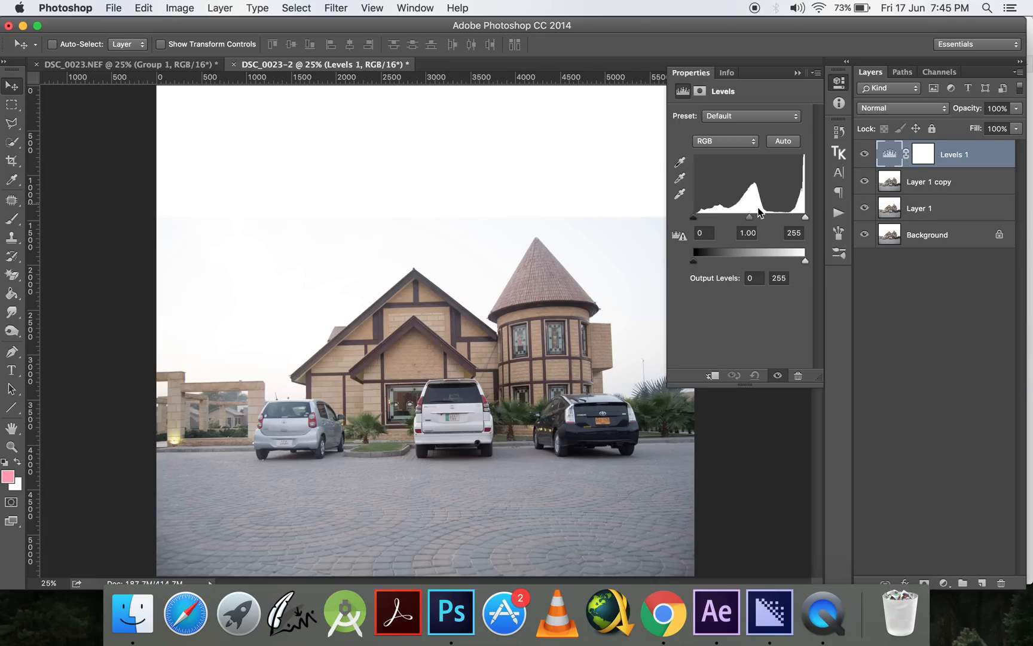
drag(692, 217, 721, 217)
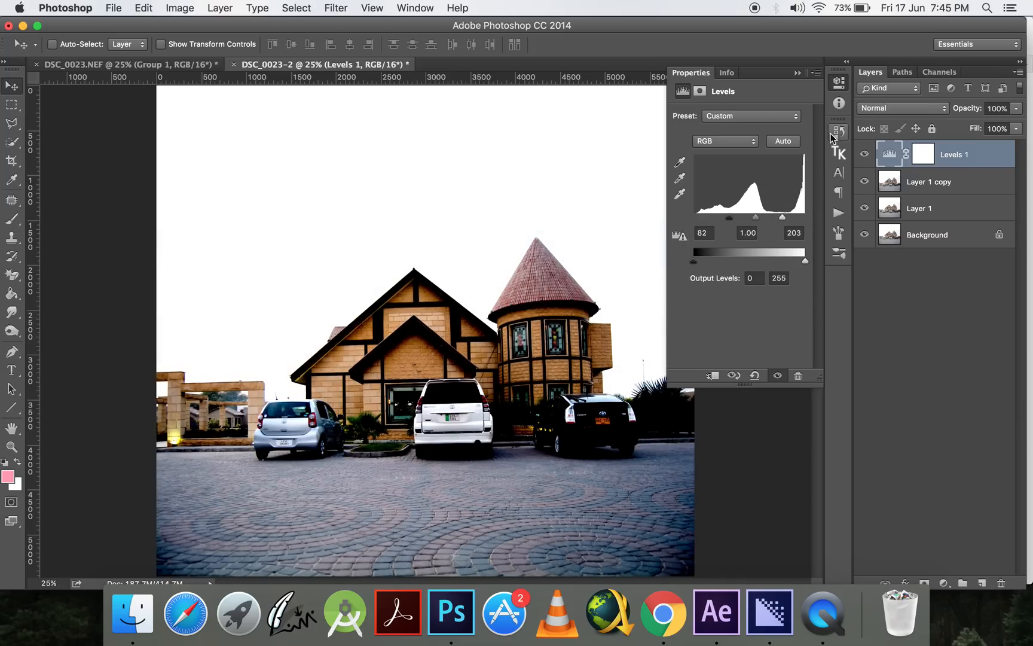
click(838, 130)
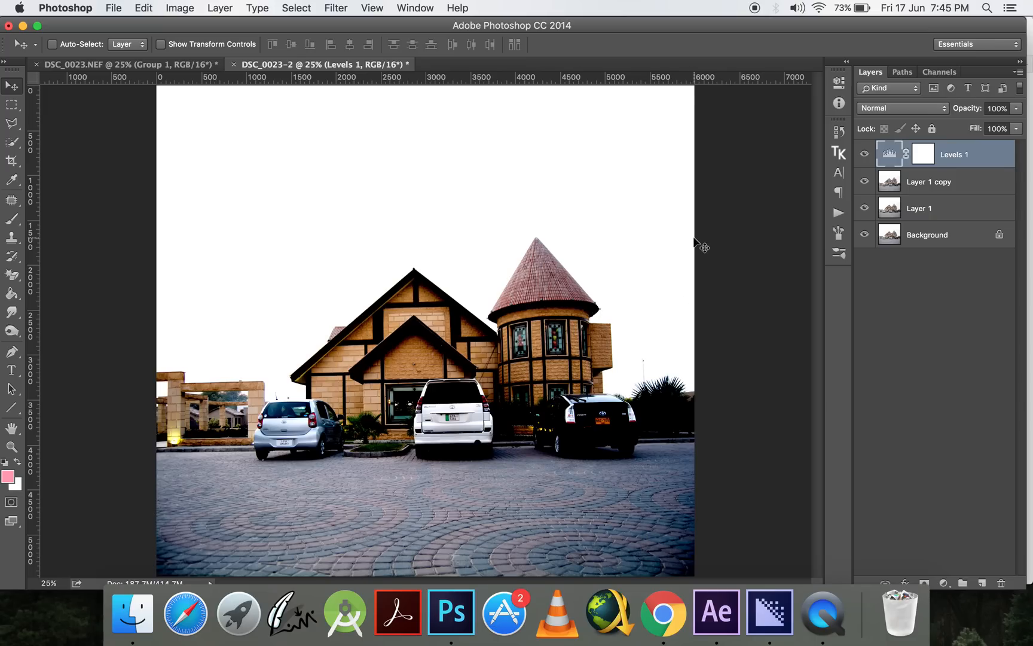
mouse_move(642, 226)
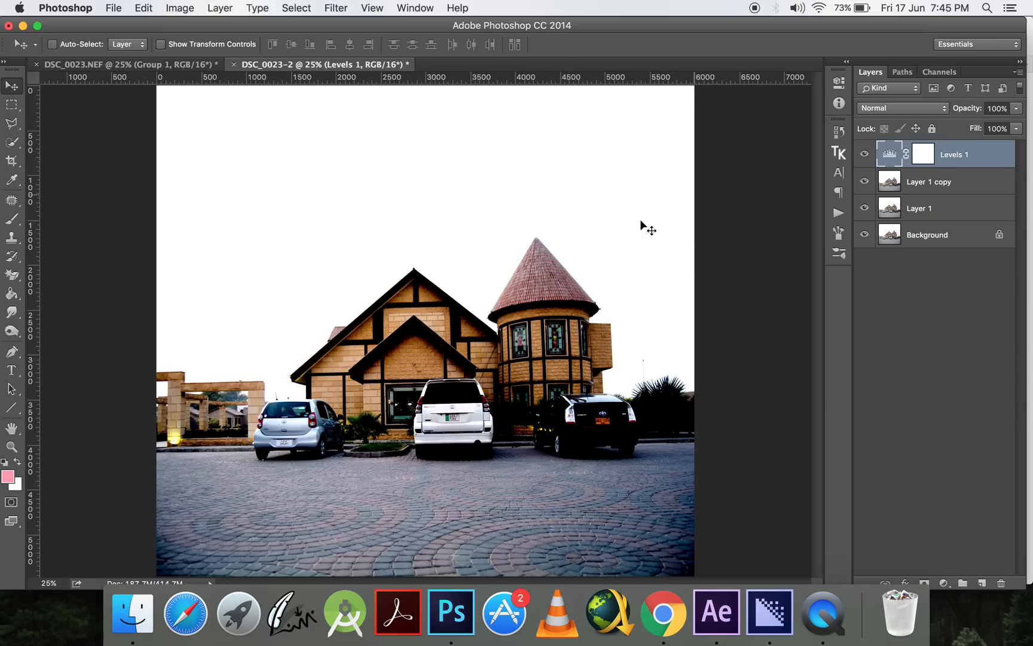
mouse_move(781, 159)
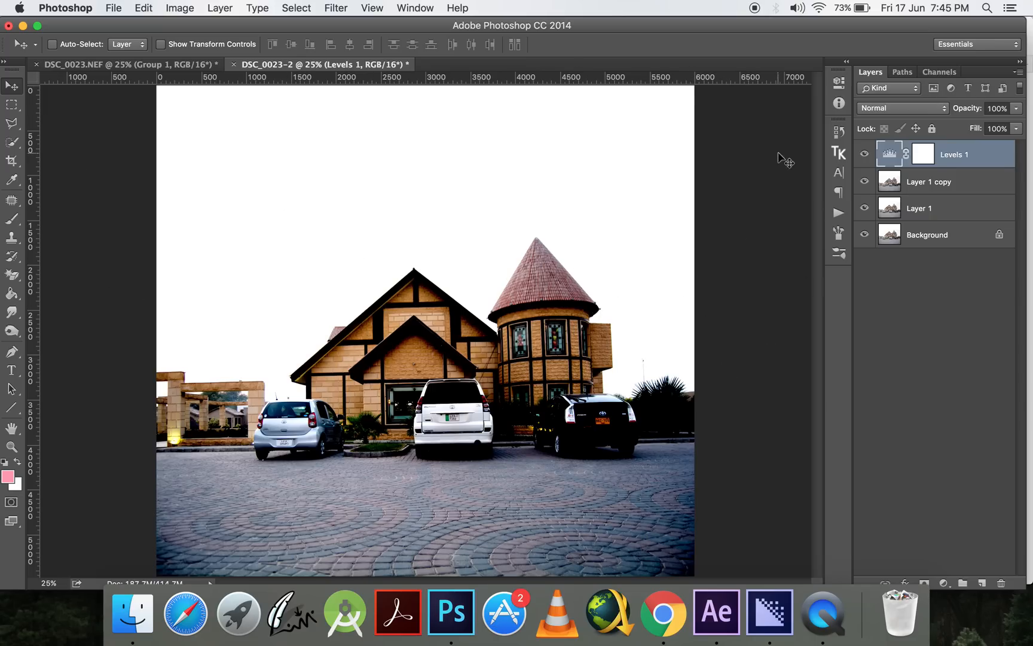
mouse_move(569, 198)
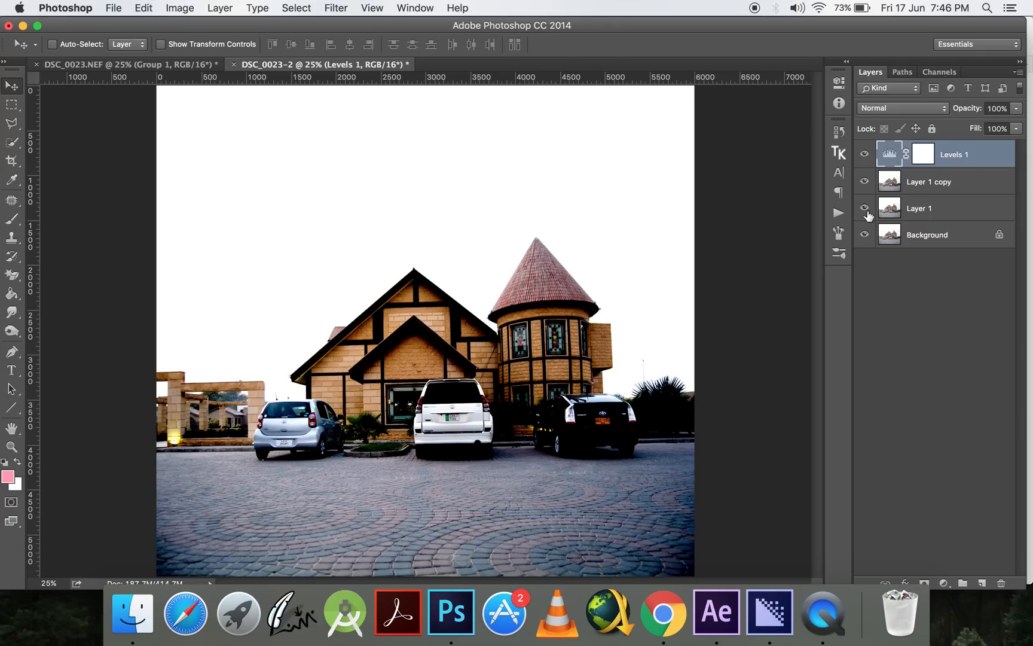
Merge the Levels adjustment into Layer 1 copy, forming a single Levels 1 layer
click(929, 182)
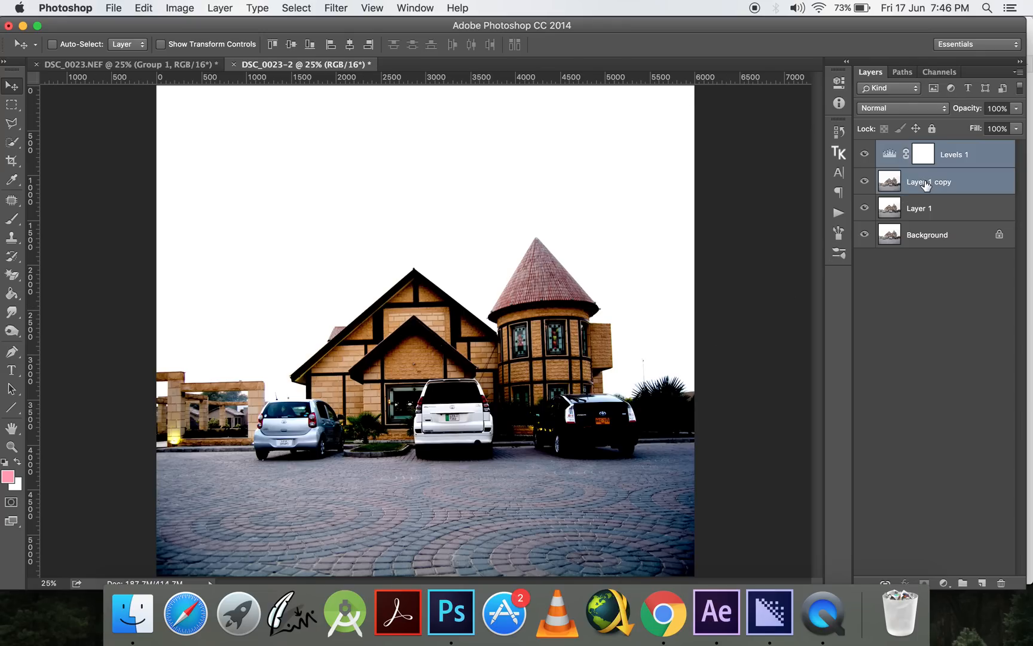
right_click(926, 182)
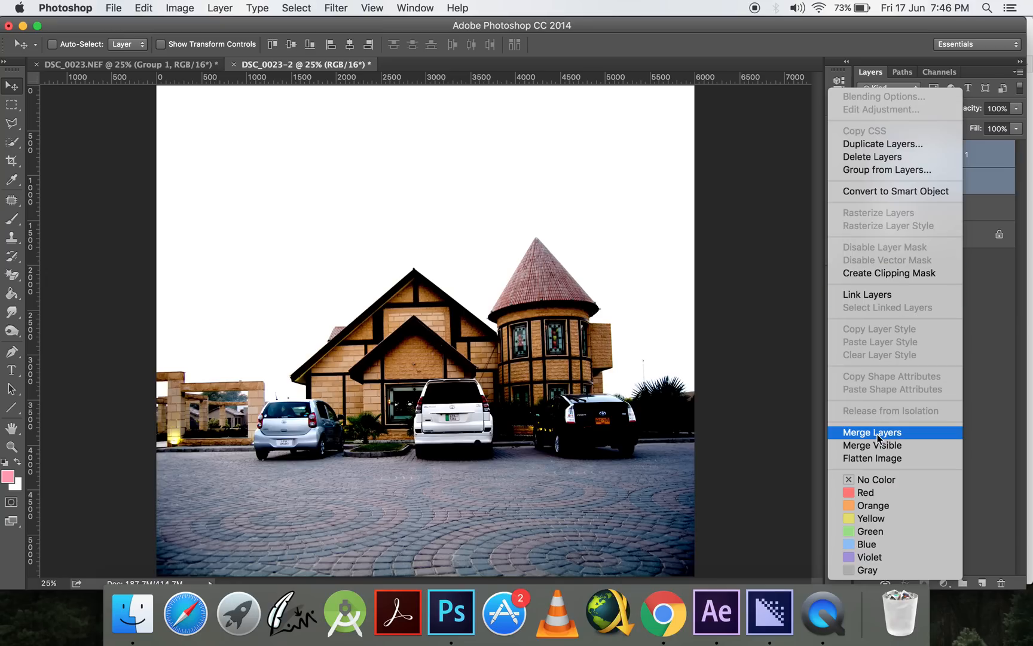
click(873, 433)
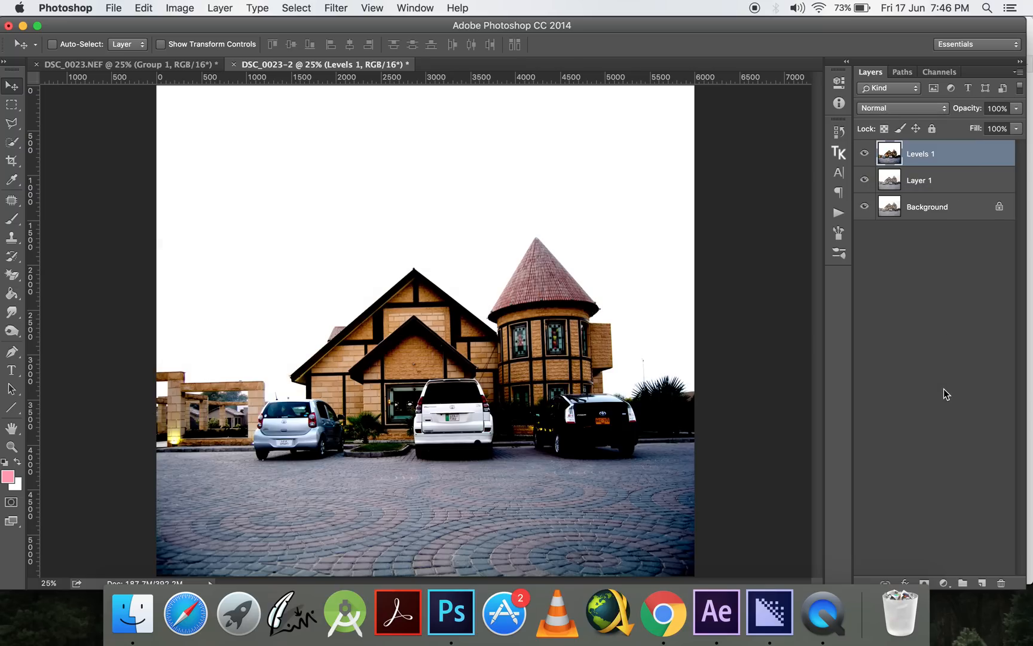
Erase the blown-out white sky from Levels 1 with the Magic Eraser
click(11, 275)
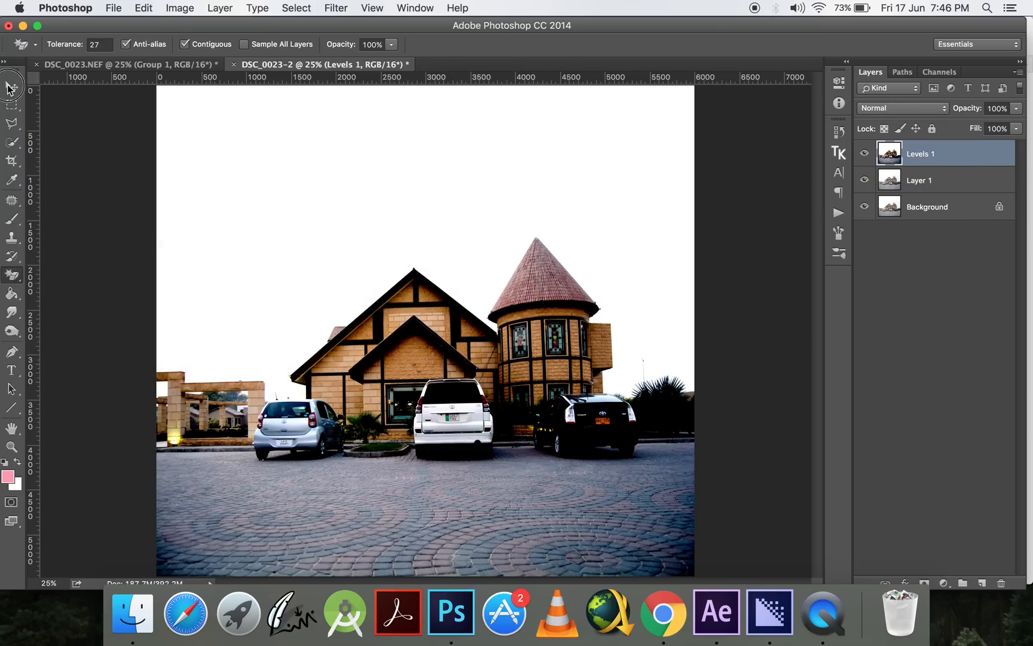
click(9, 86)
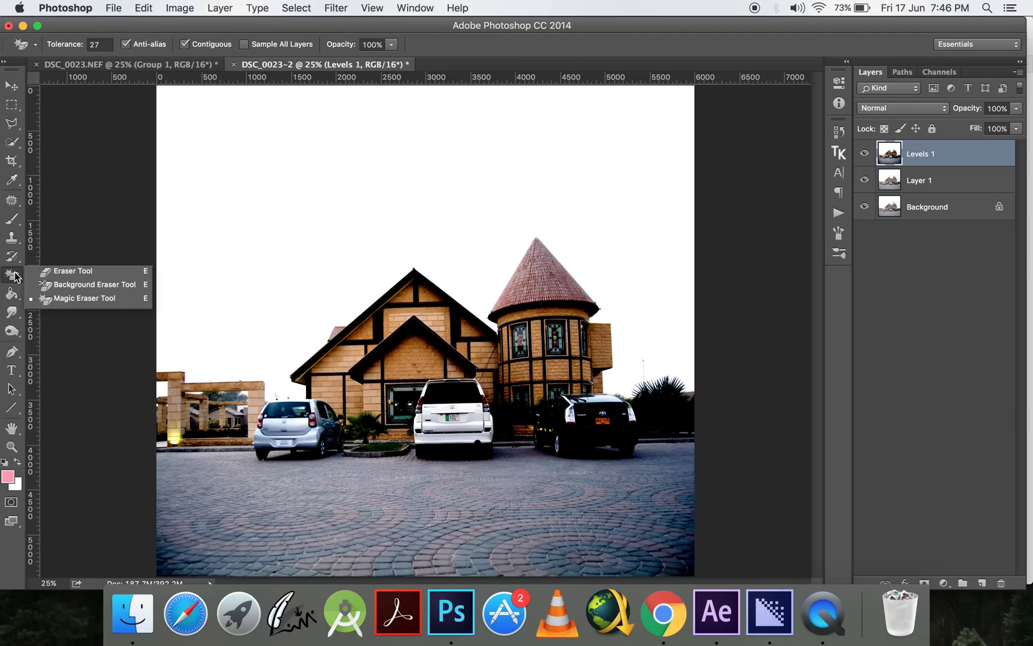
mouse_move(77, 299)
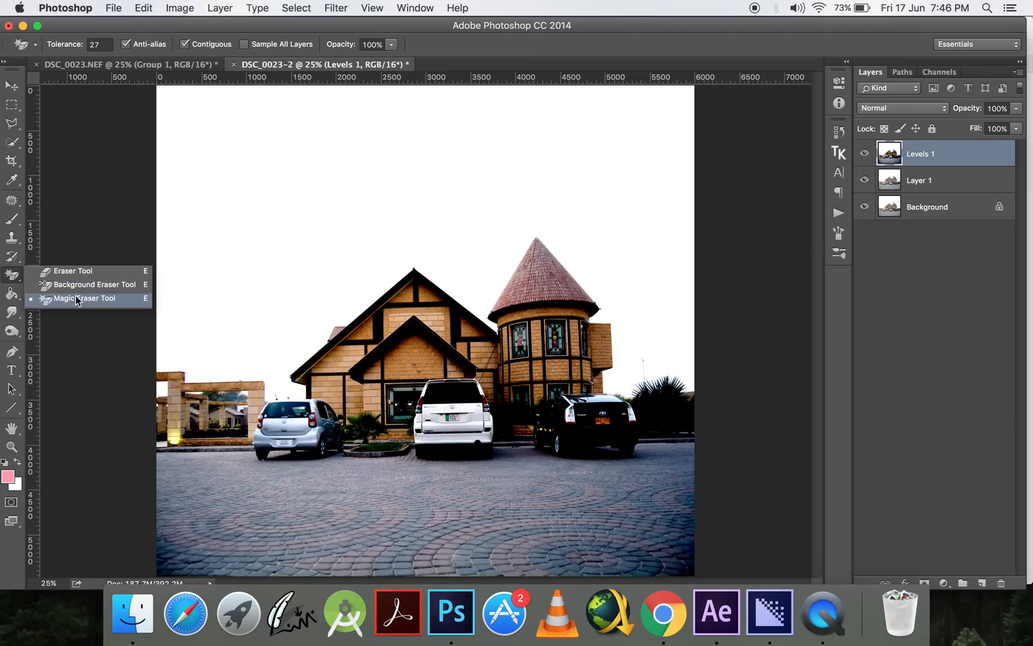
click(84, 299)
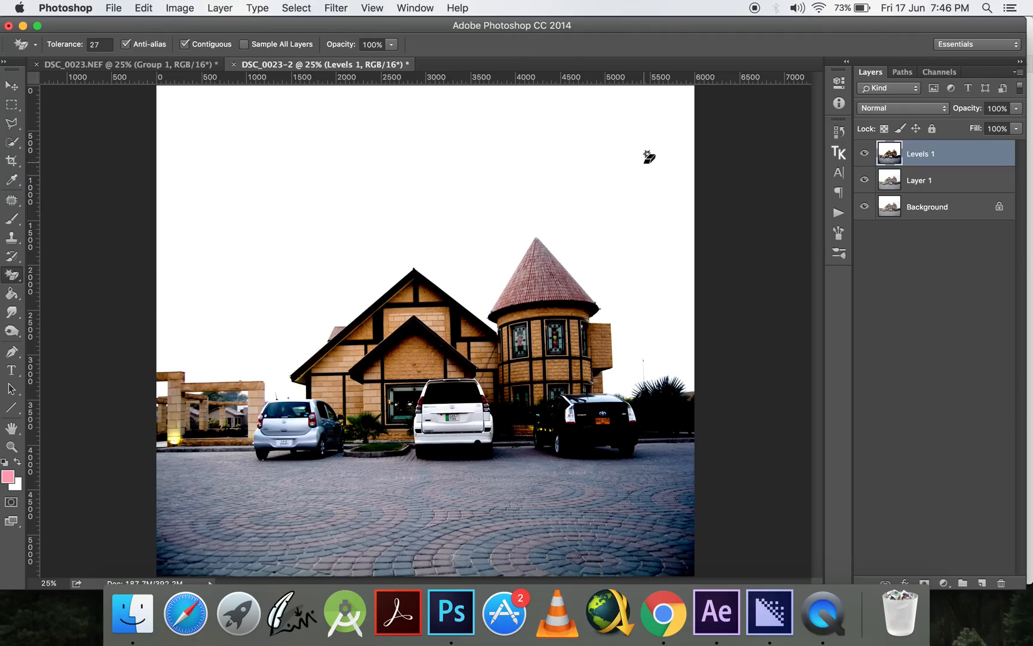
mouse_move(582, 166)
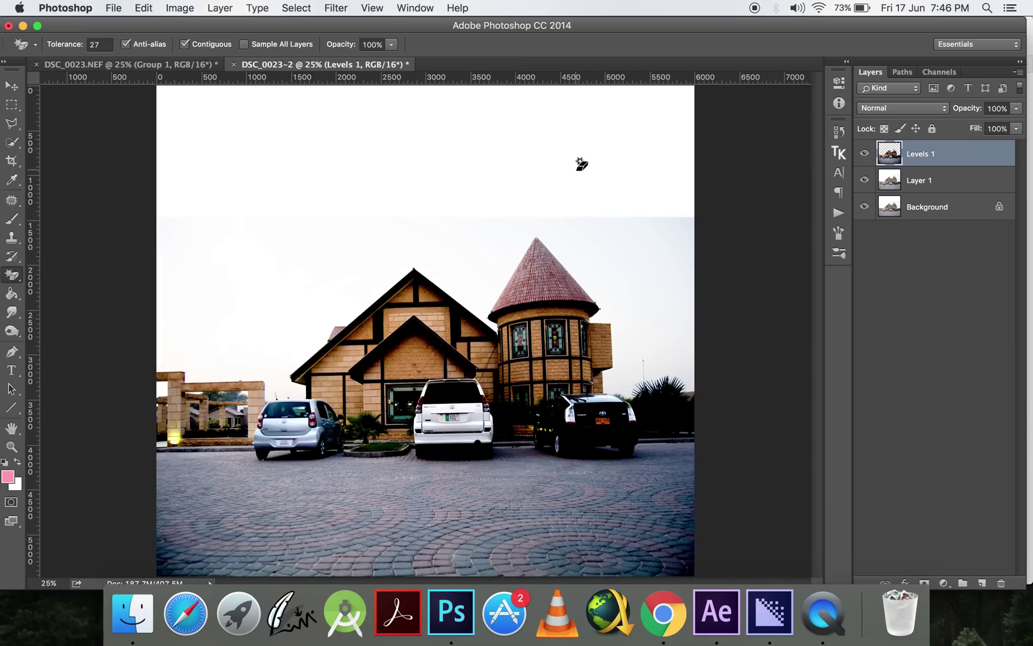
click(8, 87)
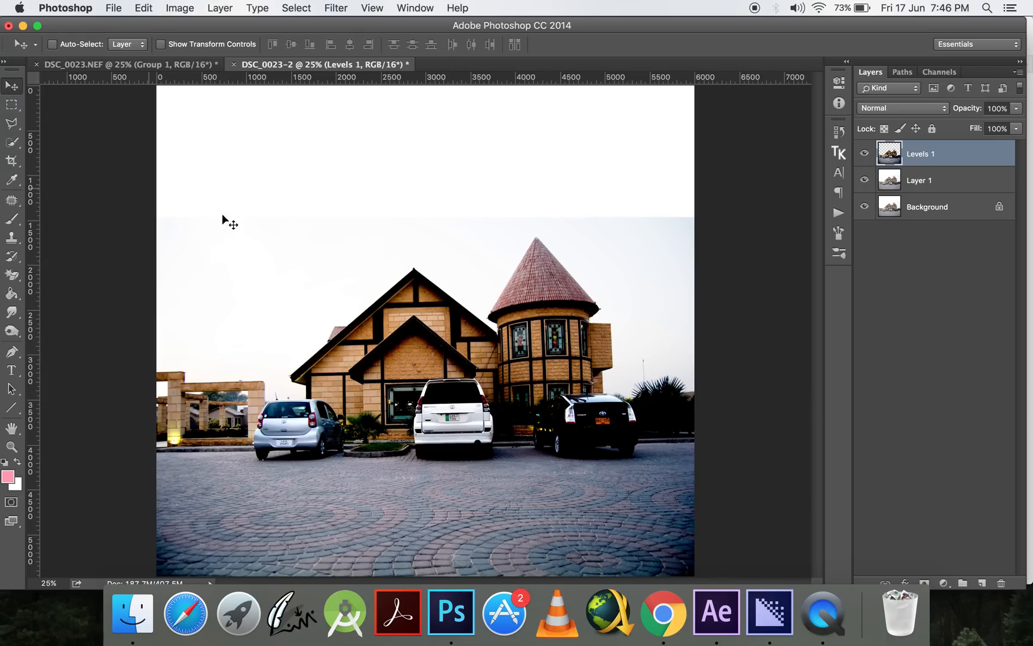
mouse_move(713, 244)
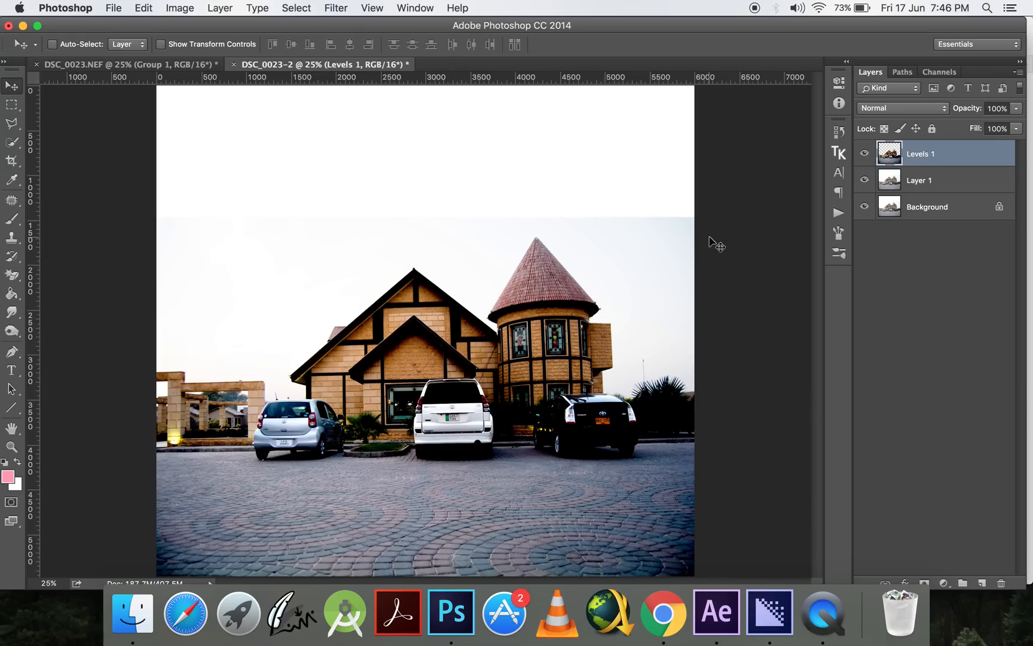
mouse_move(690, 226)
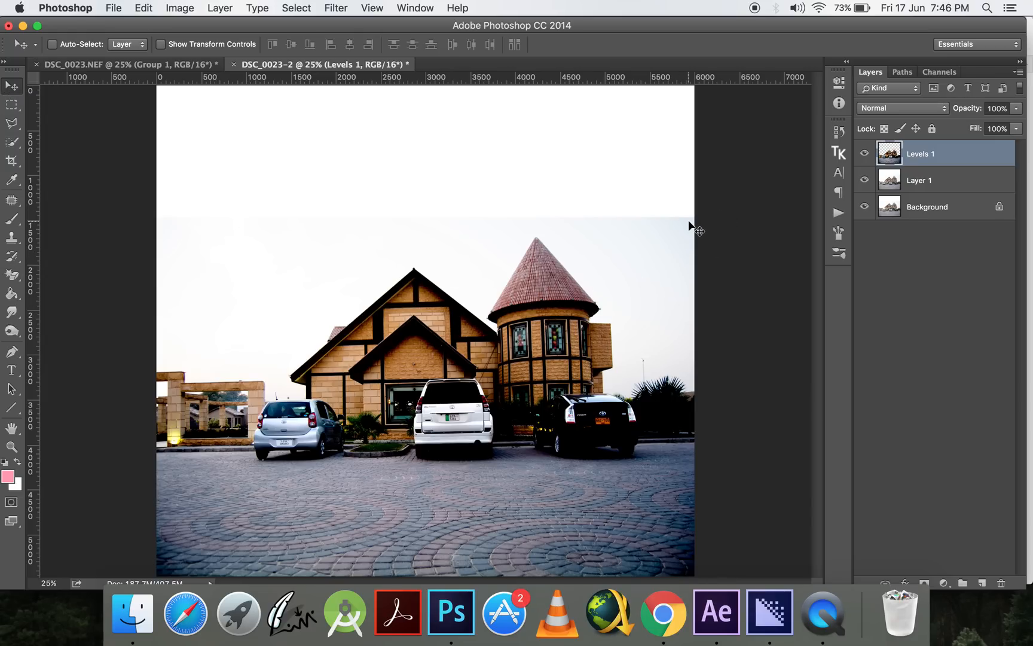
mouse_move(837, 213)
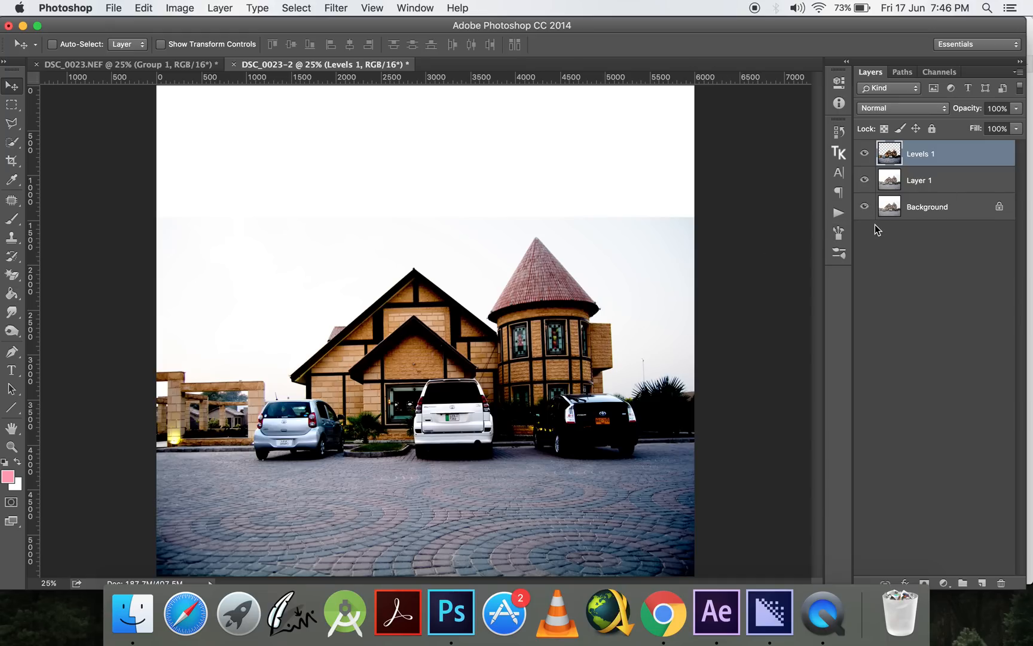
Hide Layer 1 and Background, select Layer 1, and reset the paint colours to black and white
click(928, 207)
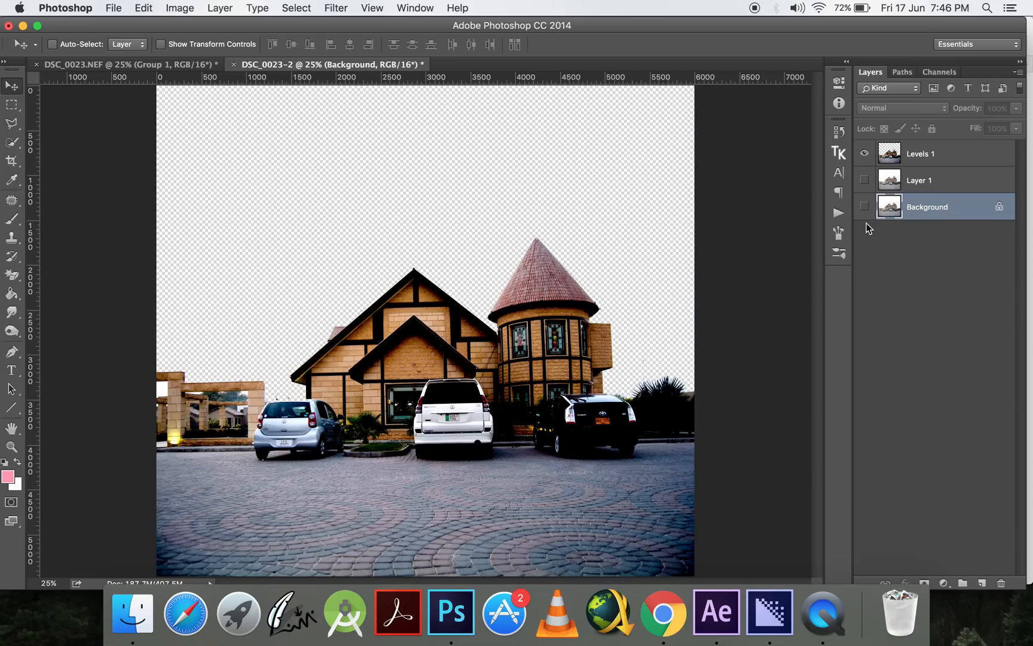
mouse_move(533, 224)
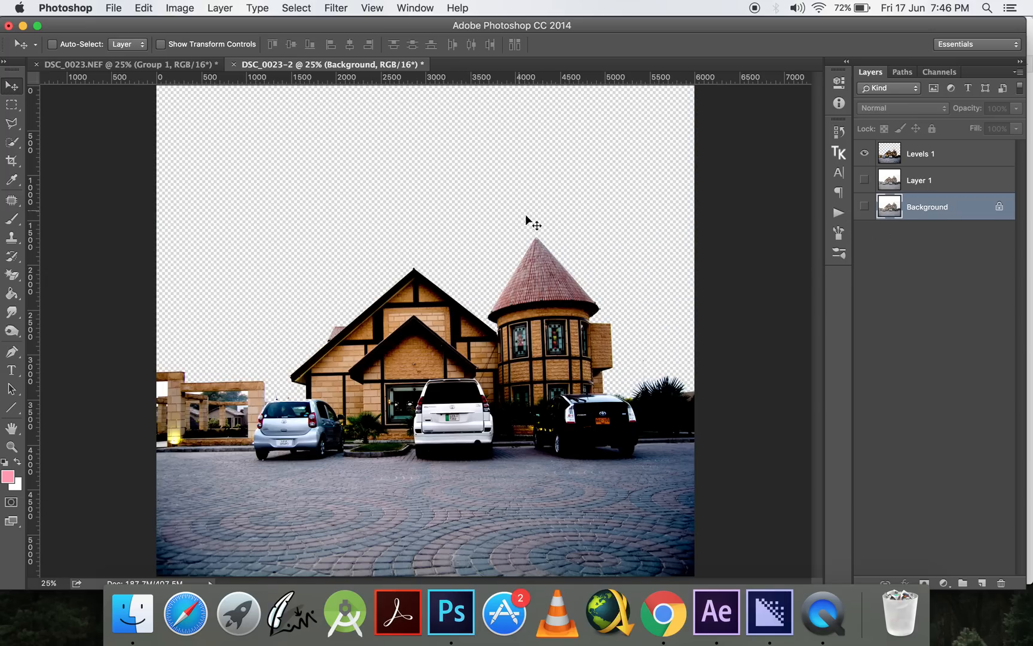
click(919, 180)
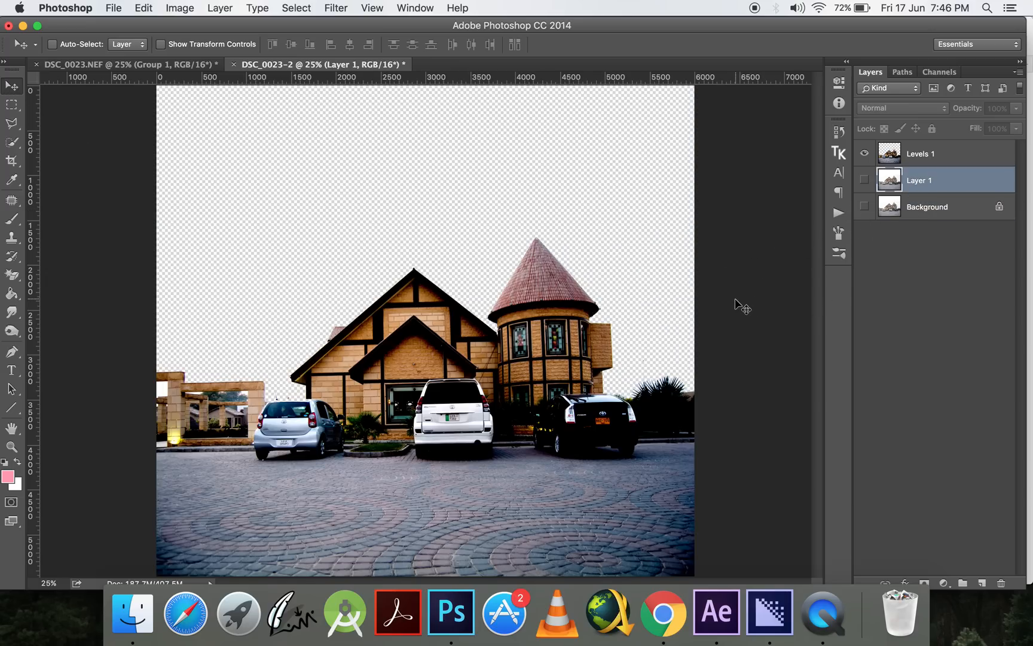
mouse_move(990, 579)
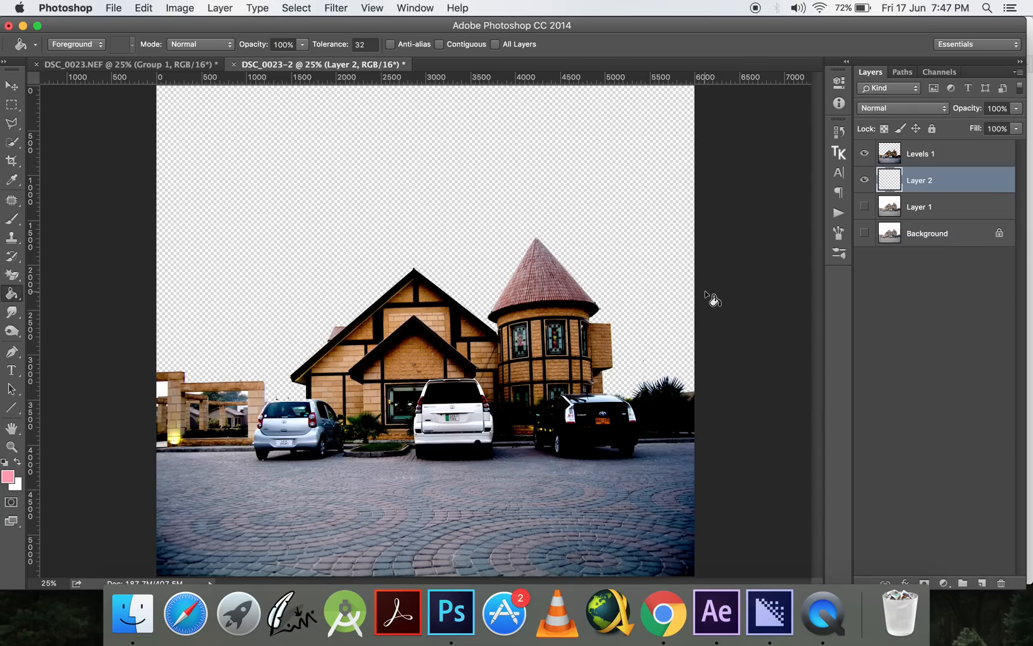
mouse_move(84, 299)
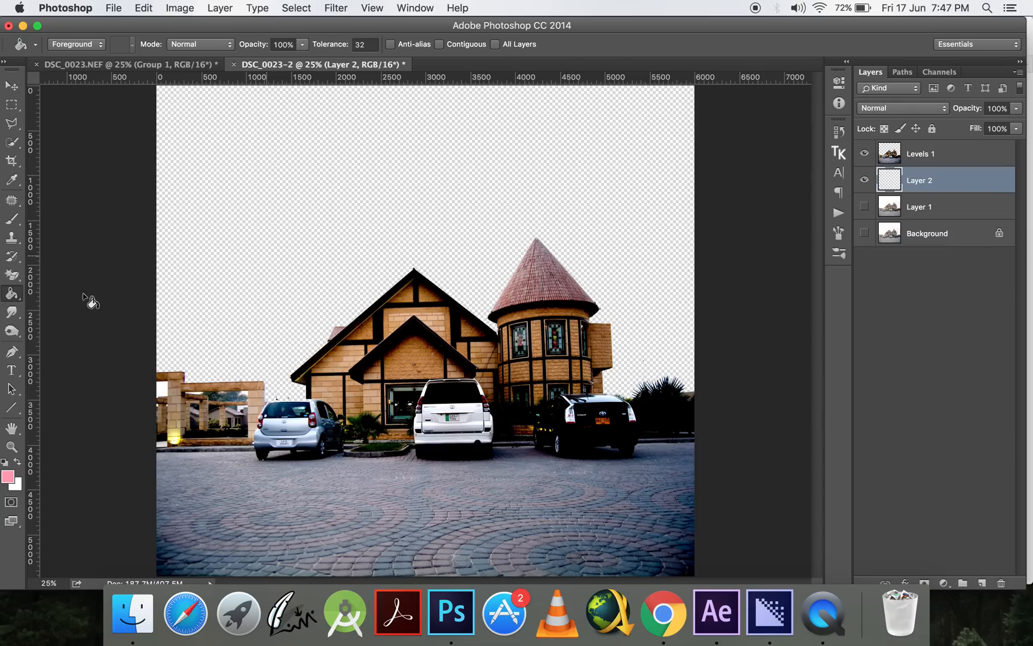
click(8, 483)
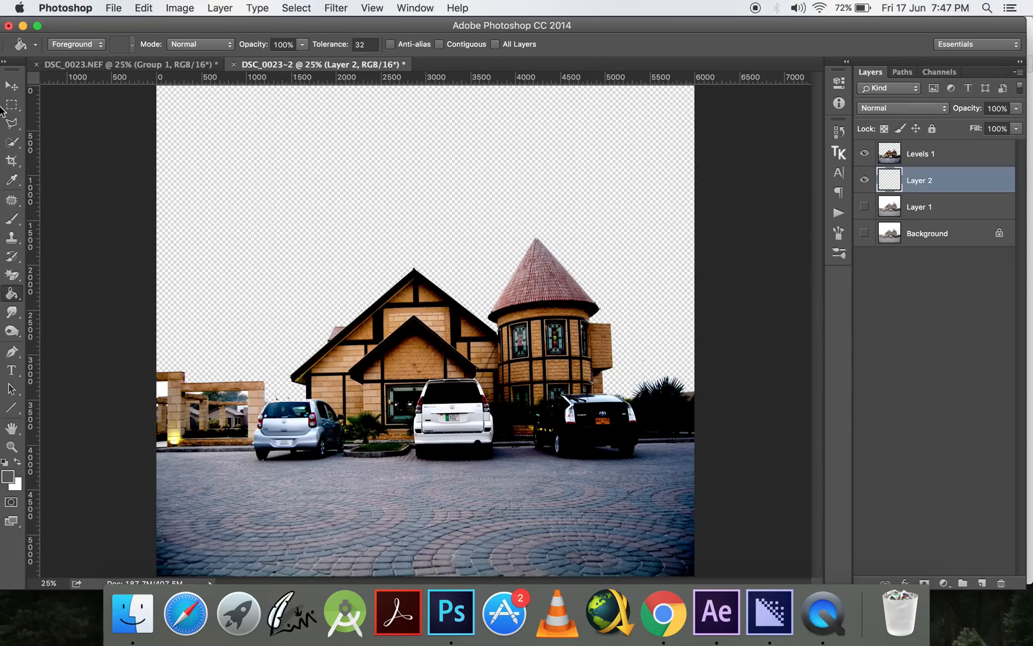
Fill Layer 2 with grey and erase leftover sky fringes near the car roof on Levels 1
click(7, 103)
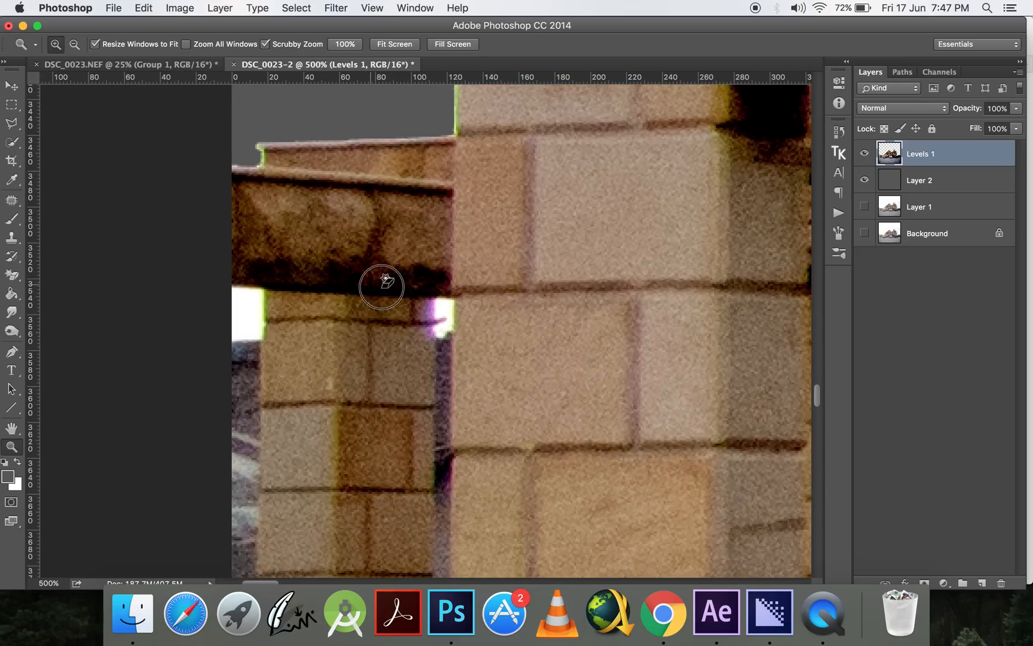
click(12, 275)
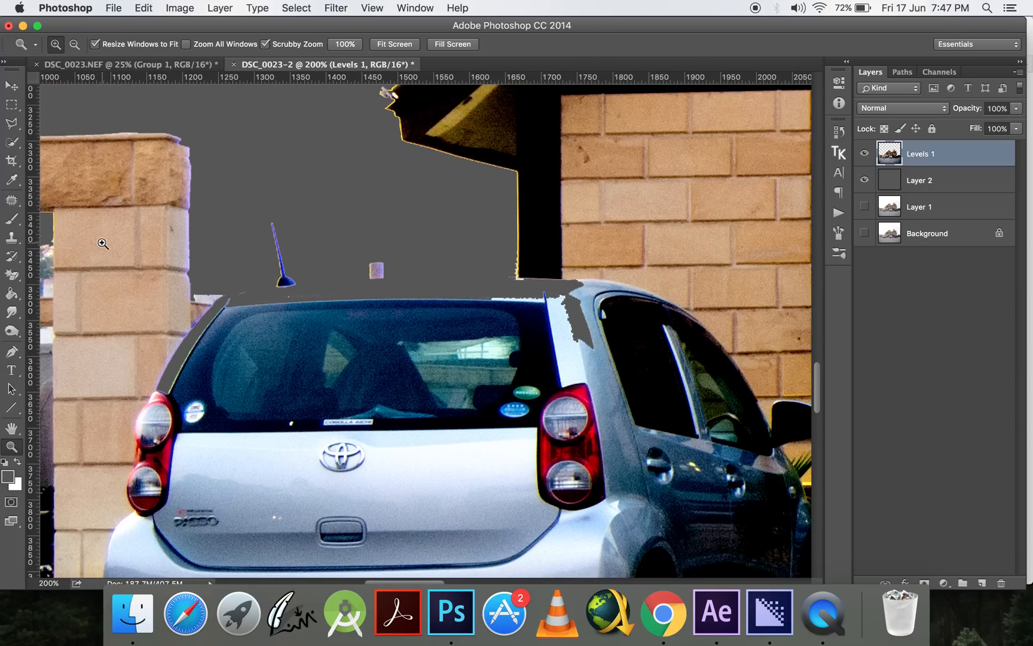
mouse_move(323, 142)
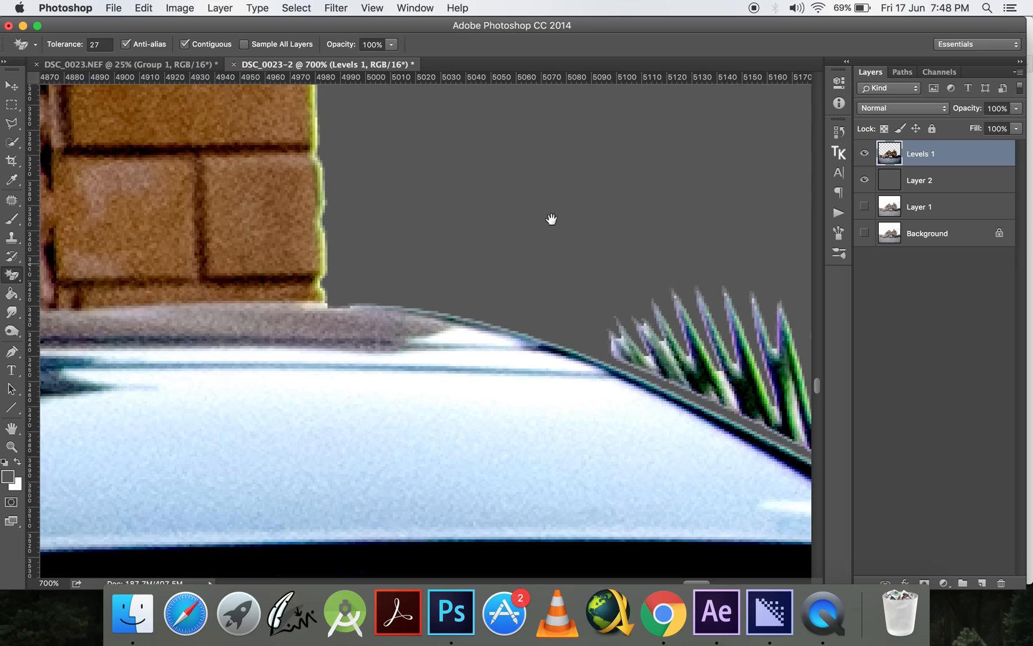
click(10, 448)
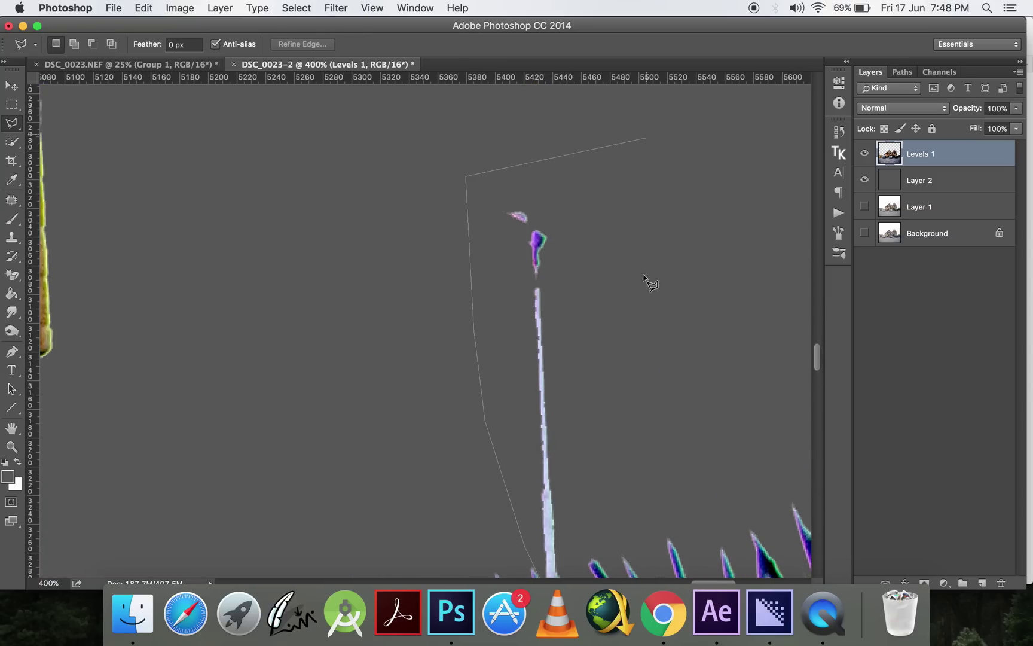
scroll(down, 3)
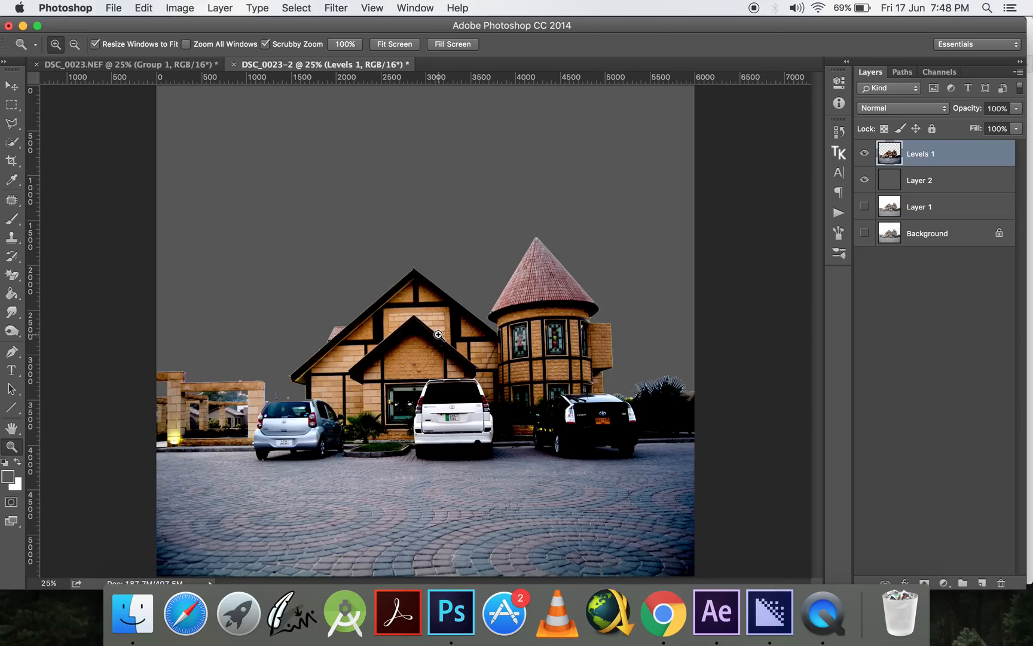
mouse_move(332, 399)
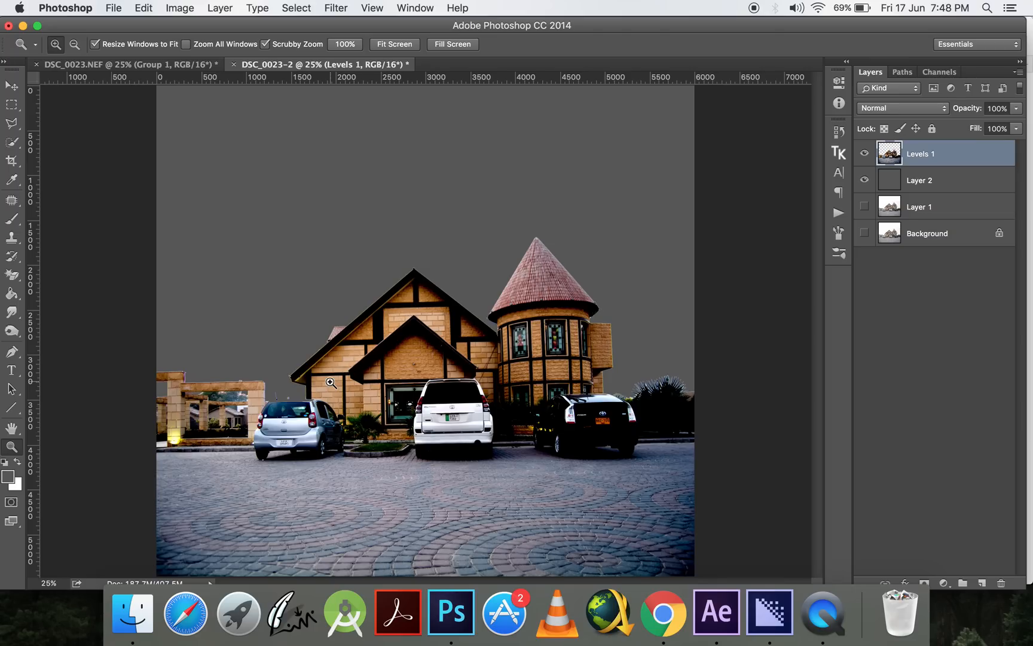
Copy the house from ungraded Layer 1 into a new Layer 3 and adjust layer visibility
click(10, 87)
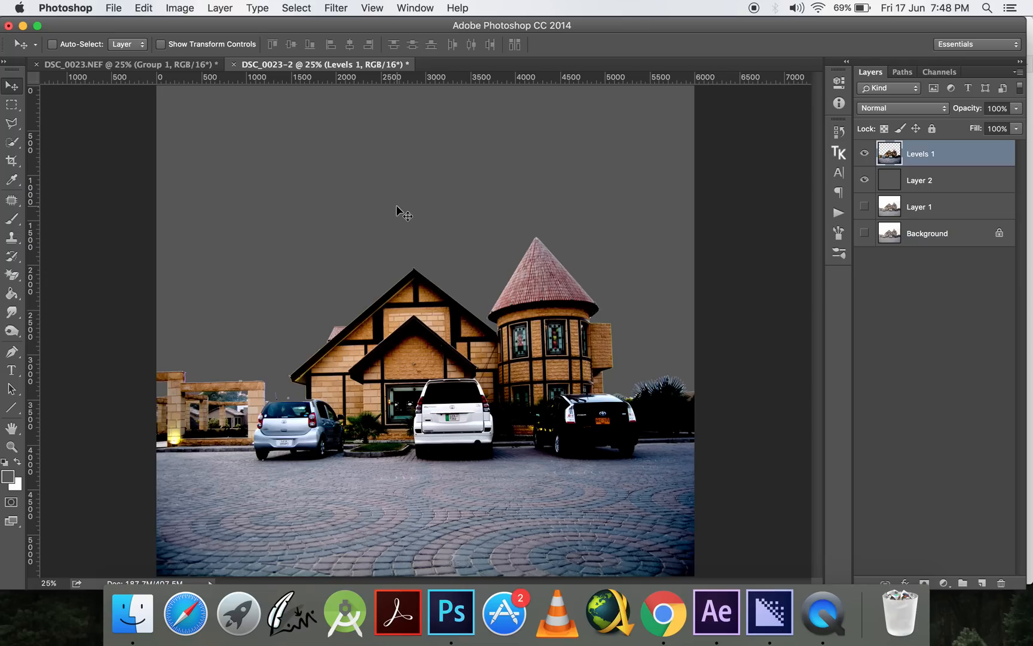
mouse_move(295, 482)
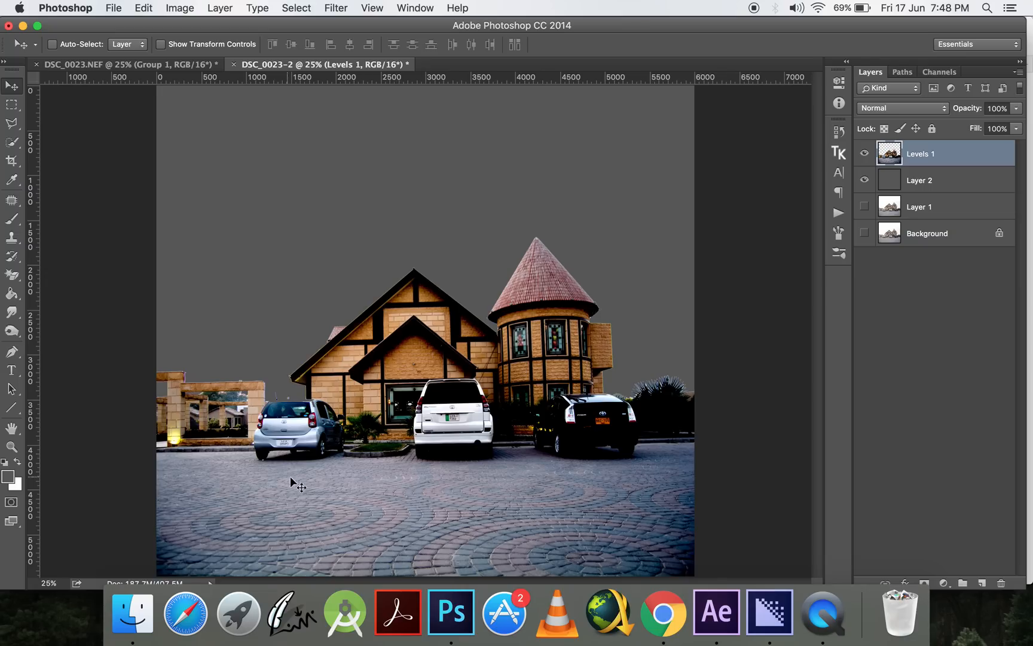
mouse_move(852, 279)
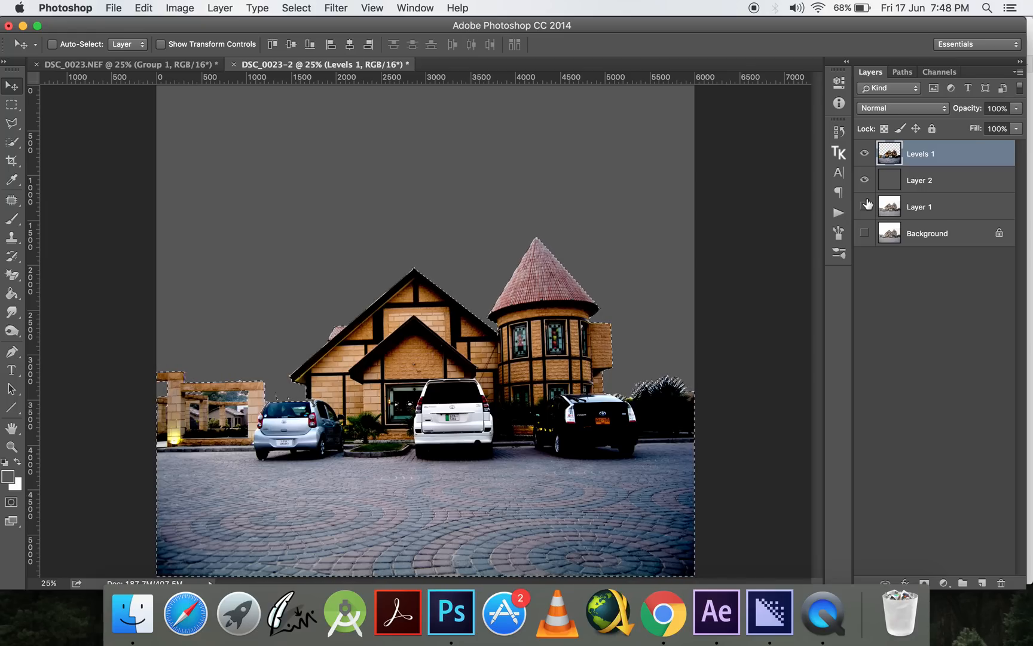
mouse_move(865, 205)
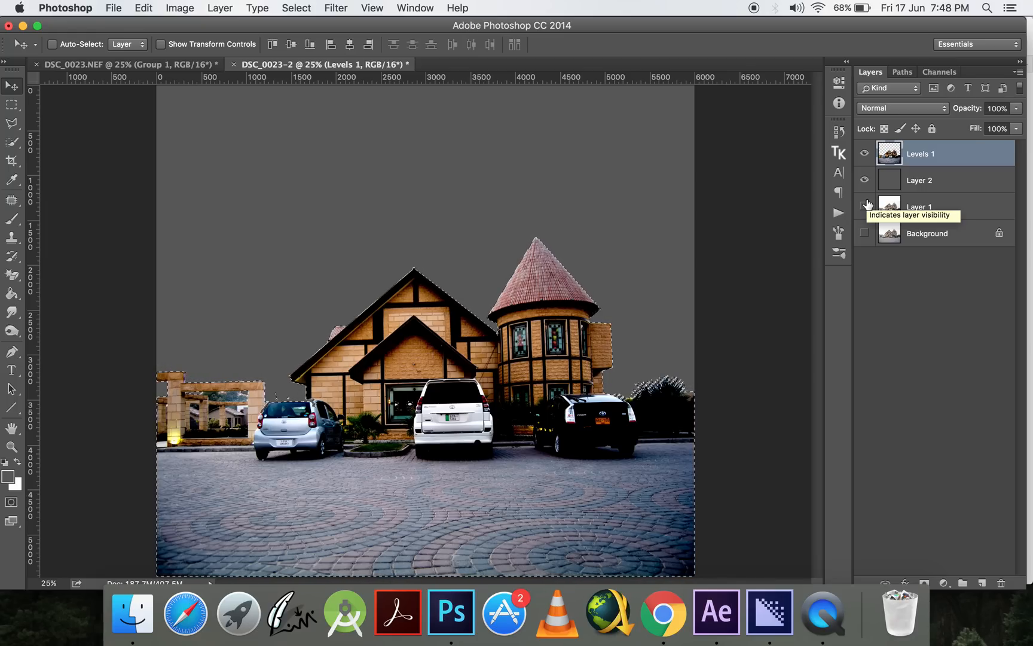
click(865, 207)
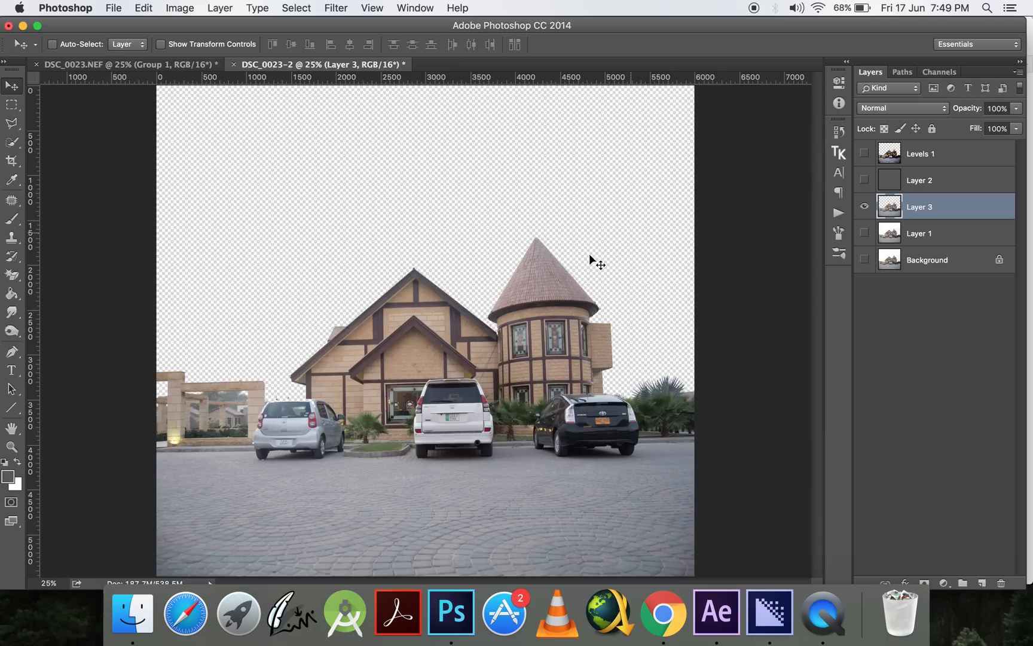
mouse_move(655, 393)
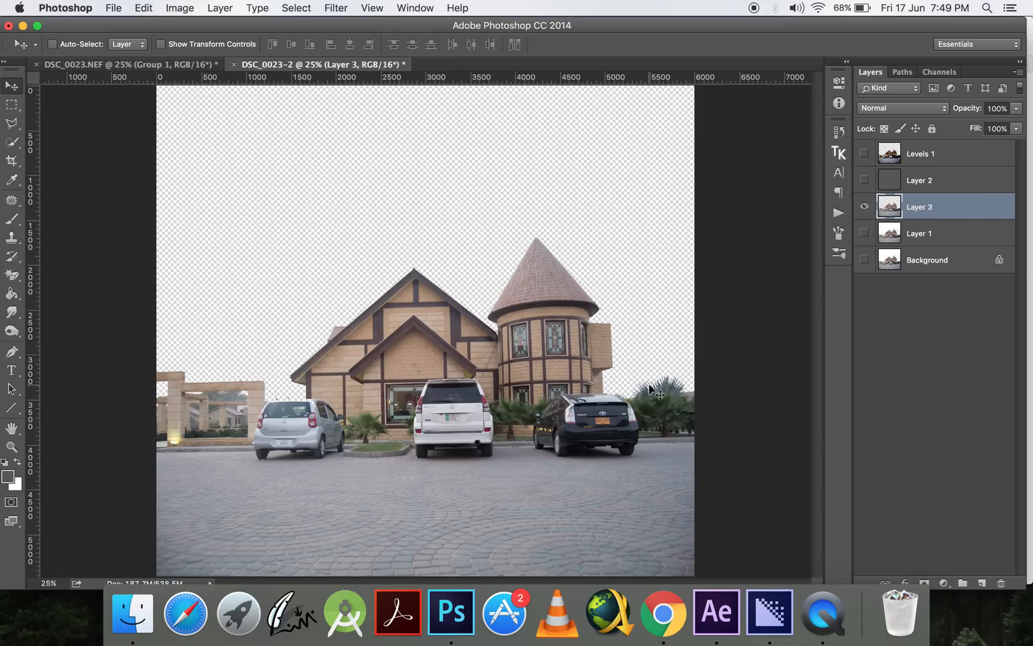
mouse_move(960, 207)
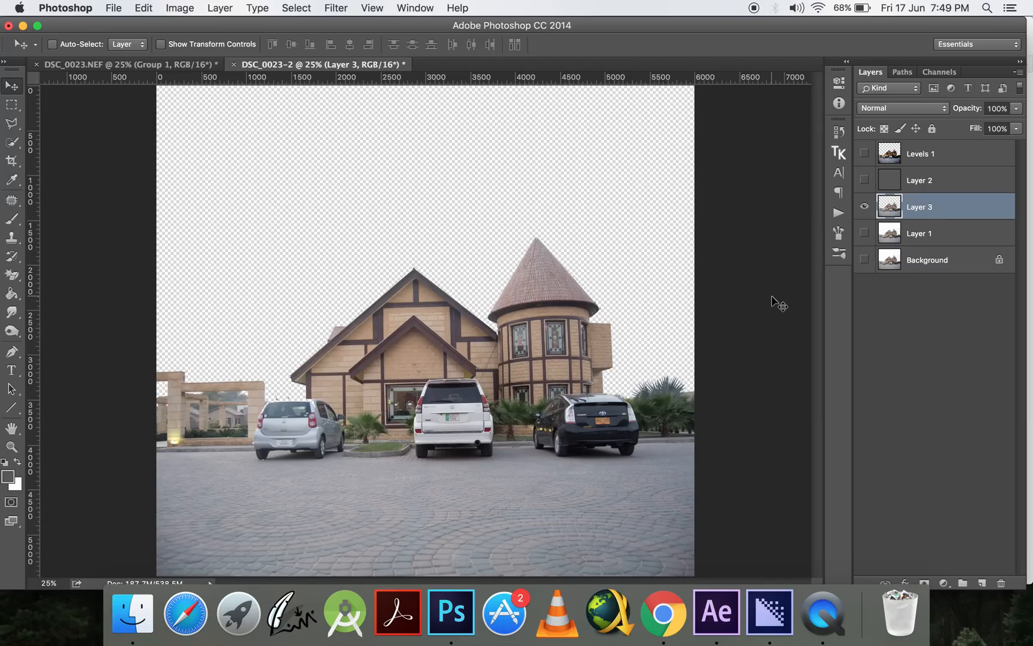
Trace the car's roofline, antenna and rear window with the Pen tool and convert the path to a selection with feather 0
click(442, 349)
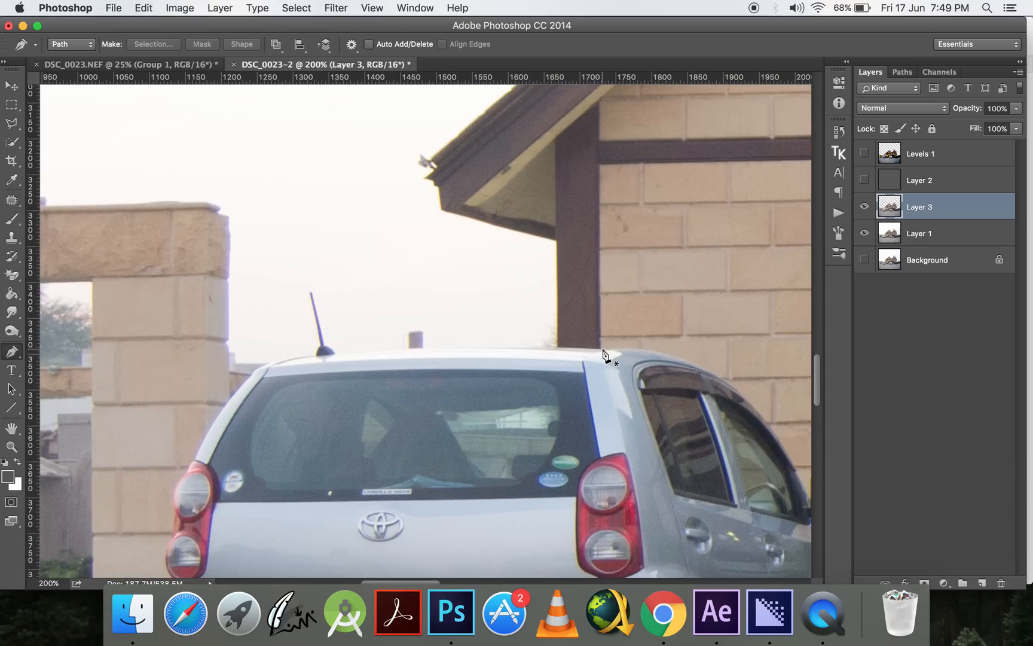
click(604, 347)
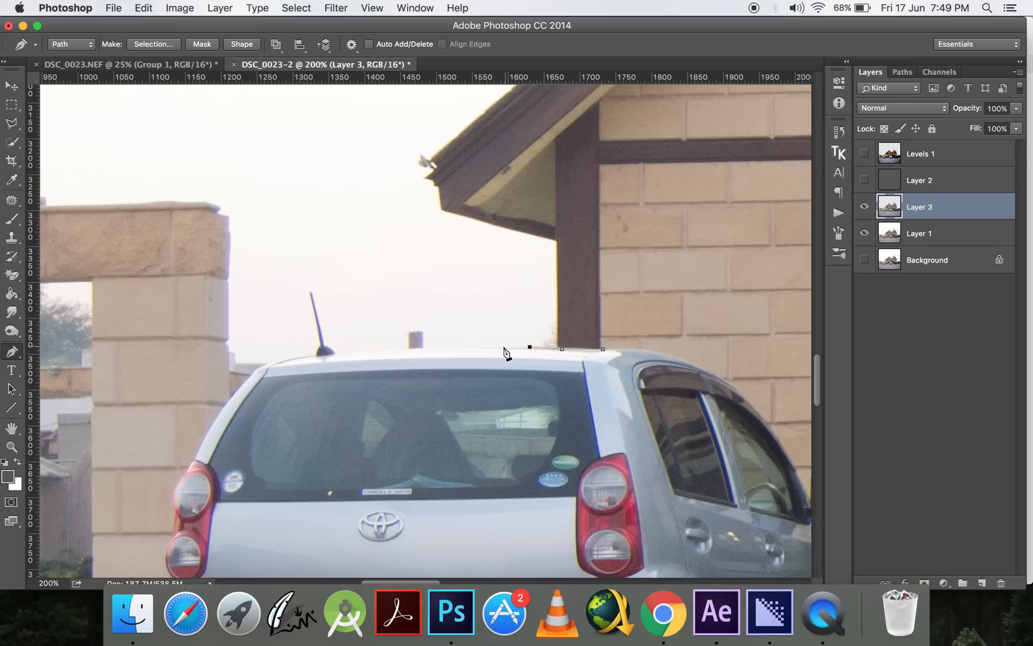
click(426, 361)
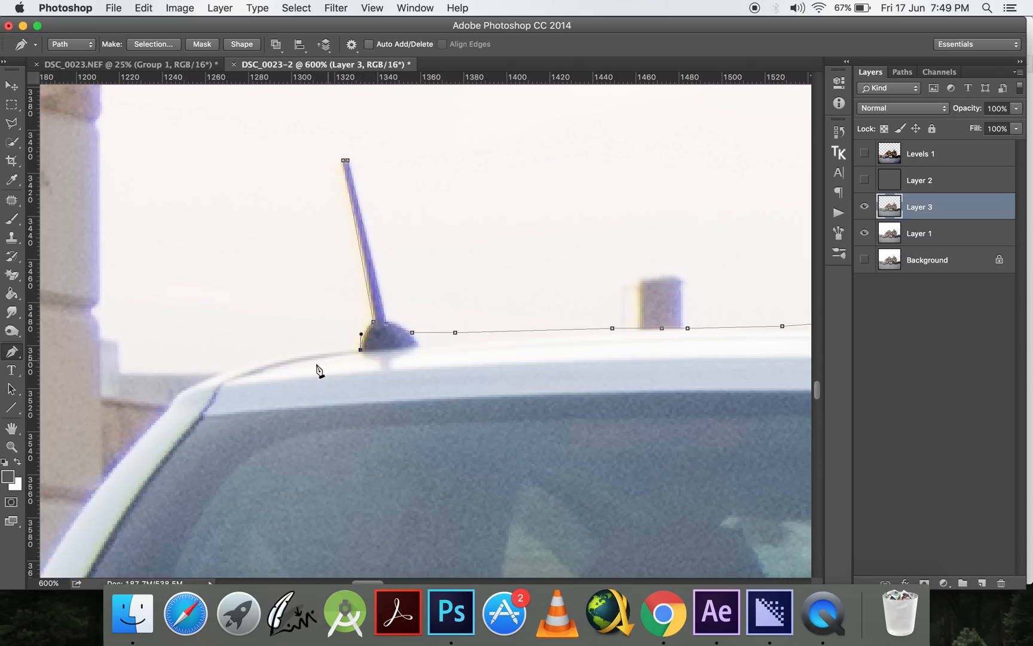
mouse_move(350, 353)
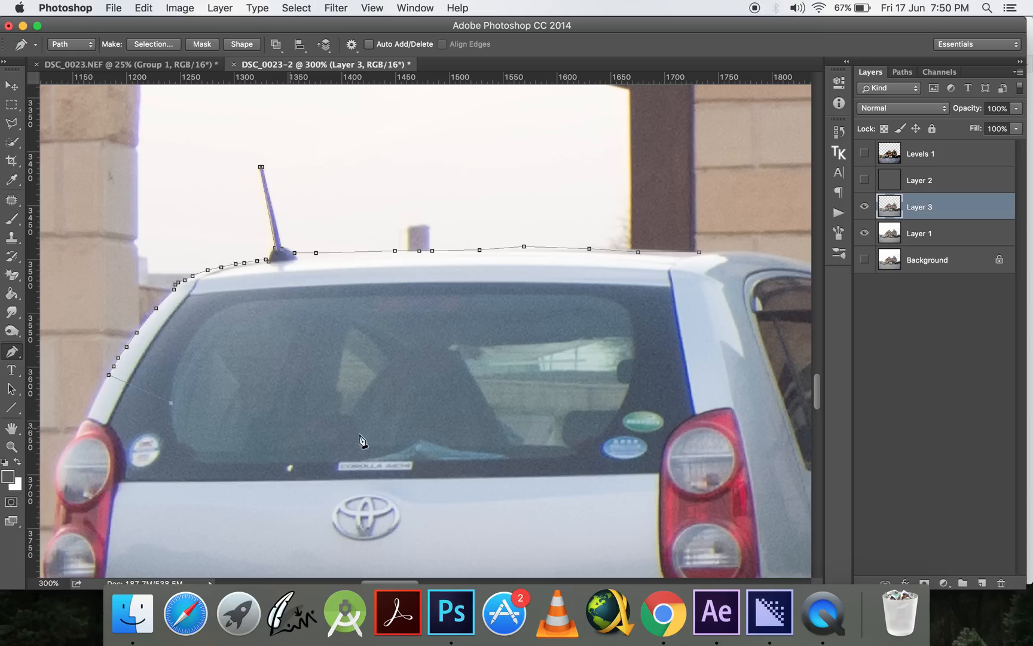
click(750, 288)
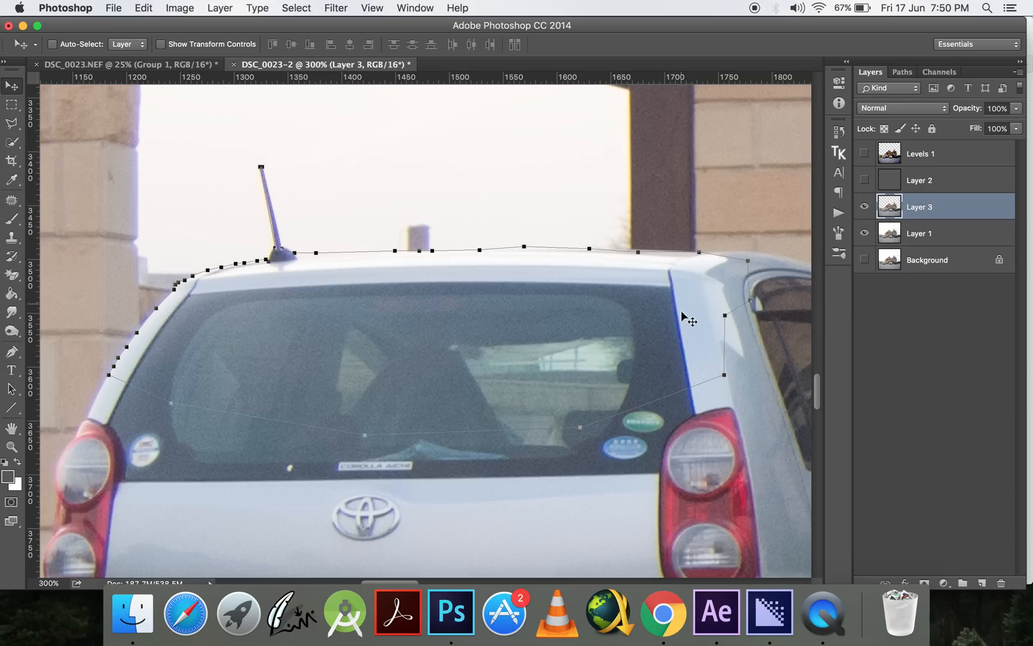
mouse_move(394, 330)
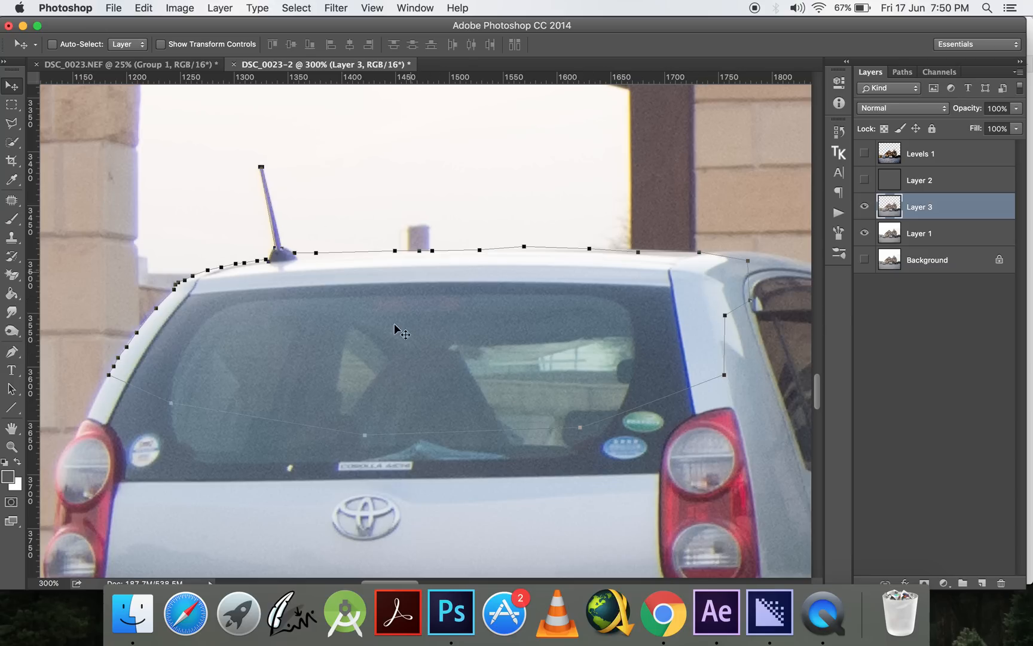
mouse_move(555, 387)
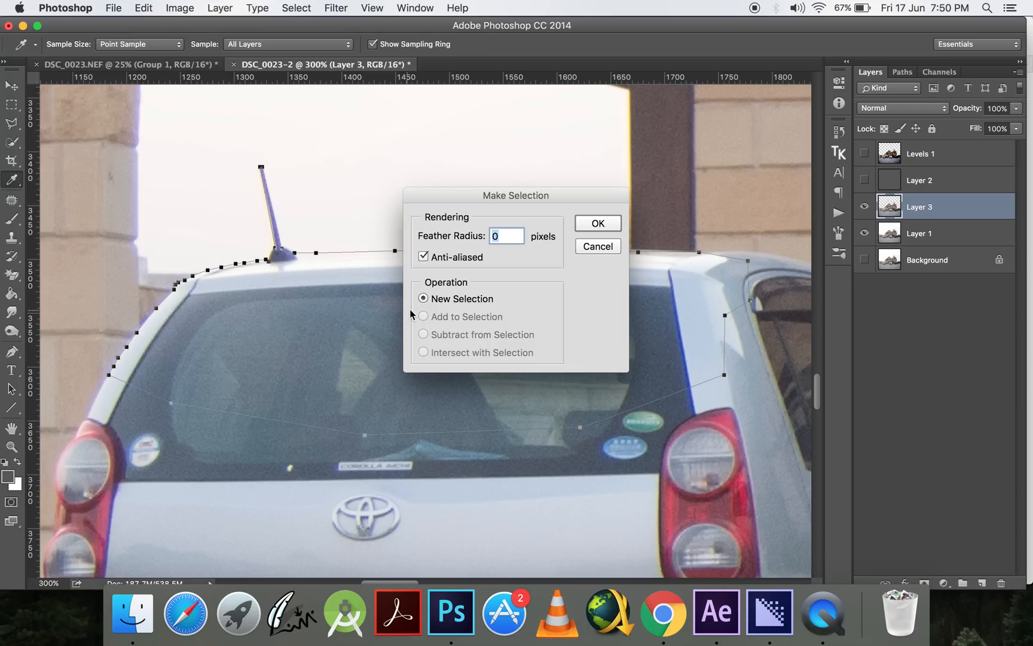
click(598, 222)
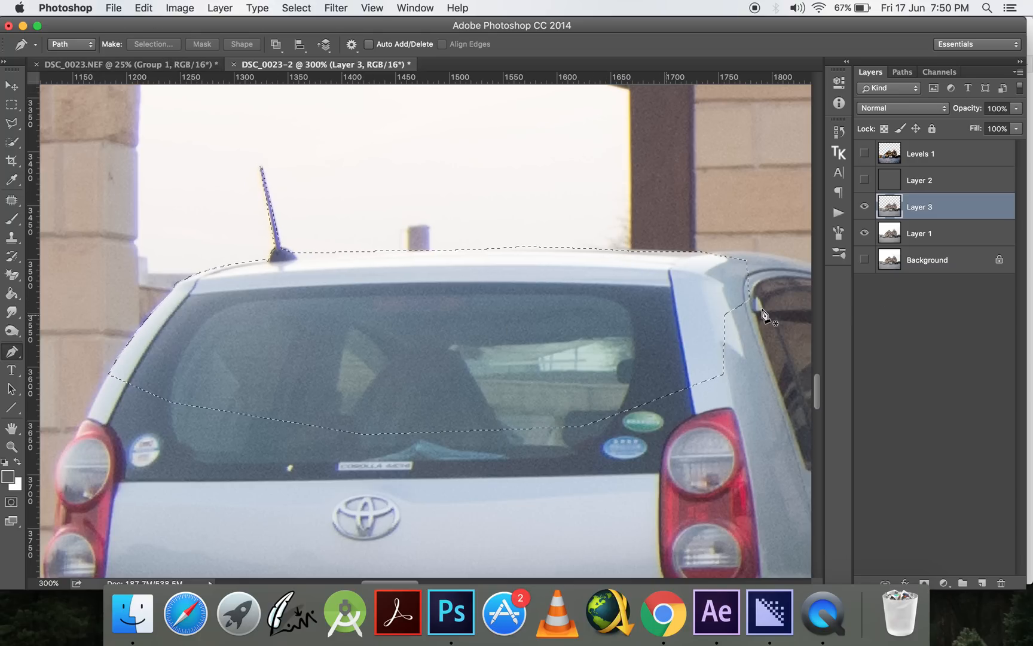
Copy the selected car rear onto new Layer 4 and move it above Layer 3
click(918, 233)
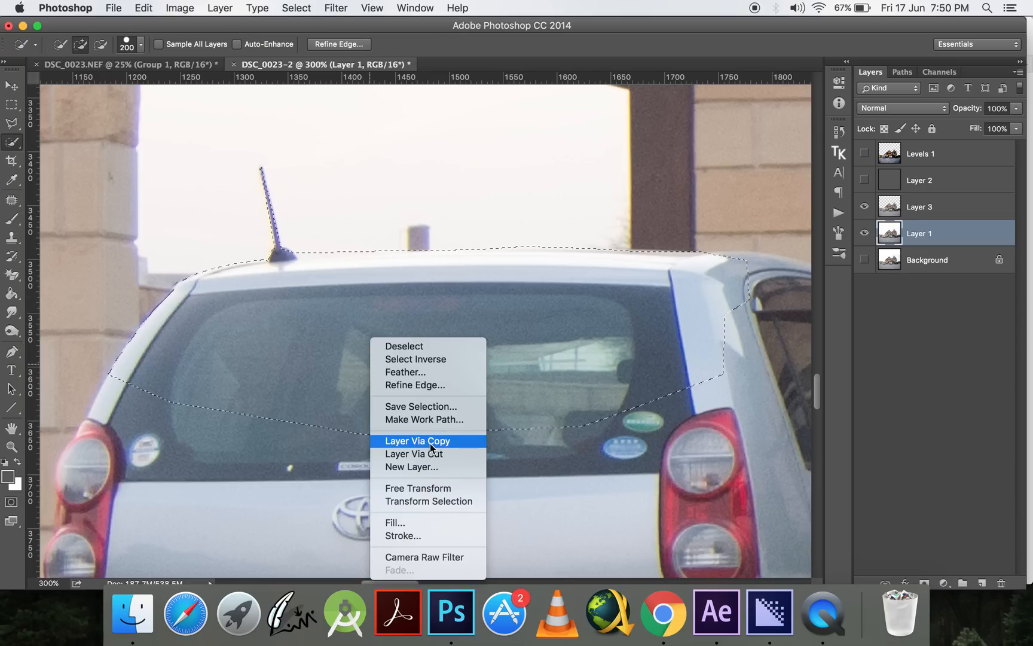
click(414, 454)
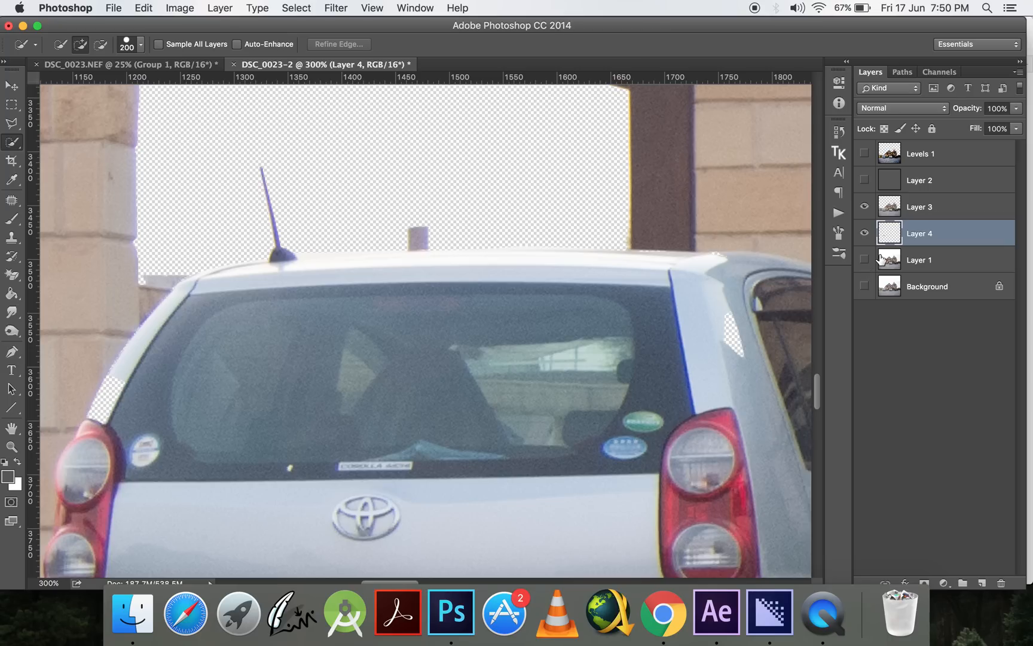
drag(920, 206, 920, 202)
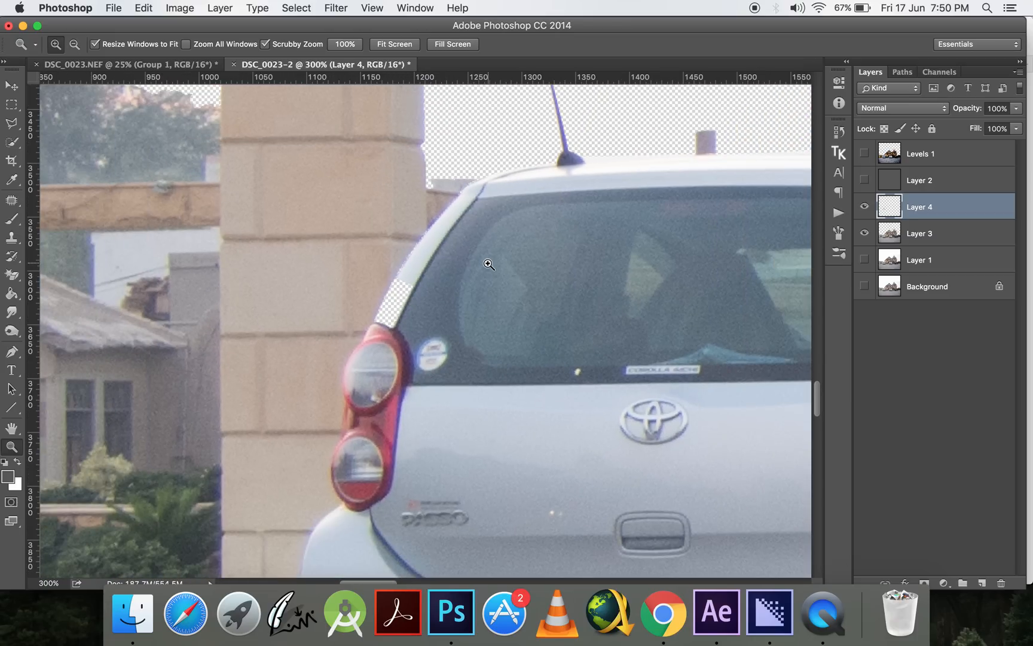
mouse_move(494, 264)
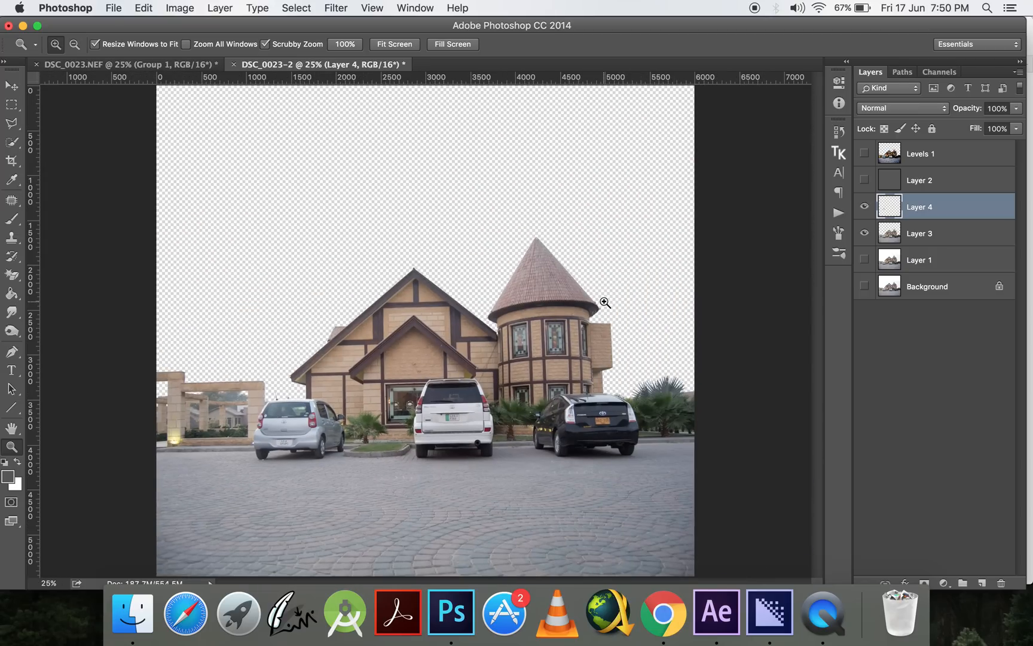
mouse_move(171, 82)
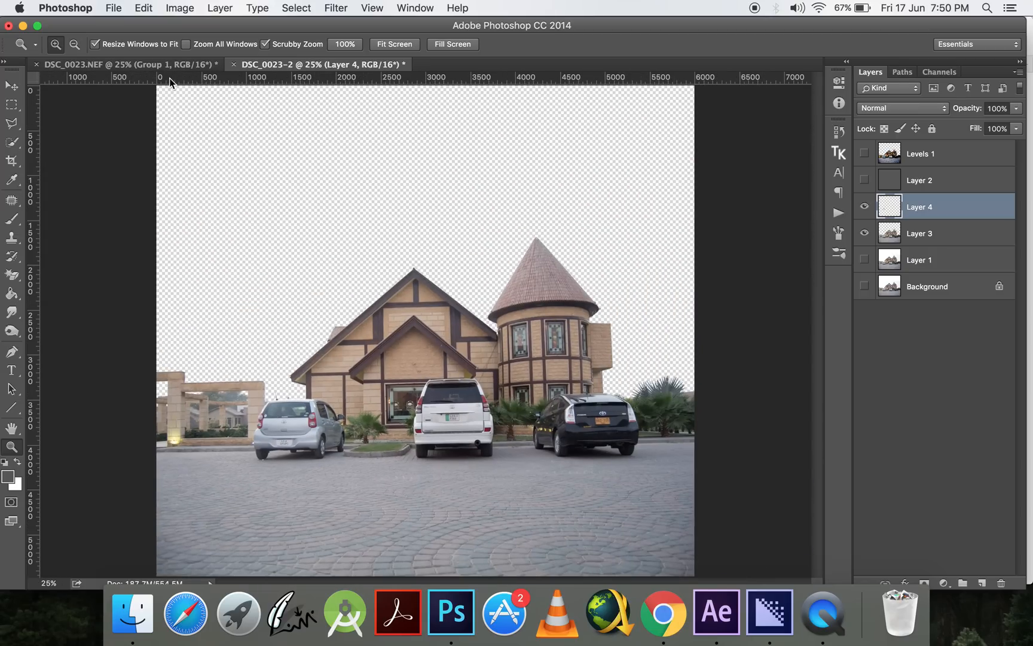
mouse_move(378, 226)
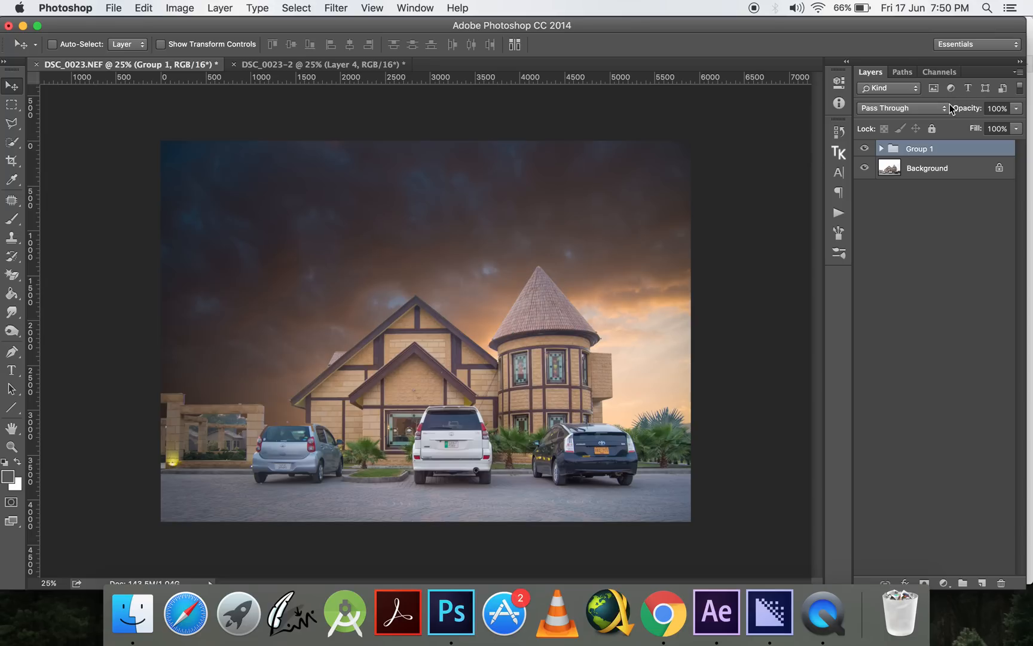
Bring the DSC_9768 sky layer from Group 1 into the house document beneath Layer 3
click(886, 148)
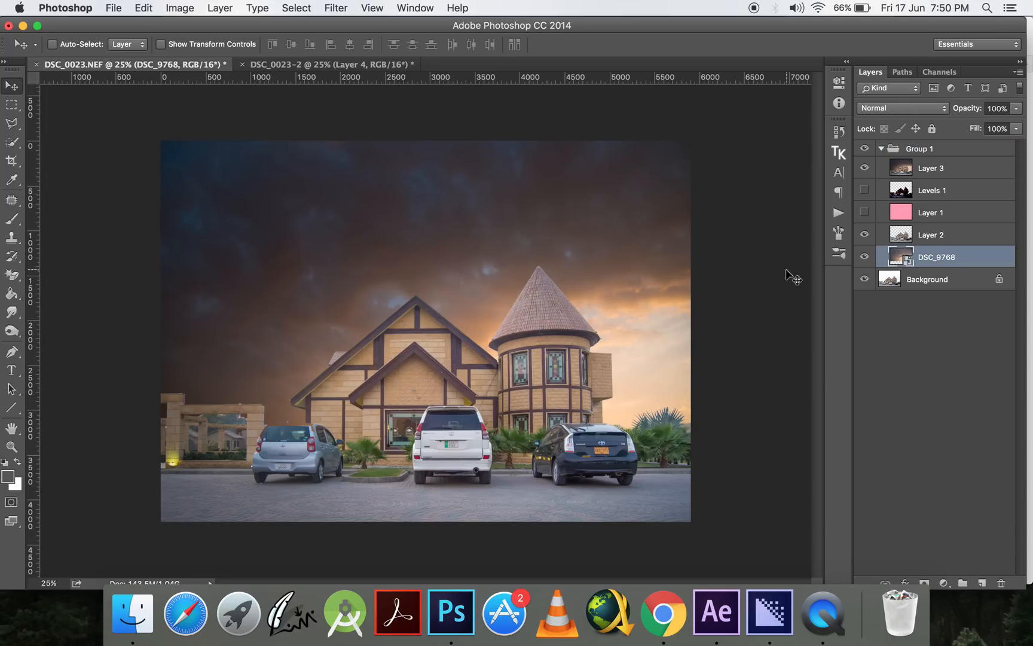
click(333, 64)
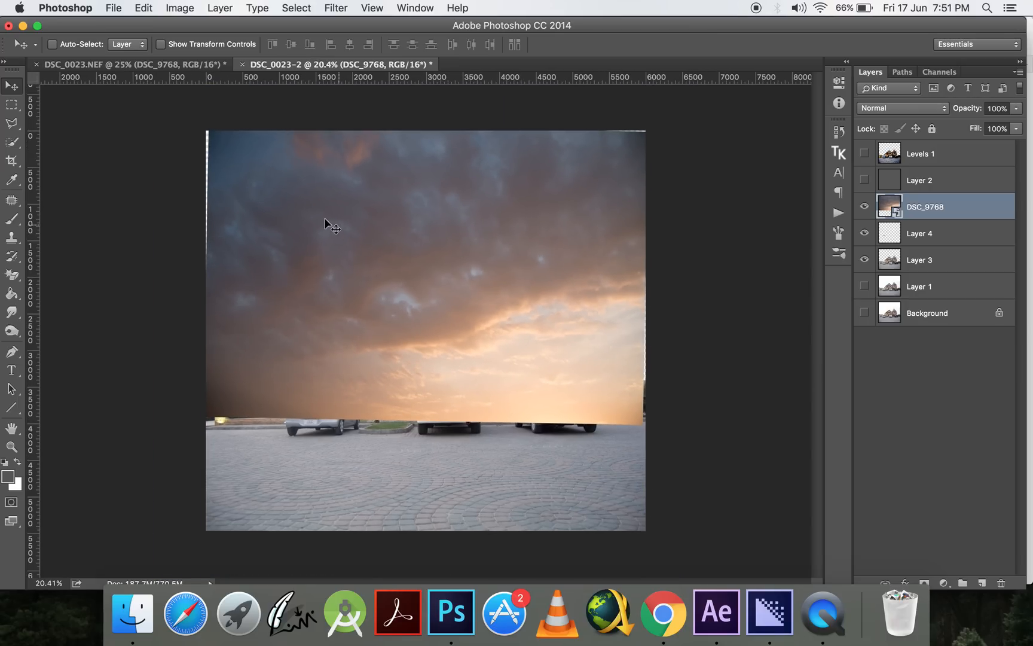
drag(332, 228, 516, 238)
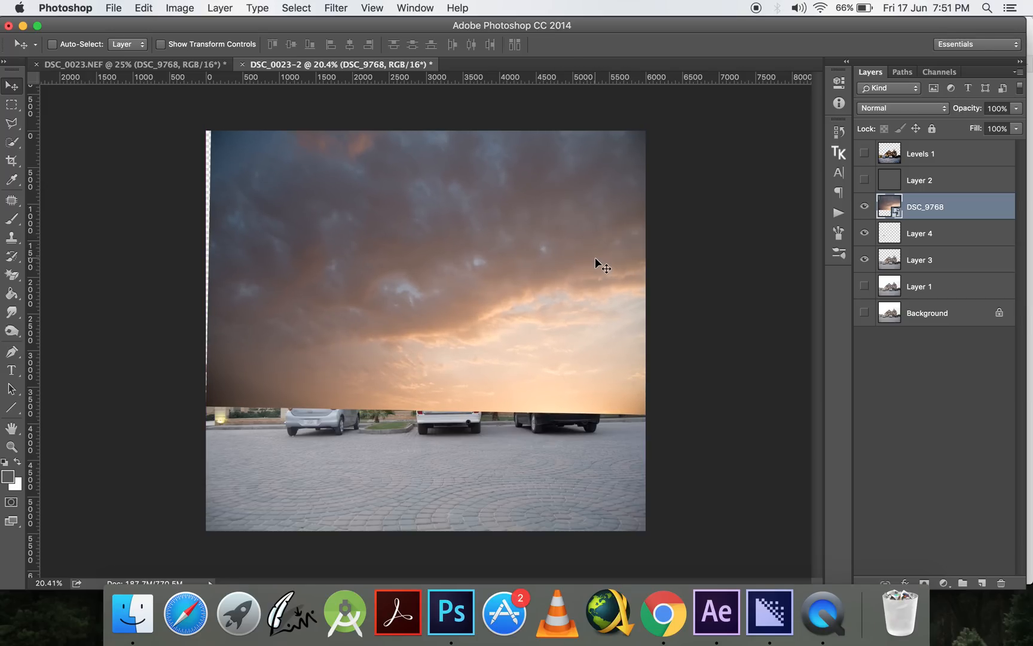
mouse_move(615, 269)
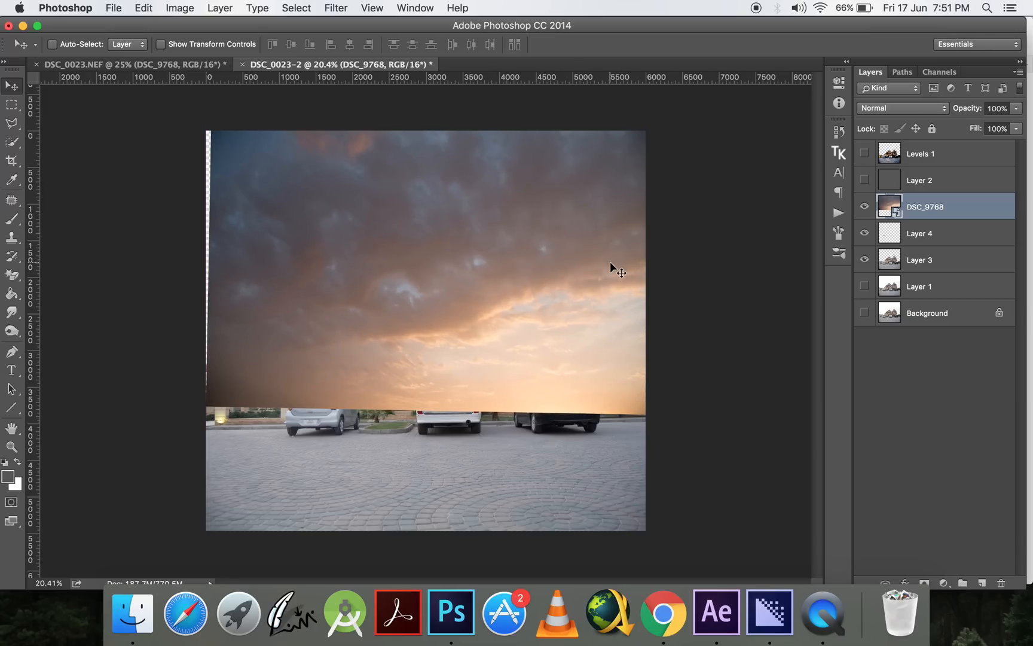
mouse_move(621, 262)
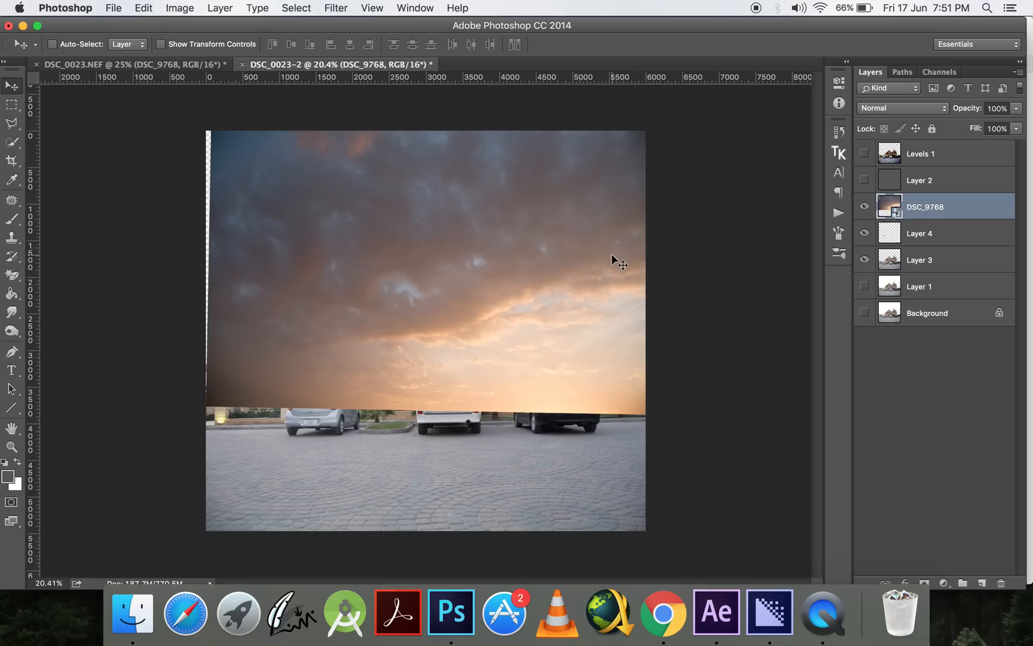
mouse_move(948, 214)
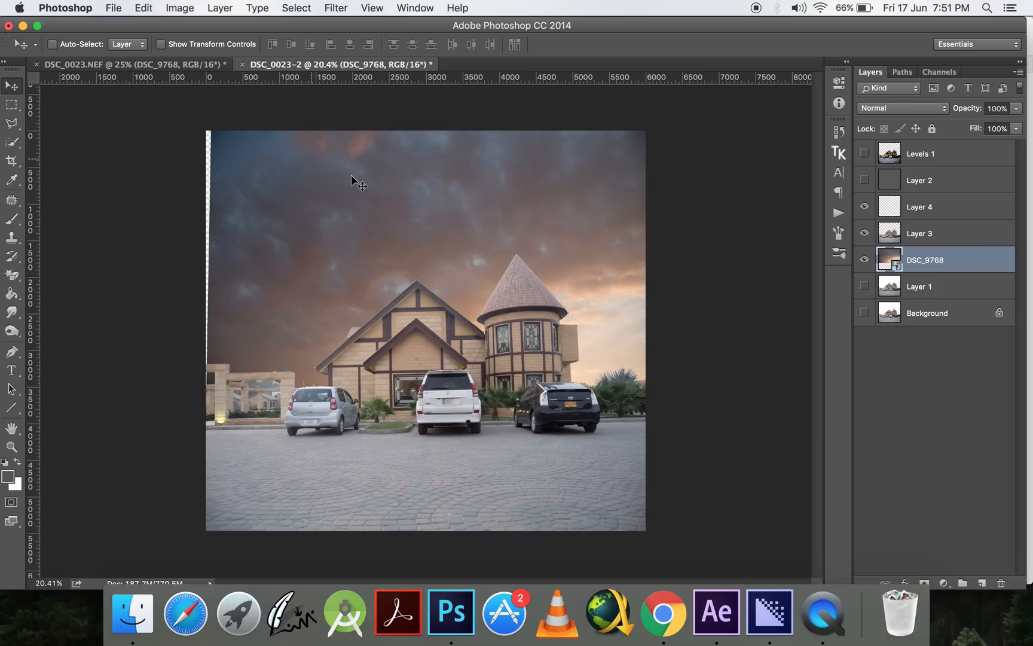
Position and enlarge the sky with Free Transform so it covers the whole canvas behind the house
drag(357, 183, 484, 214)
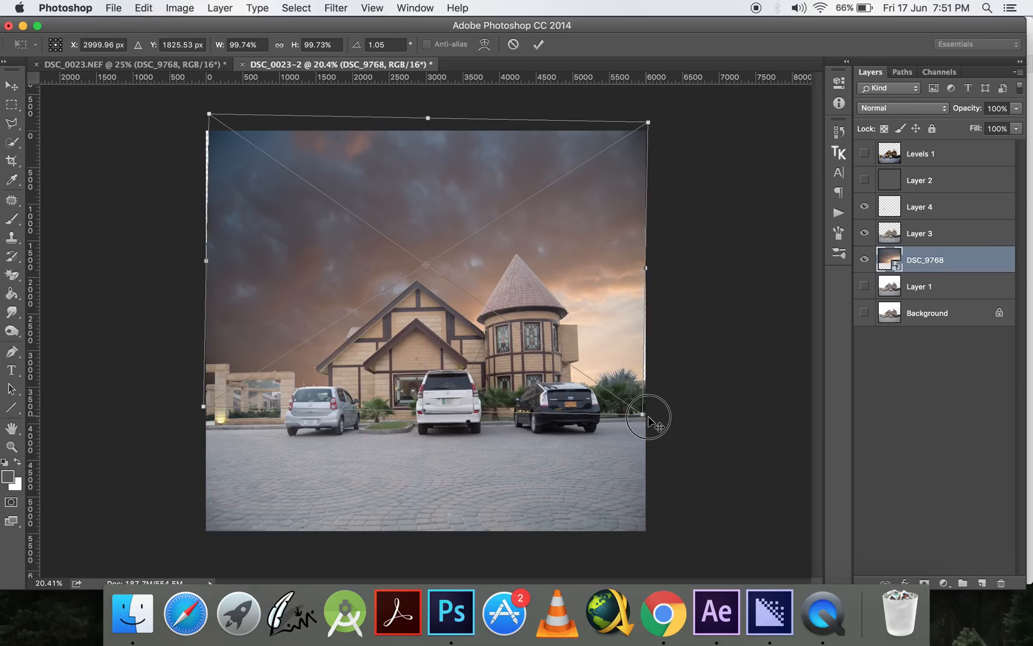
drag(649, 415, 654, 419)
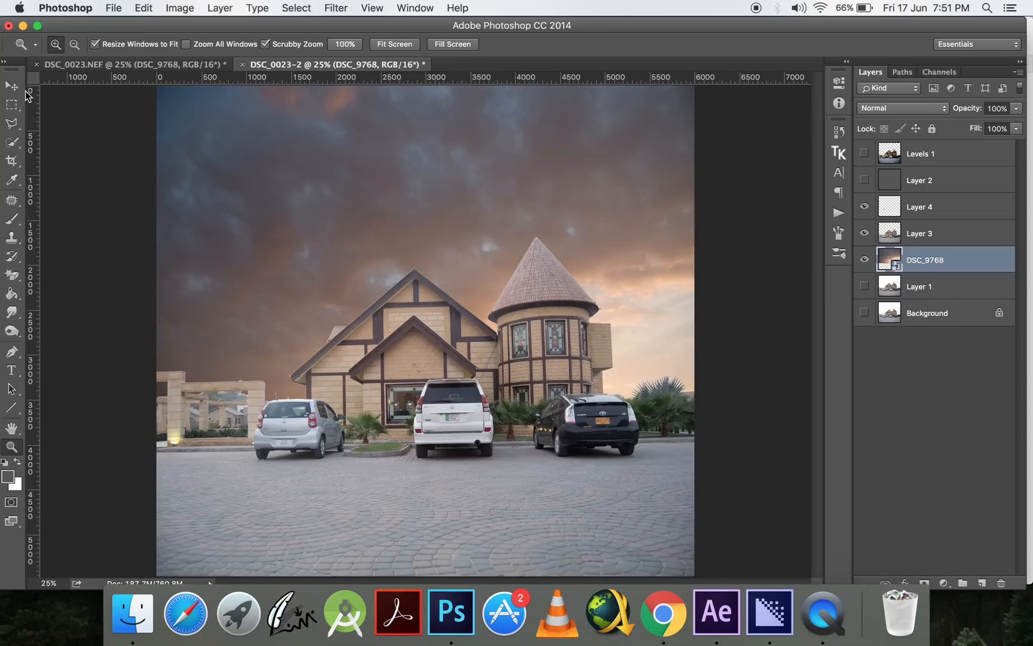
Load Layer 3's house outline as a selection and contract it by 1 pixel
click(6, 87)
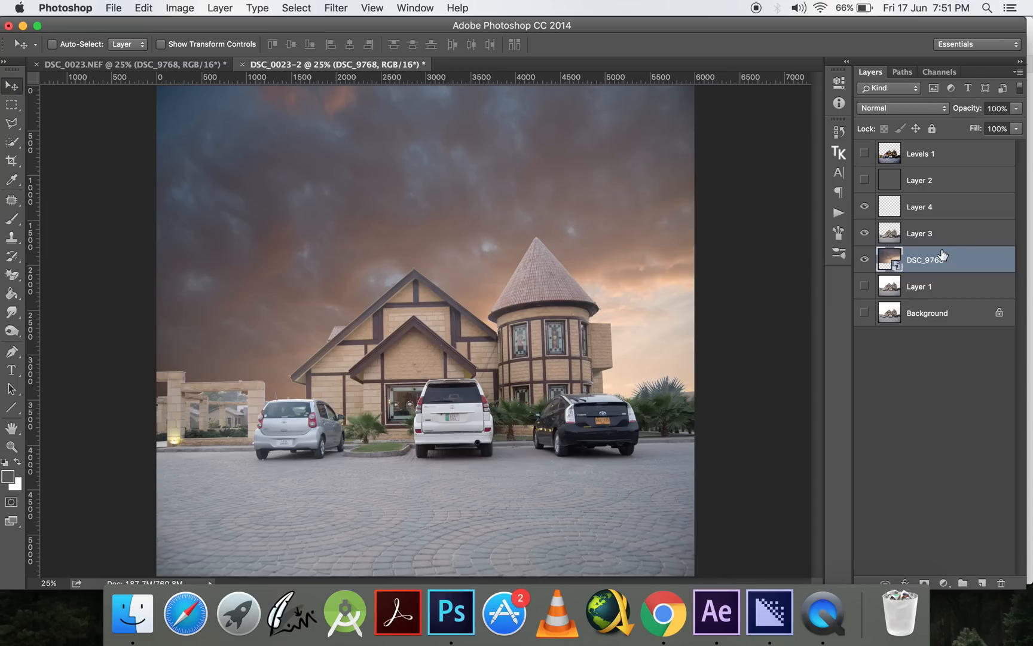
click(919, 234)
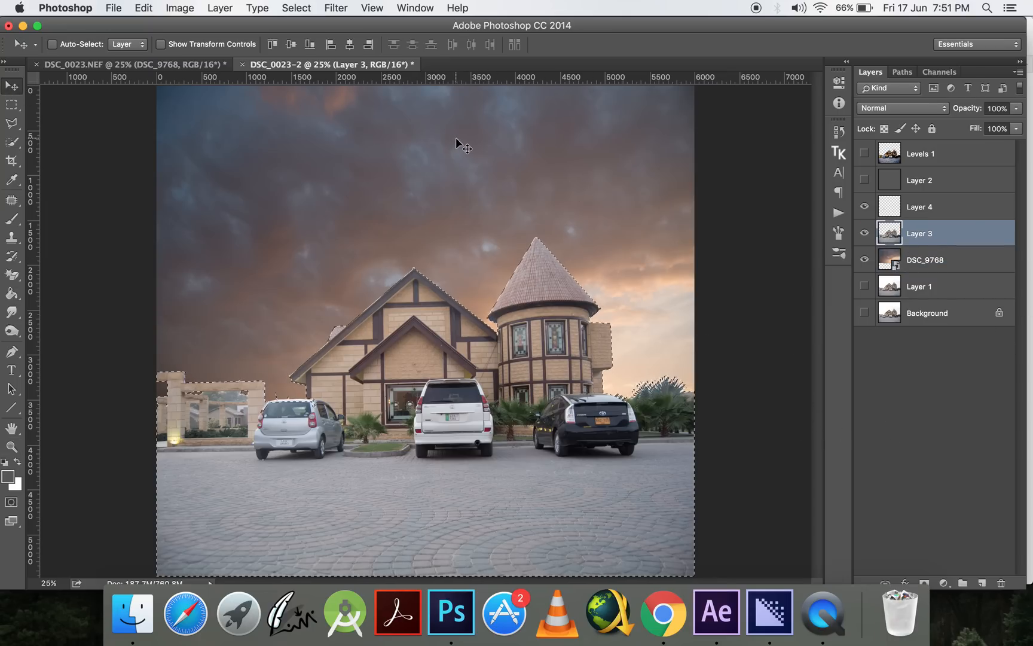
click(296, 8)
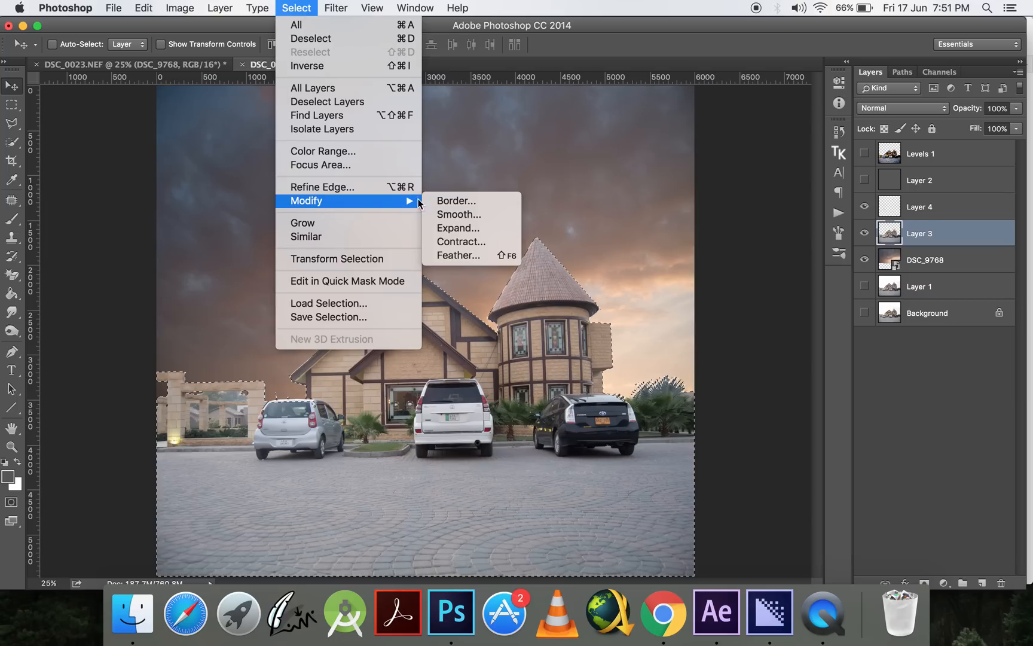
click(461, 242)
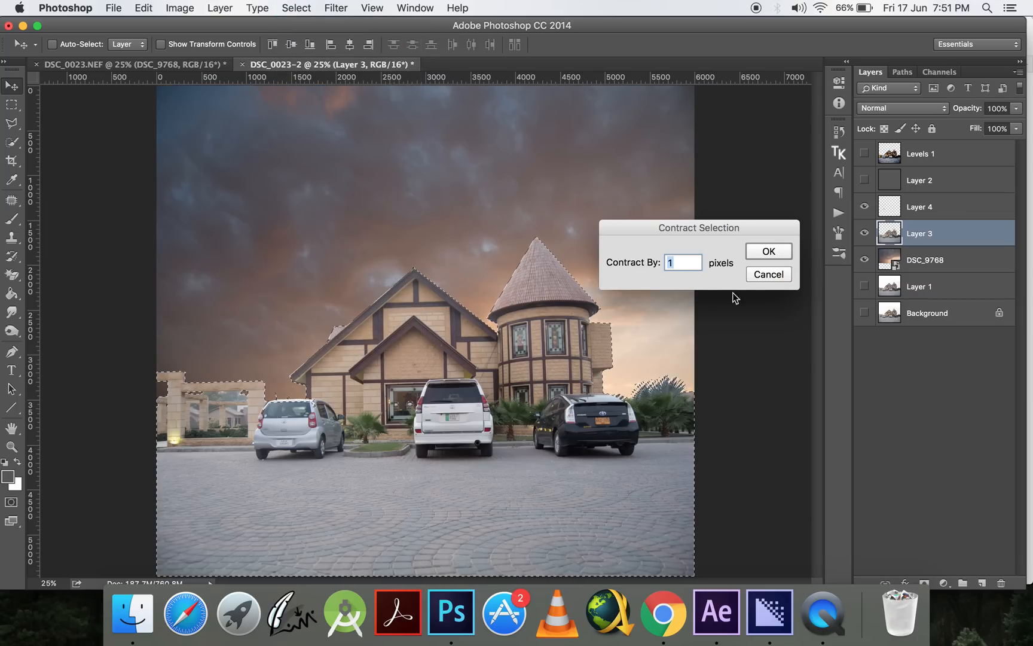
click(769, 251)
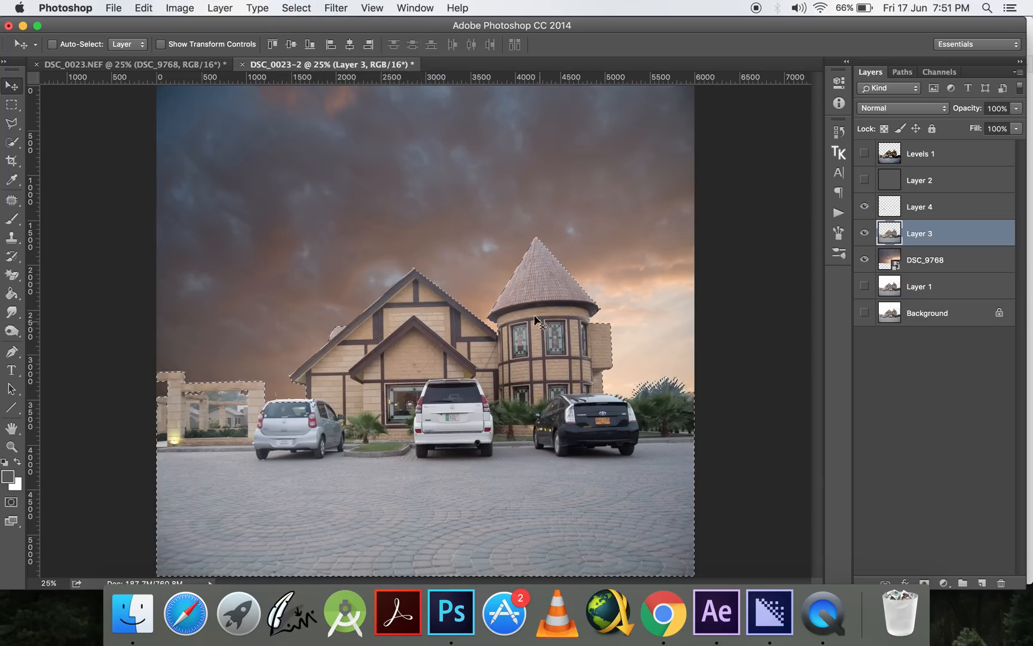
Remove the thin fringe around the house and clear the selection
click(296, 8)
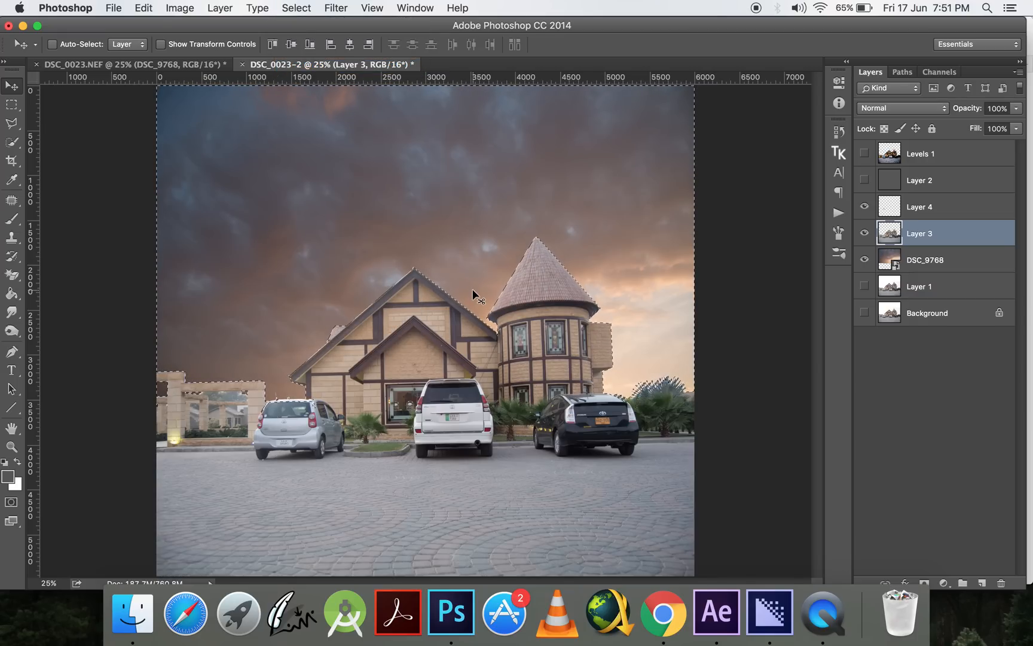
key(cmd+d)
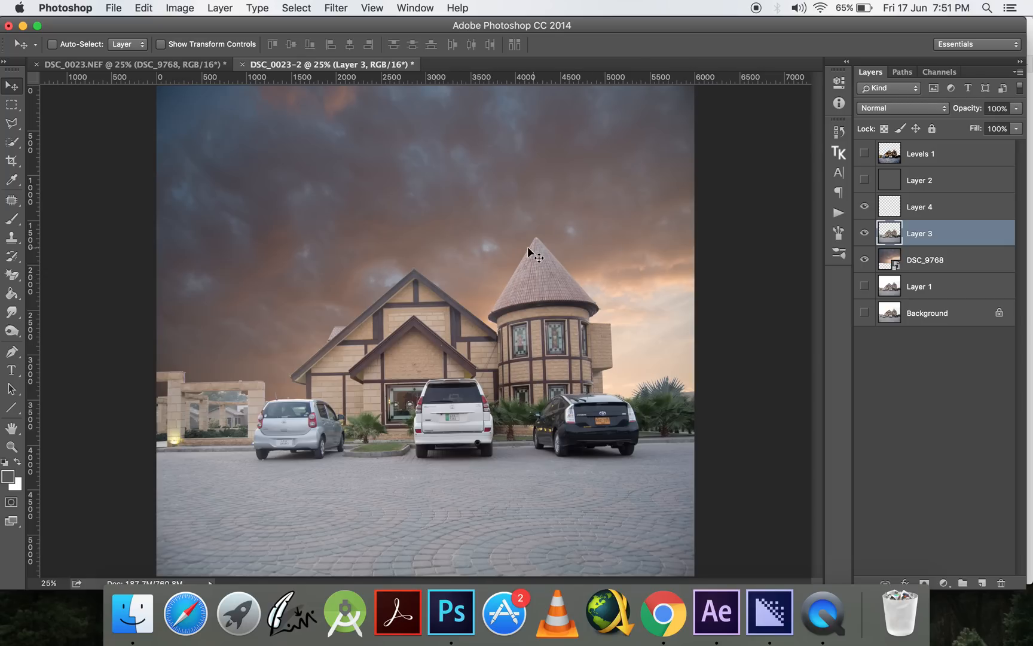
mouse_move(413, 270)
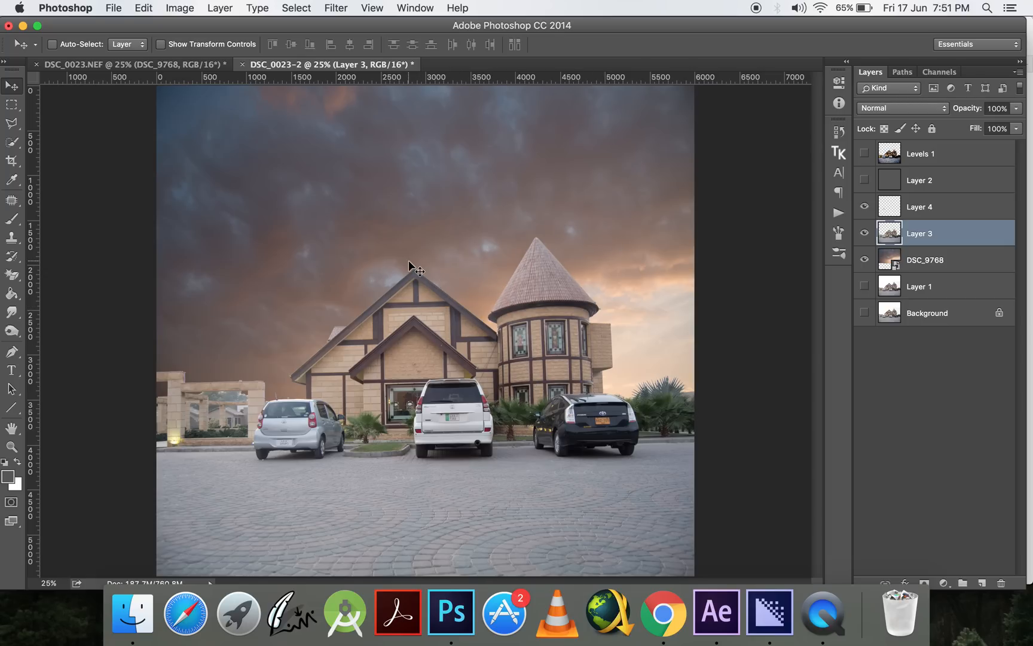
mouse_move(451, 238)
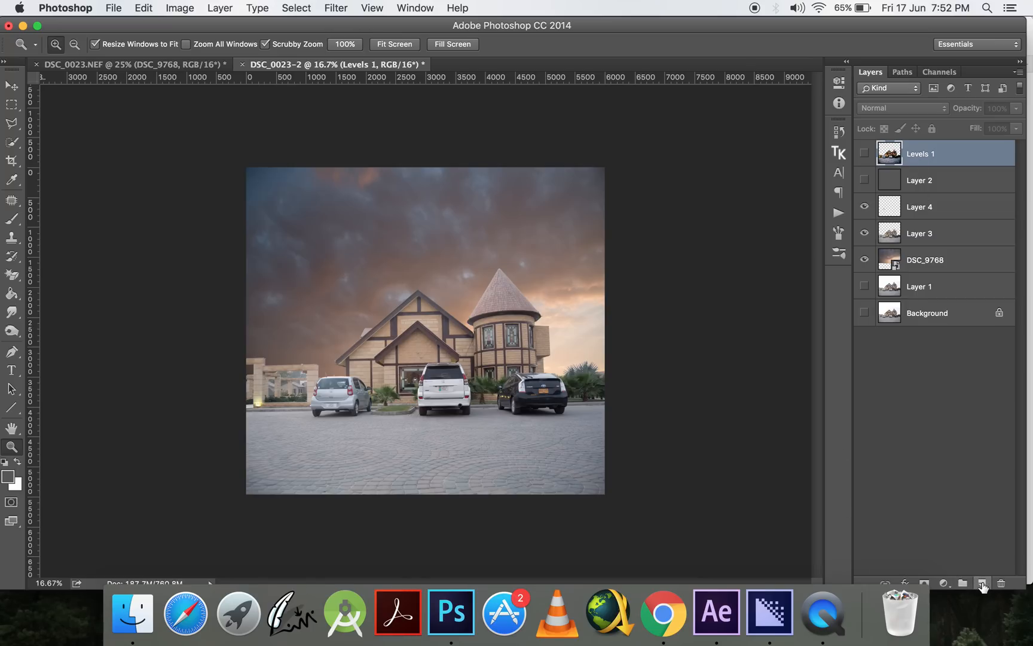
With merged Layer 5 selected, choose the Camera Raw Filter from the Filter menu
click(981, 583)
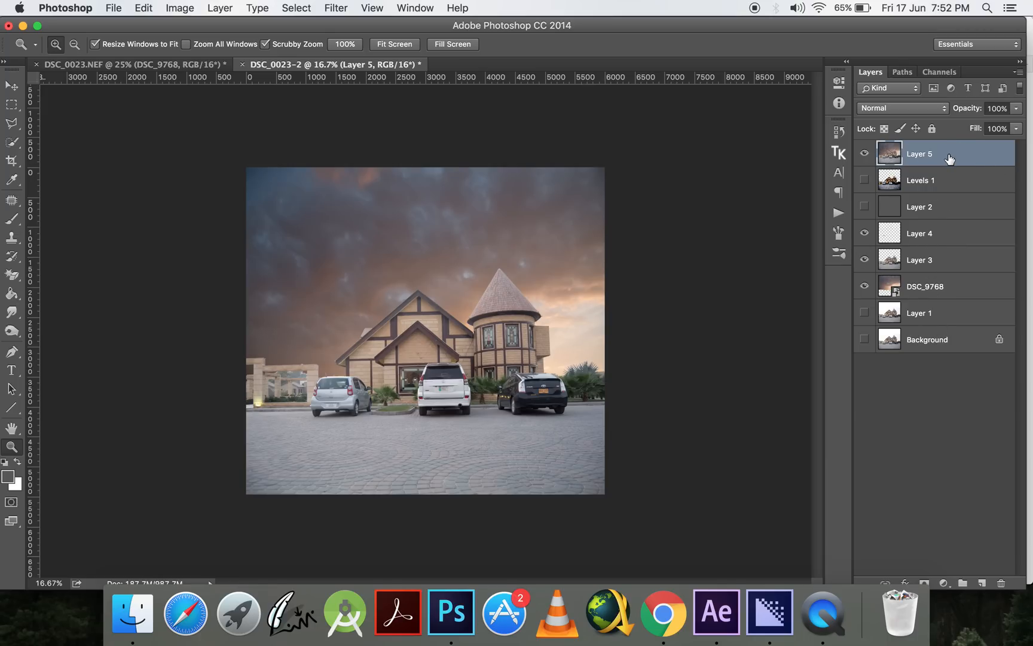
click(335, 9)
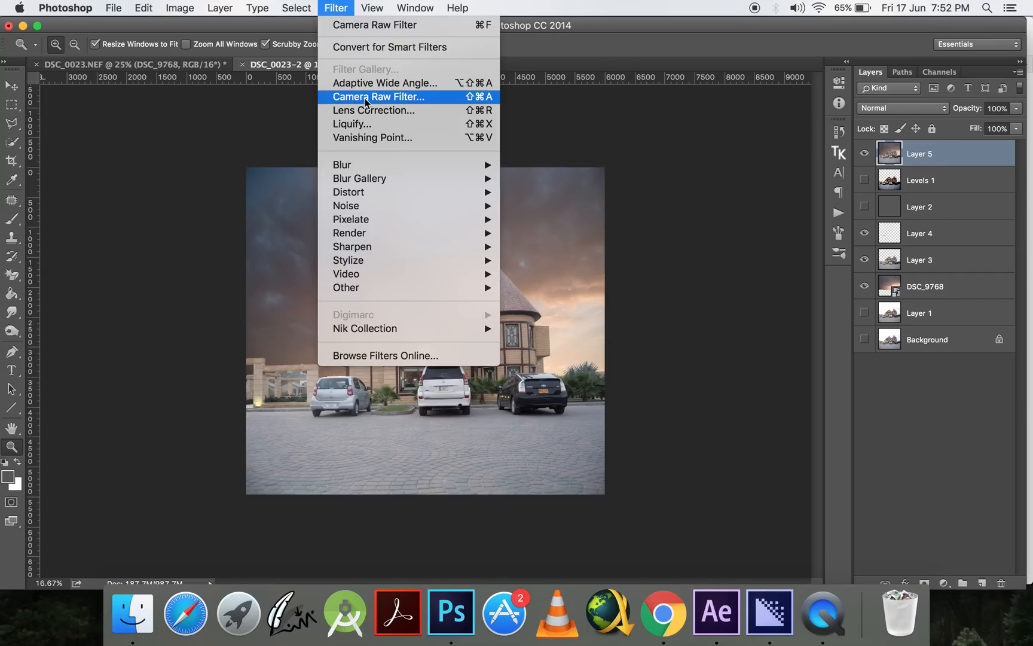
mouse_move(349, 111)
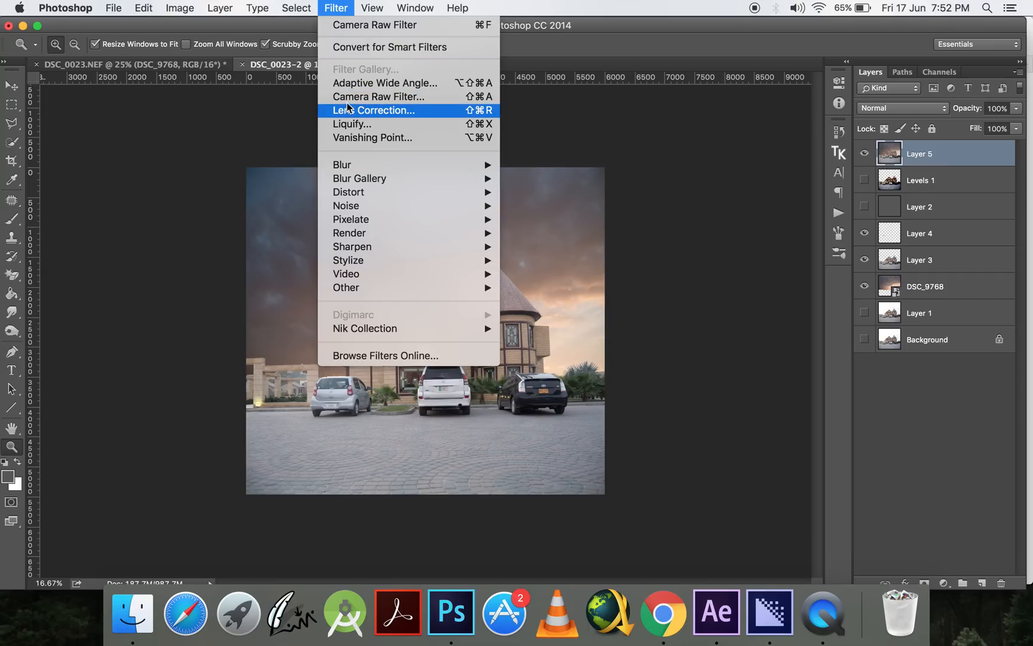
mouse_move(357, 97)
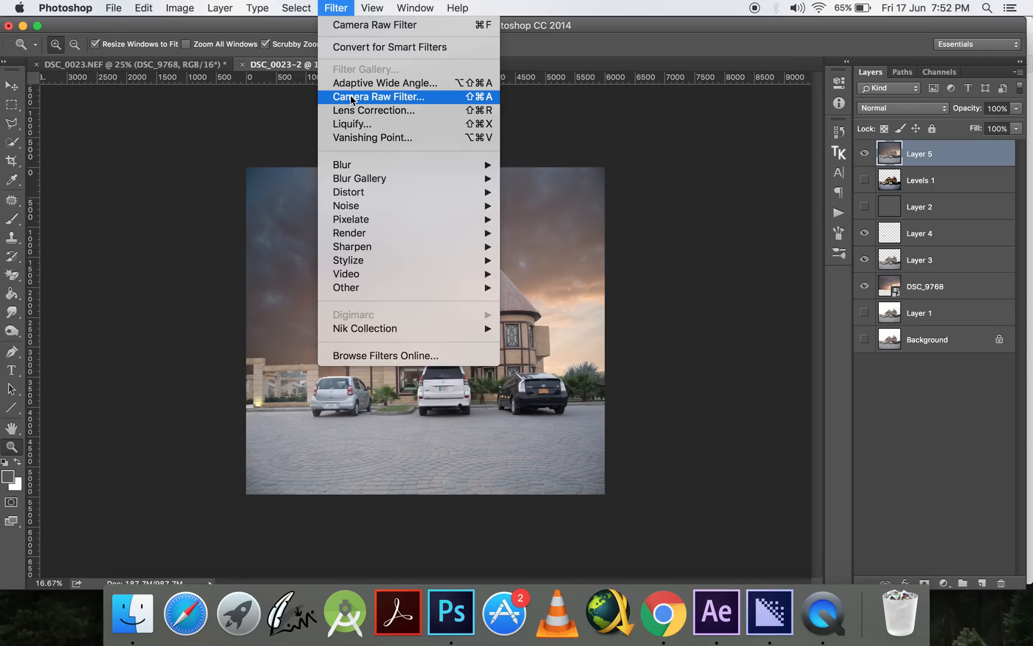
mouse_move(405, 103)
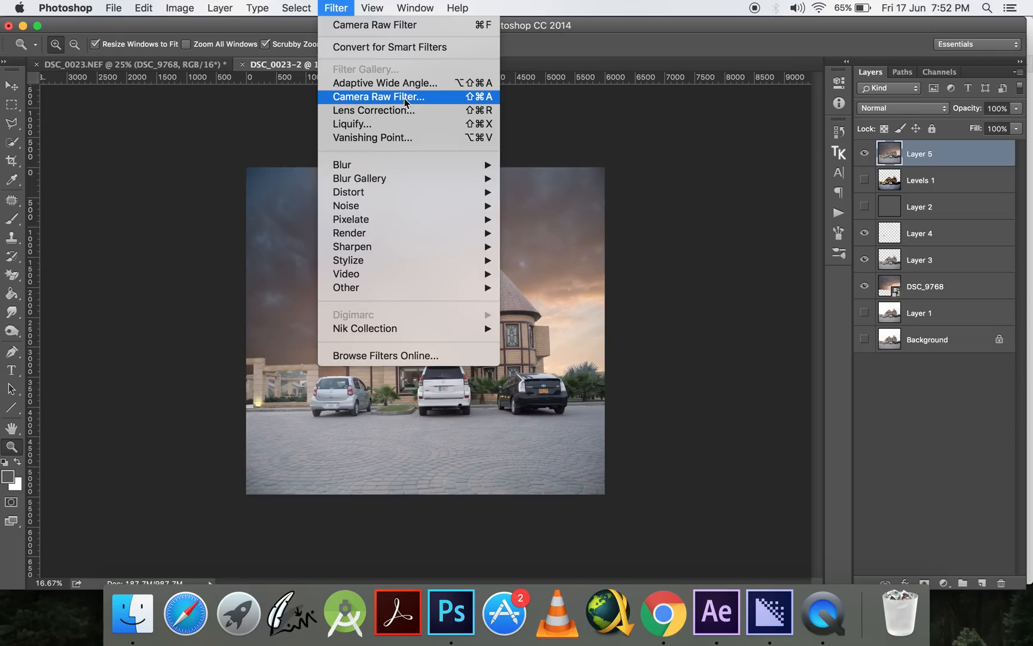
click(378, 96)
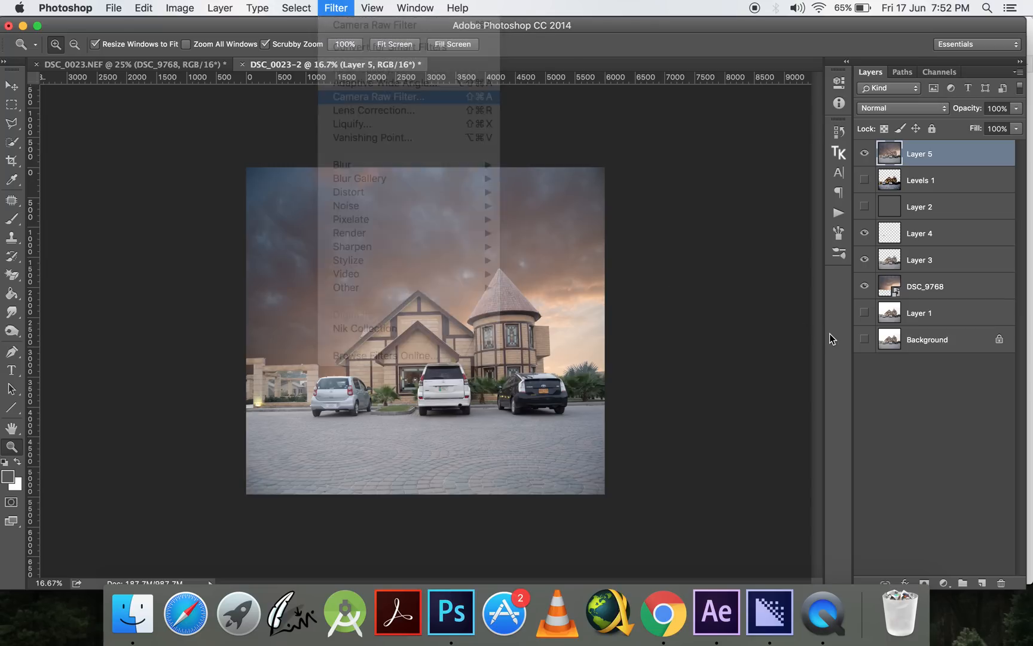
In Camera Raw's Lens Corrections, rotate the photo +0.5 and scale it to 103
click(374, 95)
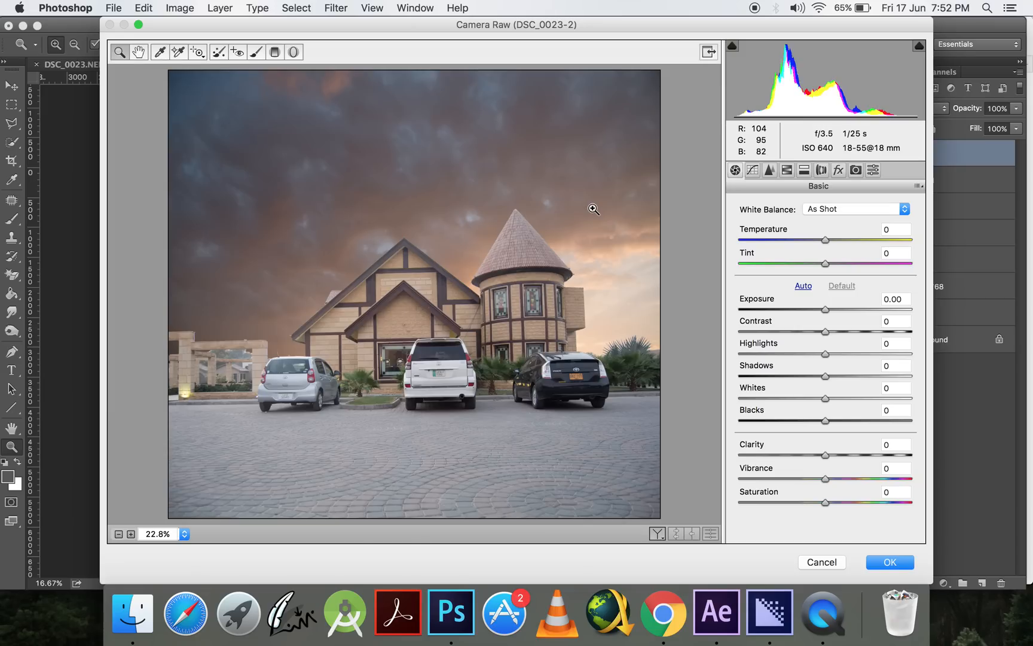
mouse_move(622, 211)
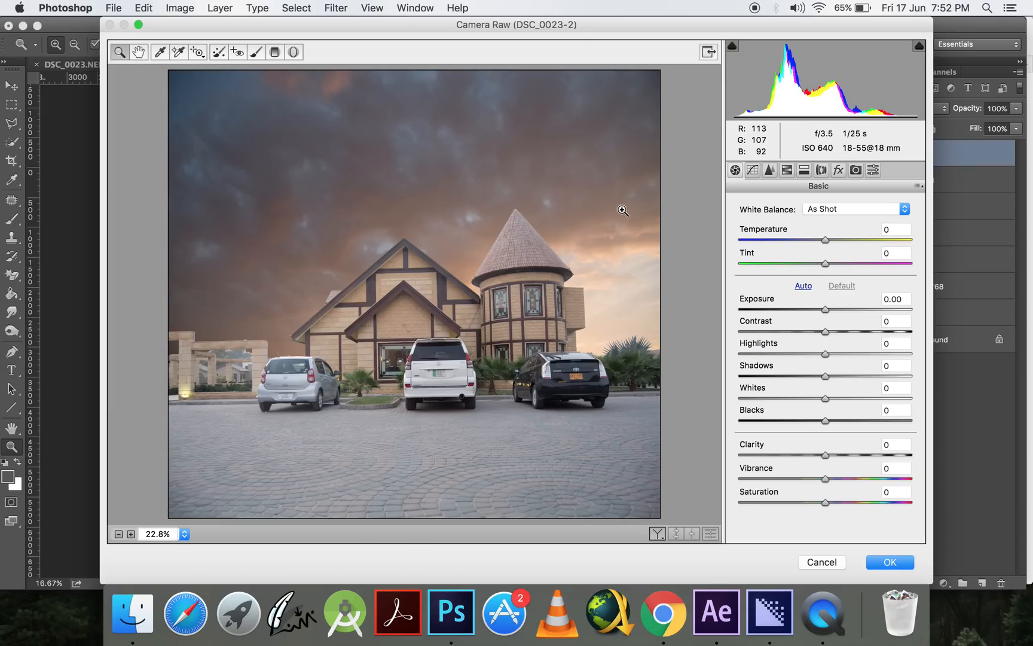
click(837, 170)
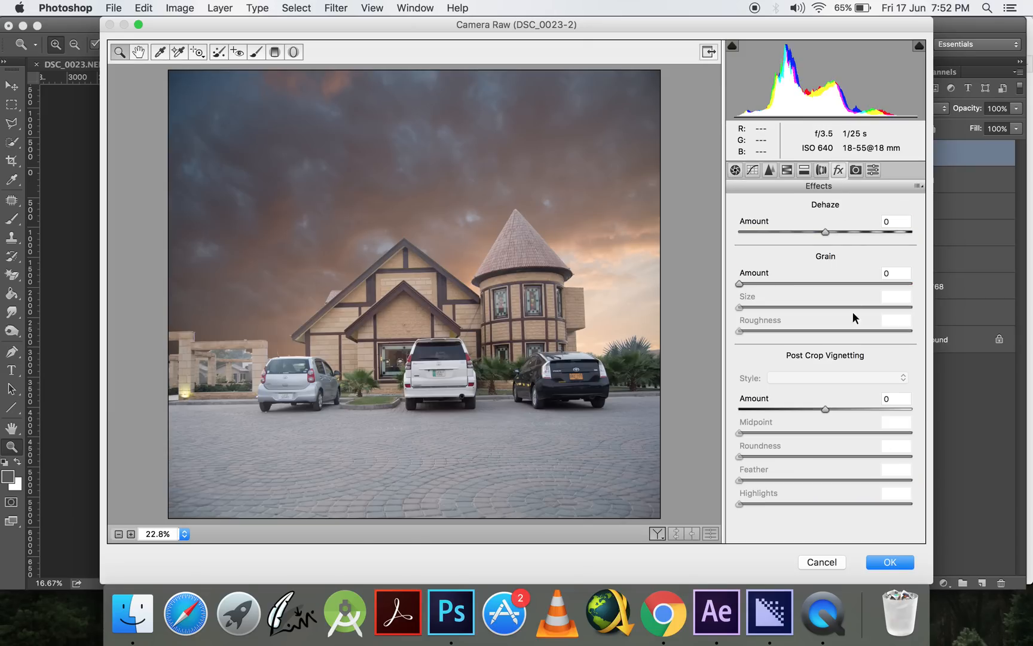
mouse_move(734, 172)
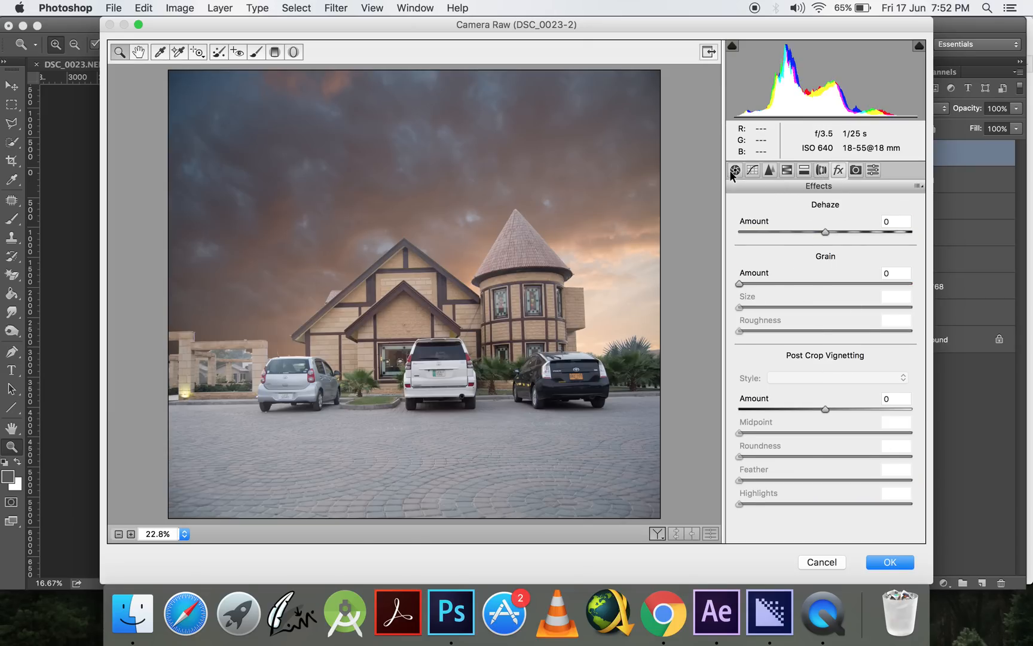
click(770, 171)
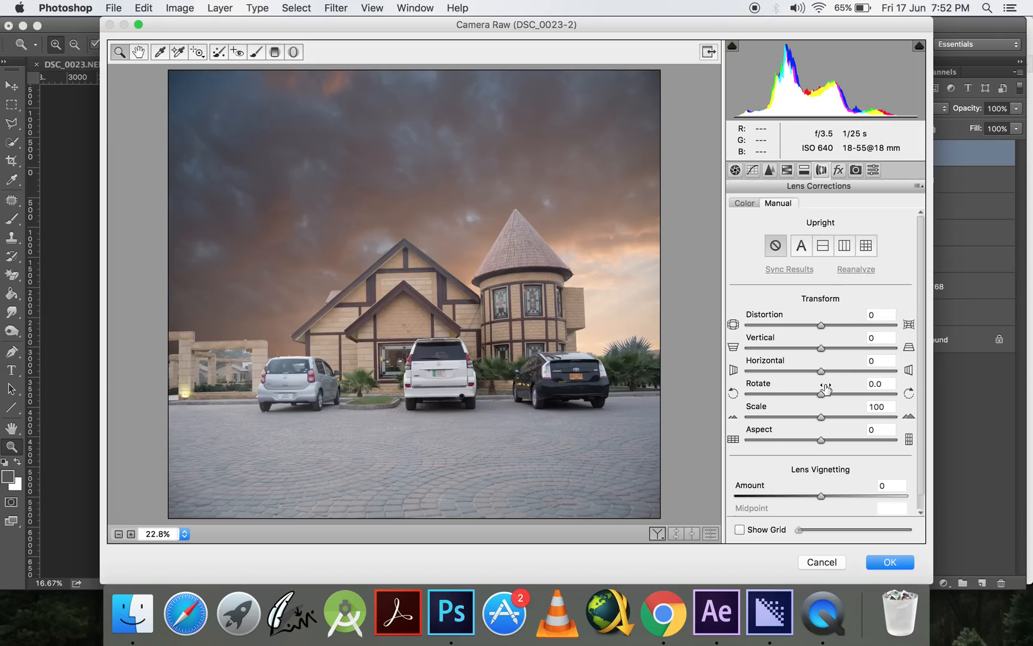
mouse_move(823, 399)
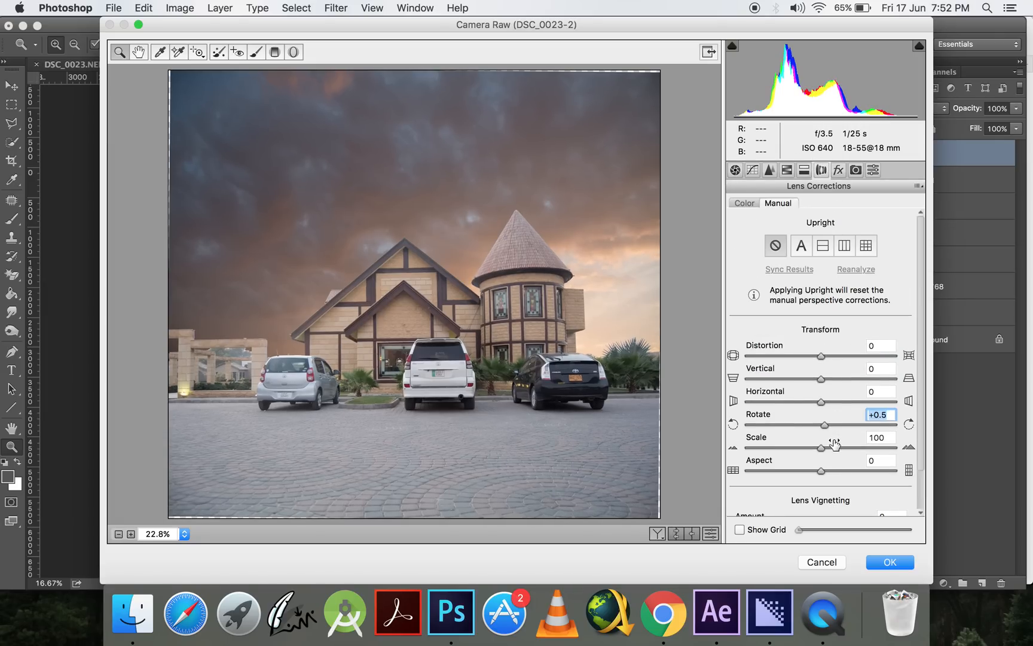
drag(821, 447, 825, 447)
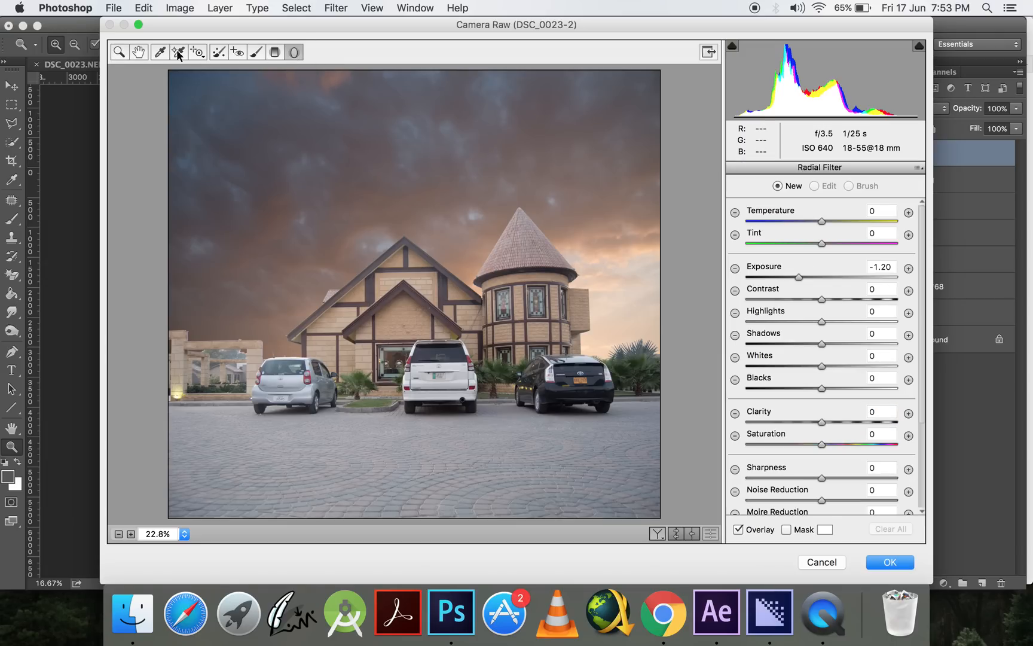
mouse_move(294, 51)
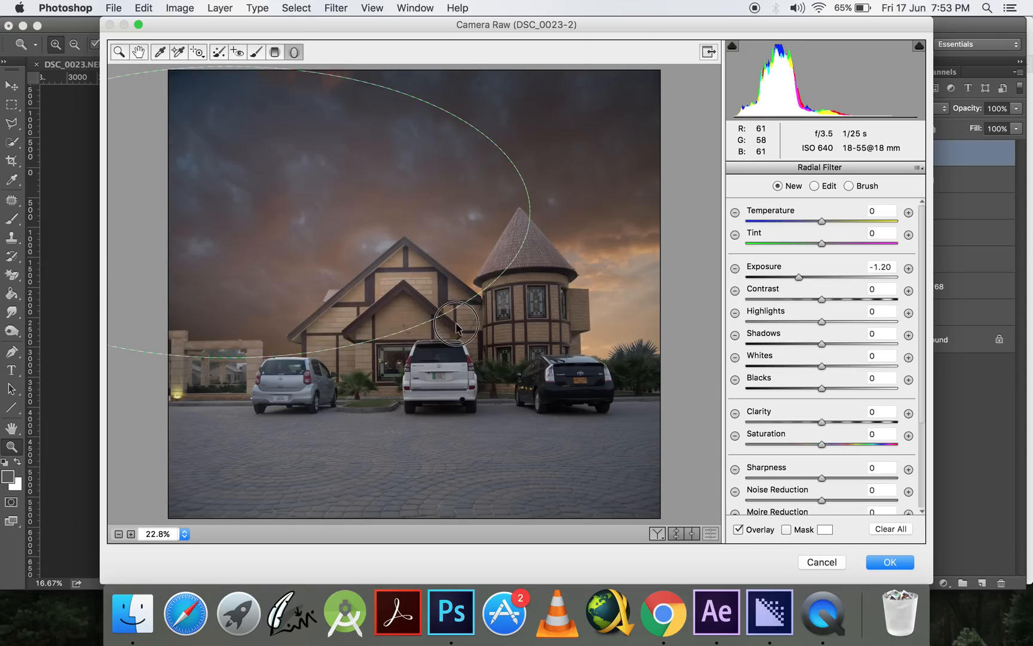
Draw a Radial Filter oval around the house darkening the outside by -1.20 exposure
drag(454, 323, 409, 297)
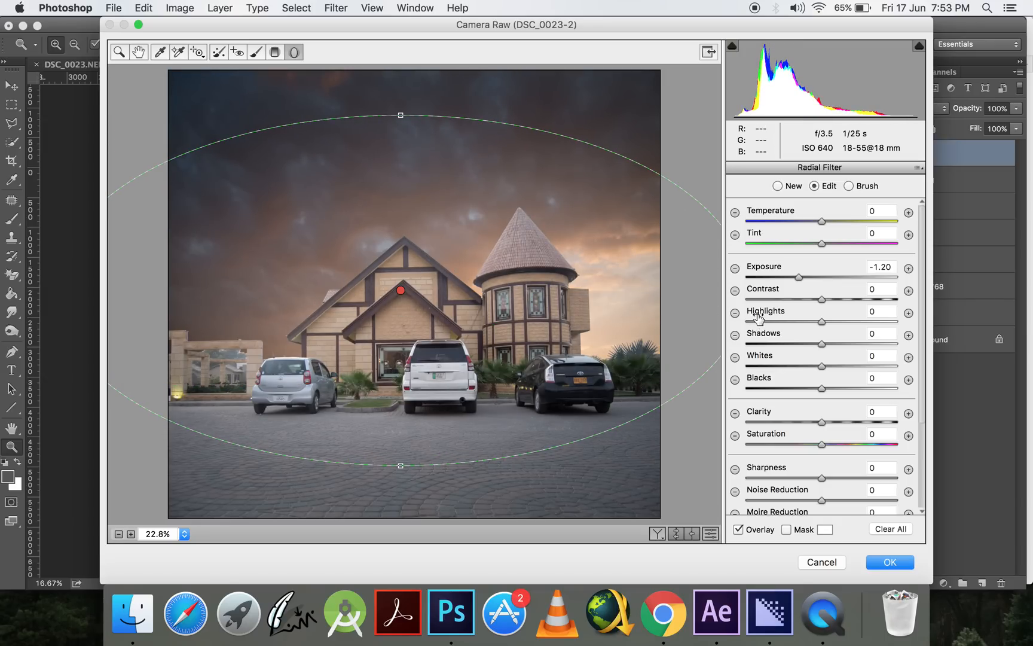
drag(798, 277, 794, 278)
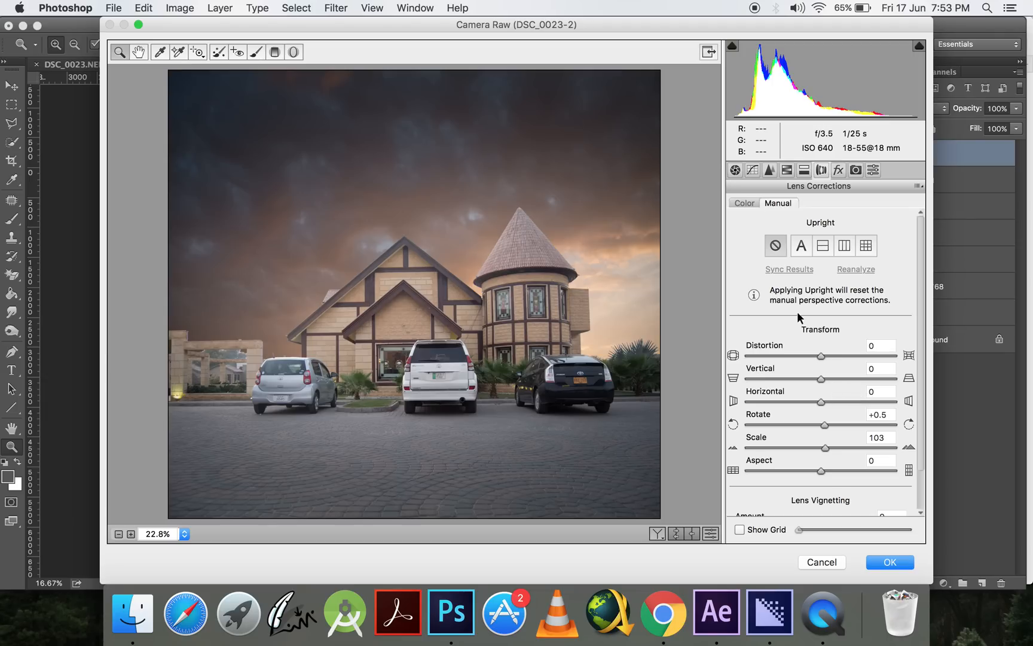
In the Basic panel set contrast to +23 and vibrance to +40
click(736, 170)
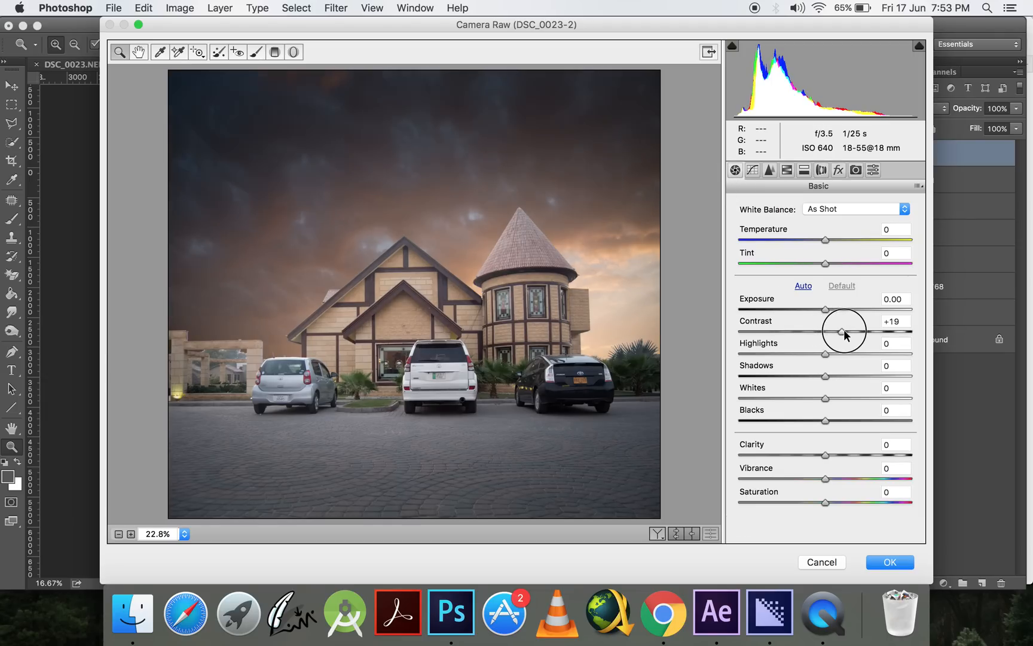
drag(845, 328, 863, 331)
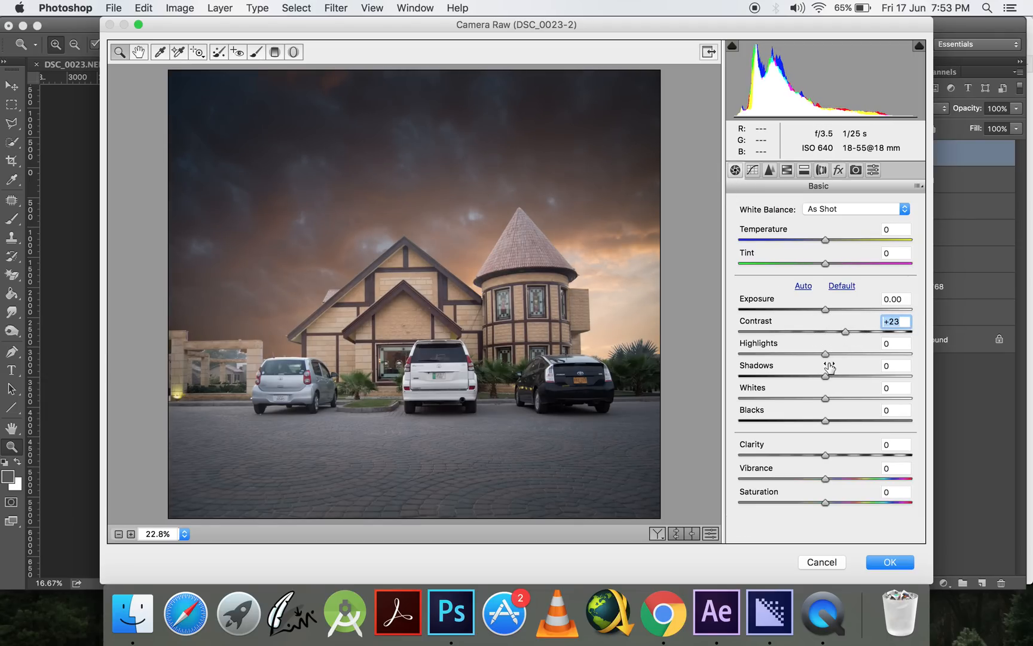
drag(825, 479, 859, 479)
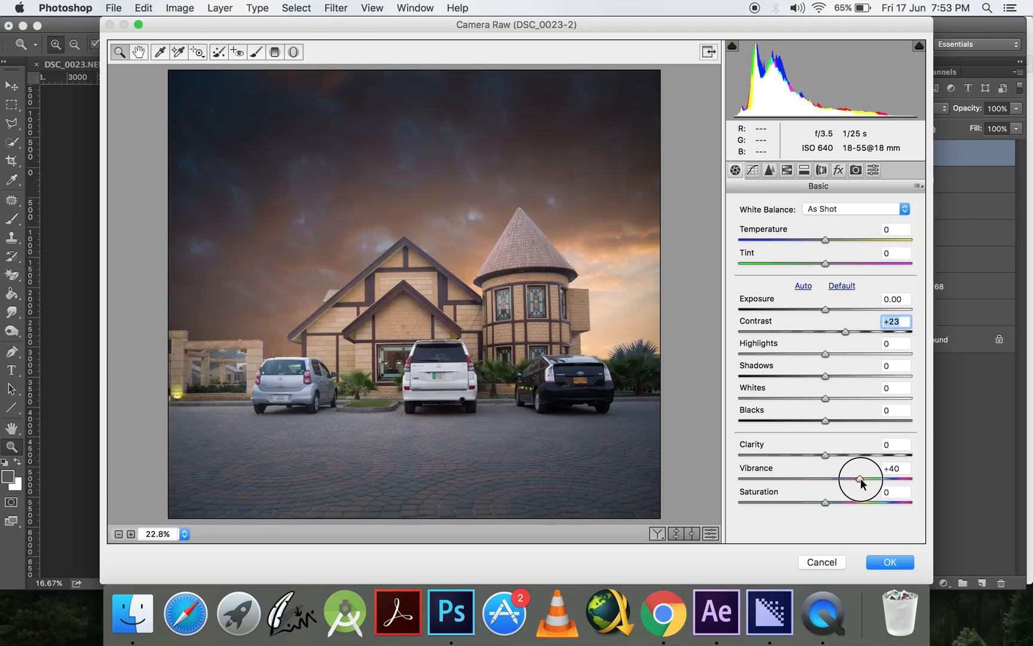
click(769, 170)
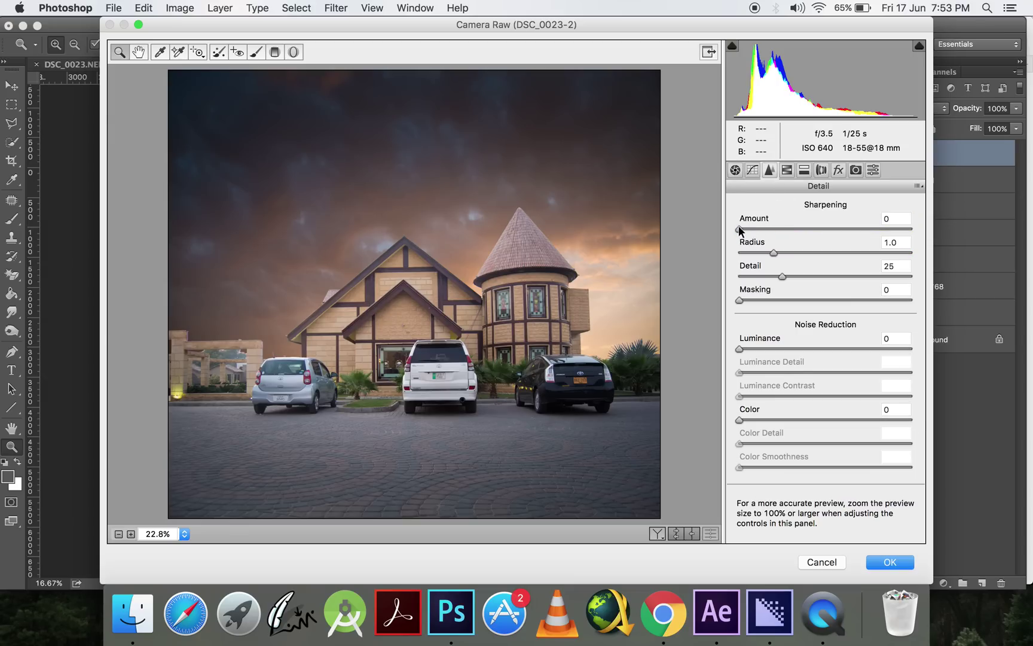
drag(740, 228, 836, 229)
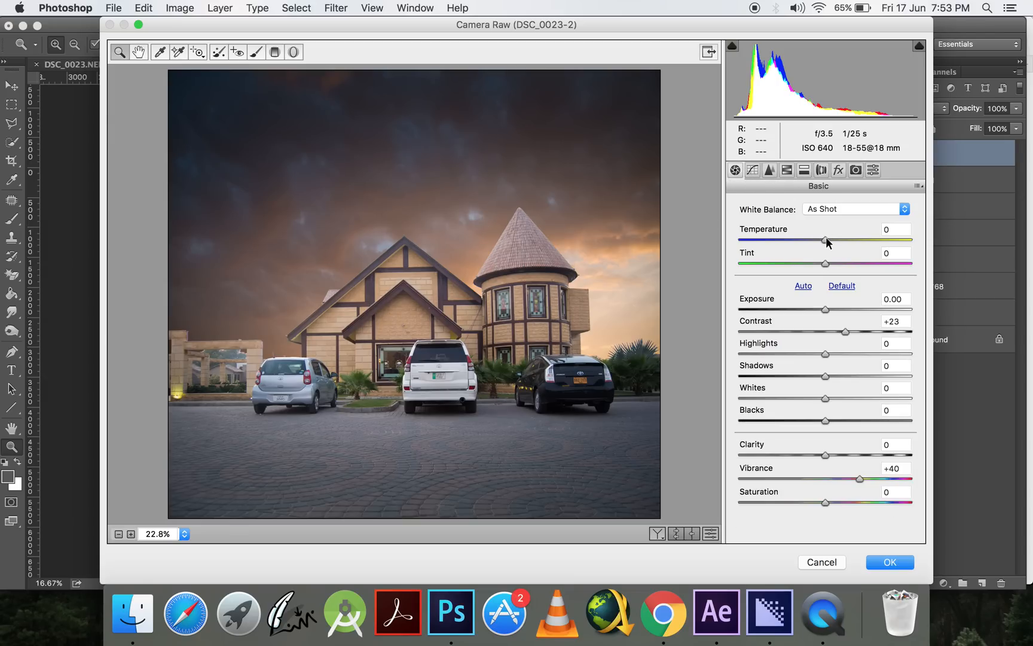
Settle the temperature at +3 and commit the Camera Raw grade to Layer 5
drag(825, 242, 828, 242)
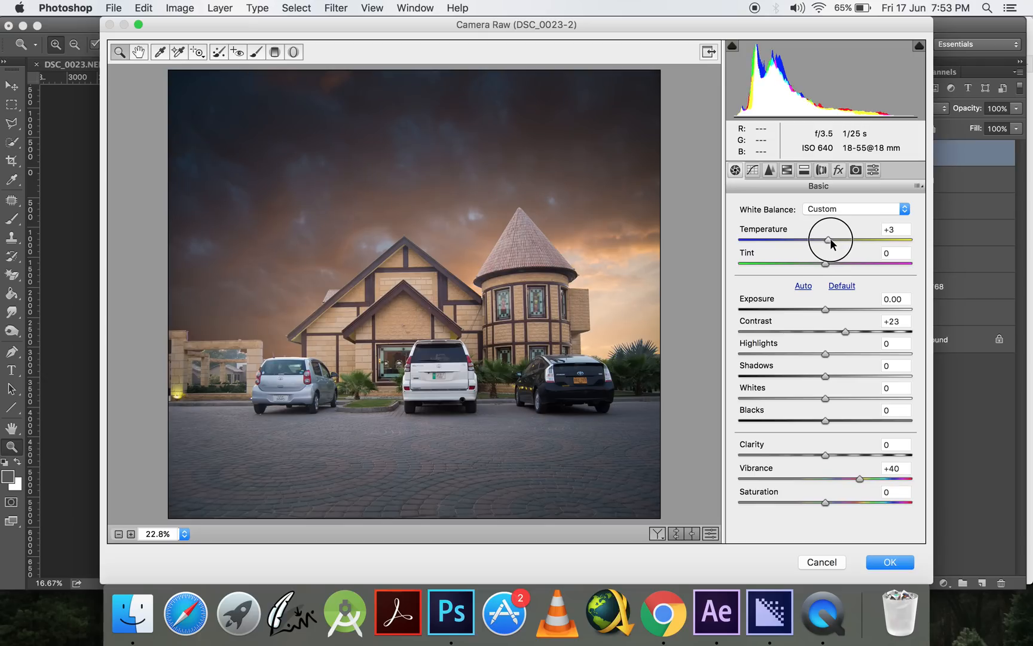
drag(829, 239, 825, 240)
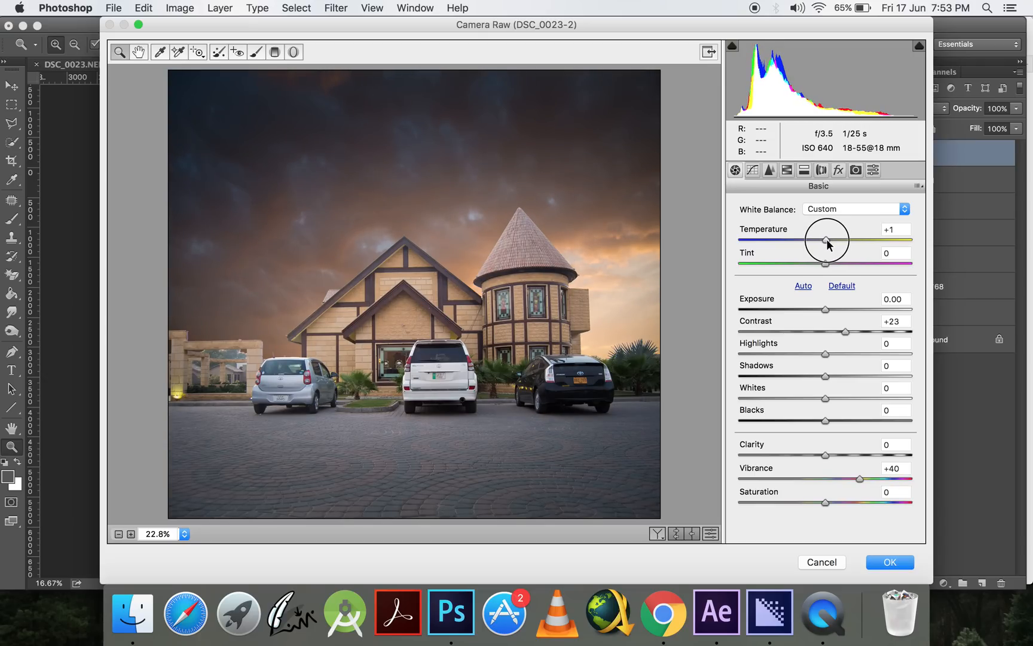
drag(826, 240, 831, 240)
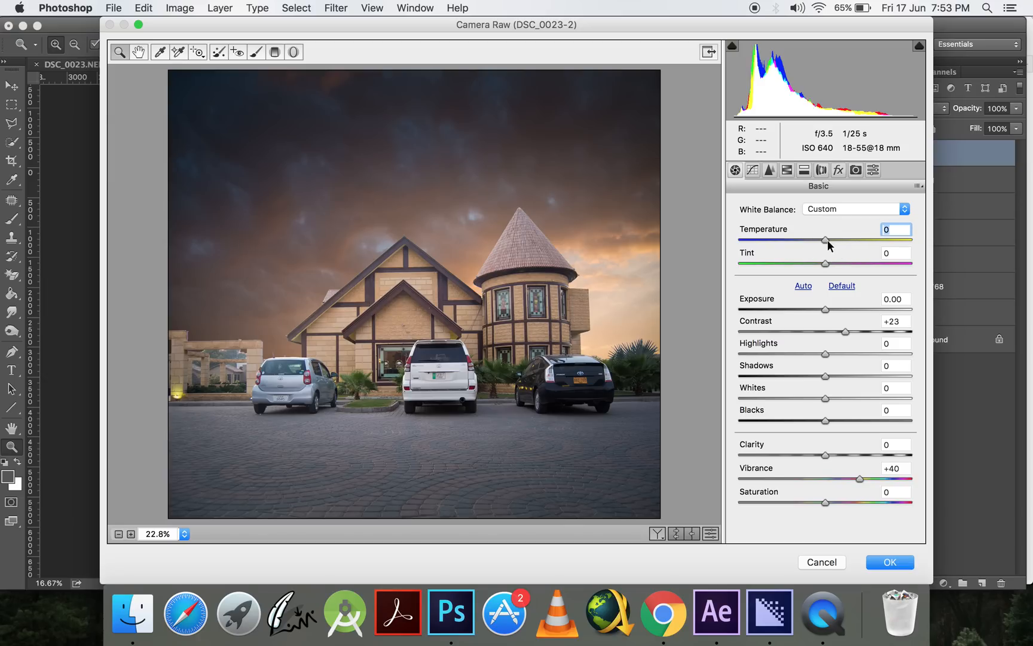
drag(825, 240, 829, 240)
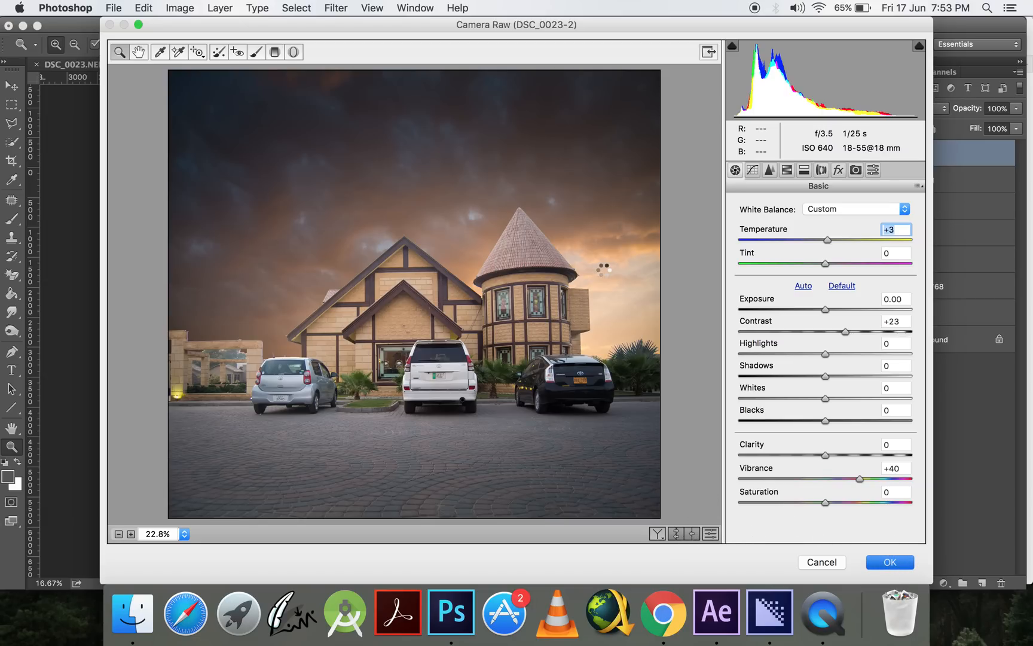
click(890, 562)
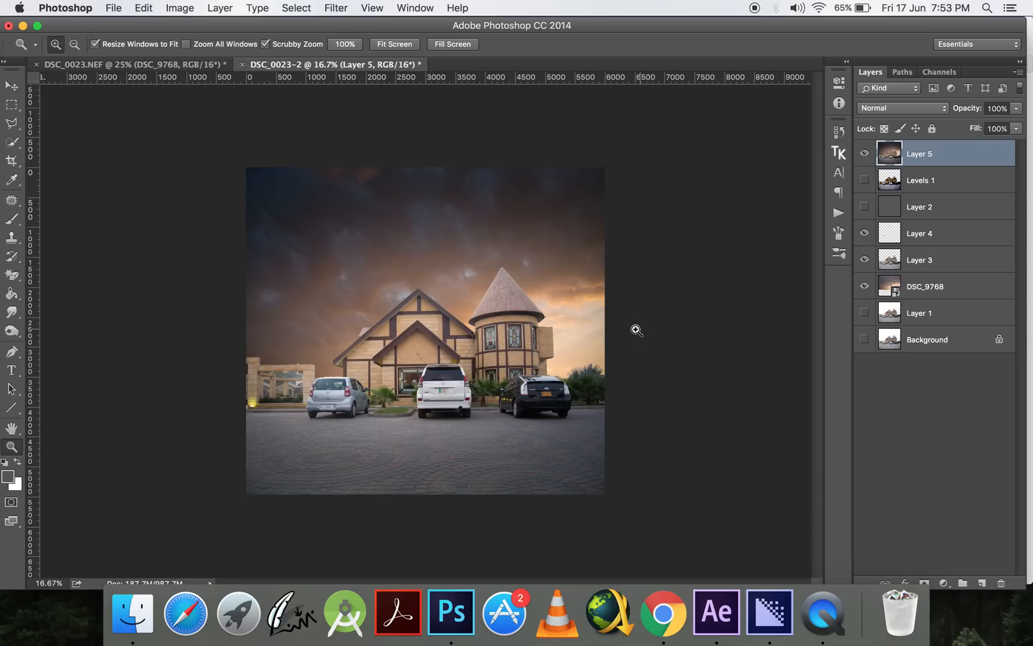
Crop away the lower pavement and top edge so the house and sky fill the frame
click(9, 162)
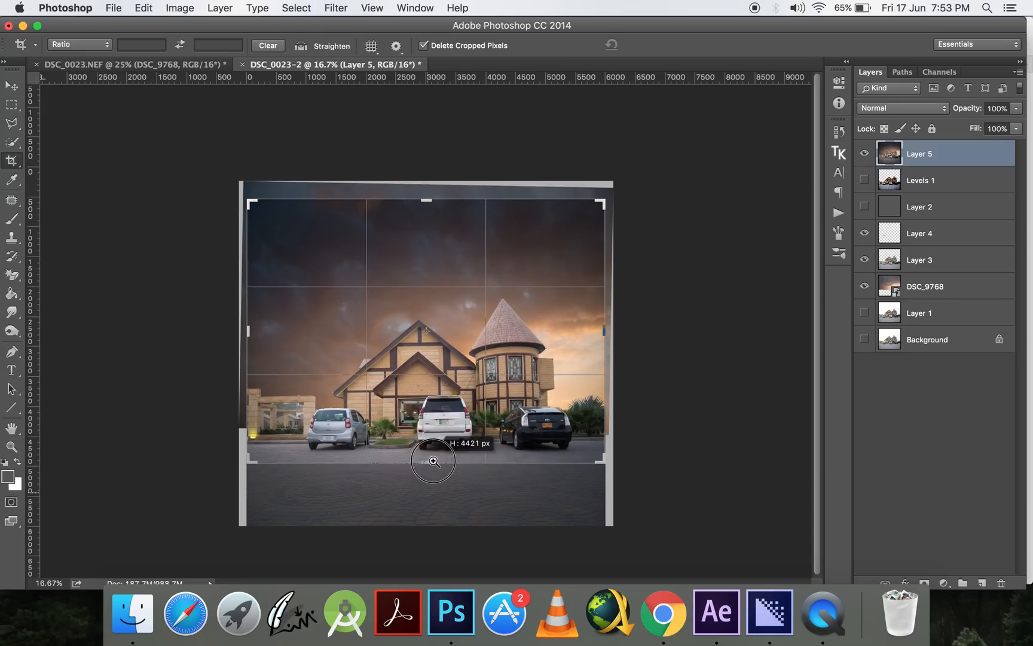
drag(434, 460, 432, 195)
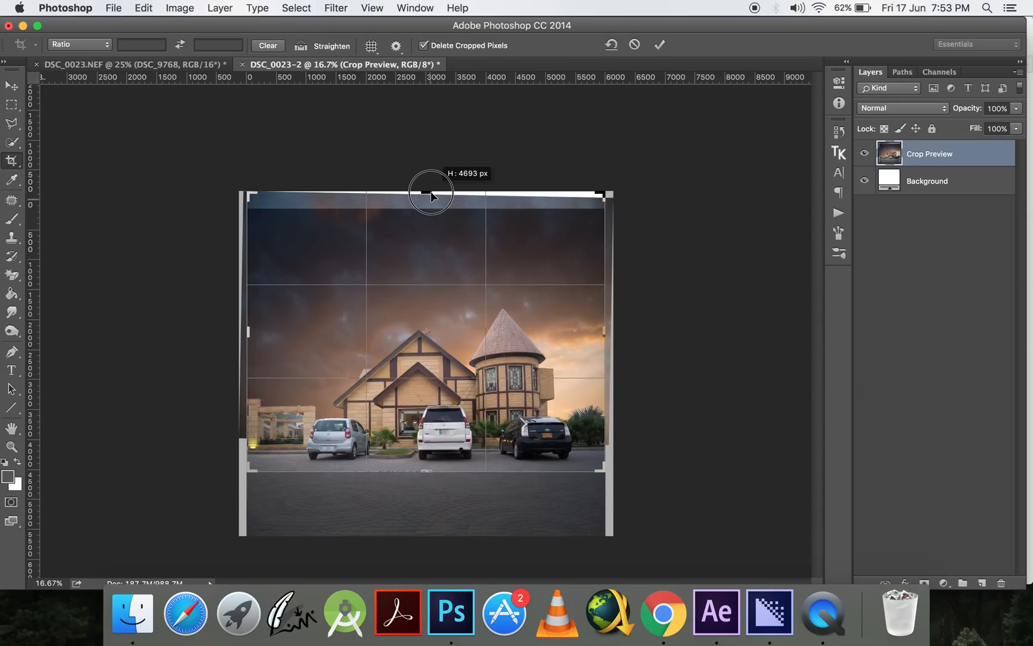
drag(431, 195, 427, 204)
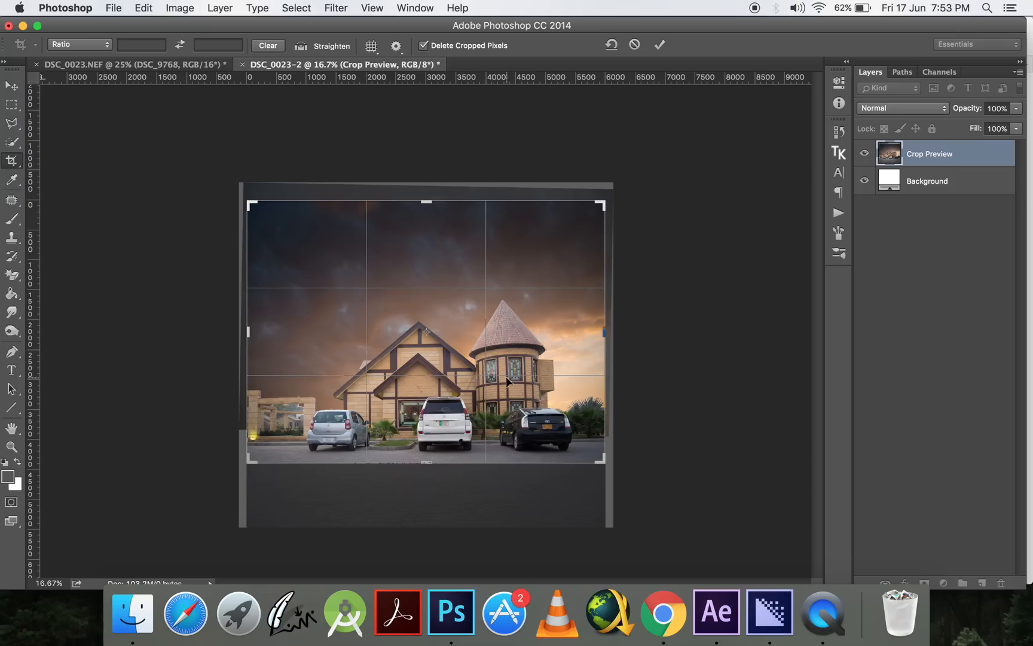
mouse_move(590, 378)
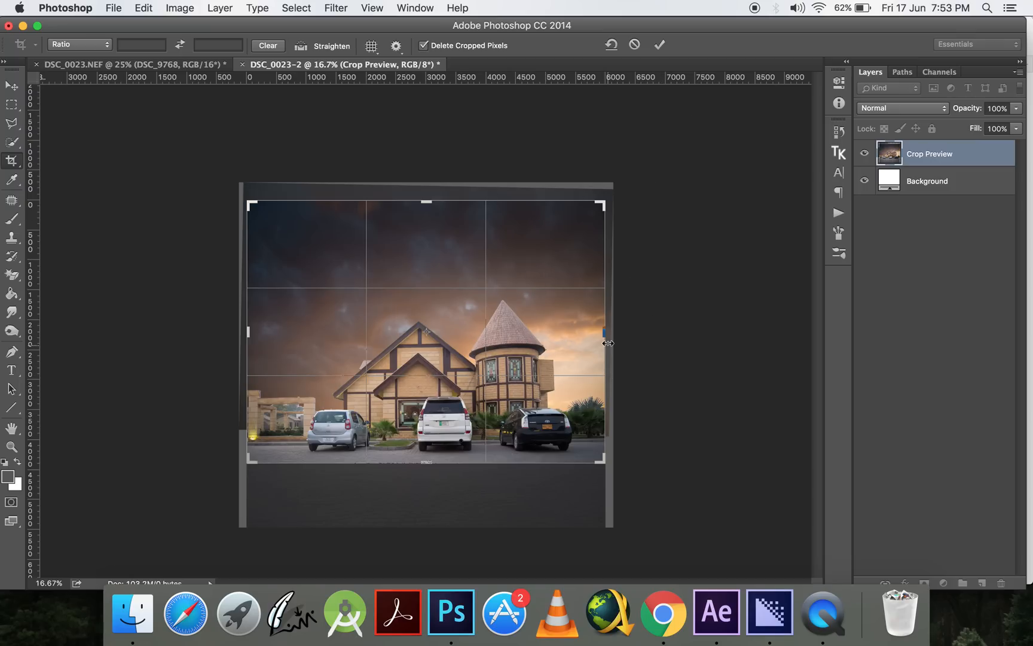
click(661, 45)
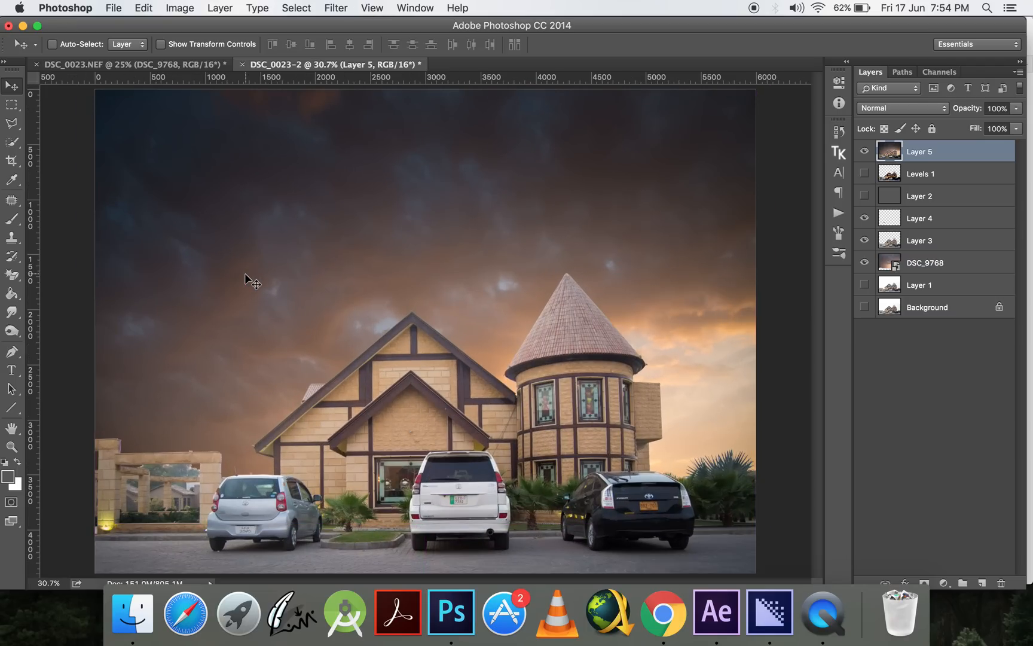
mouse_move(938, 273)
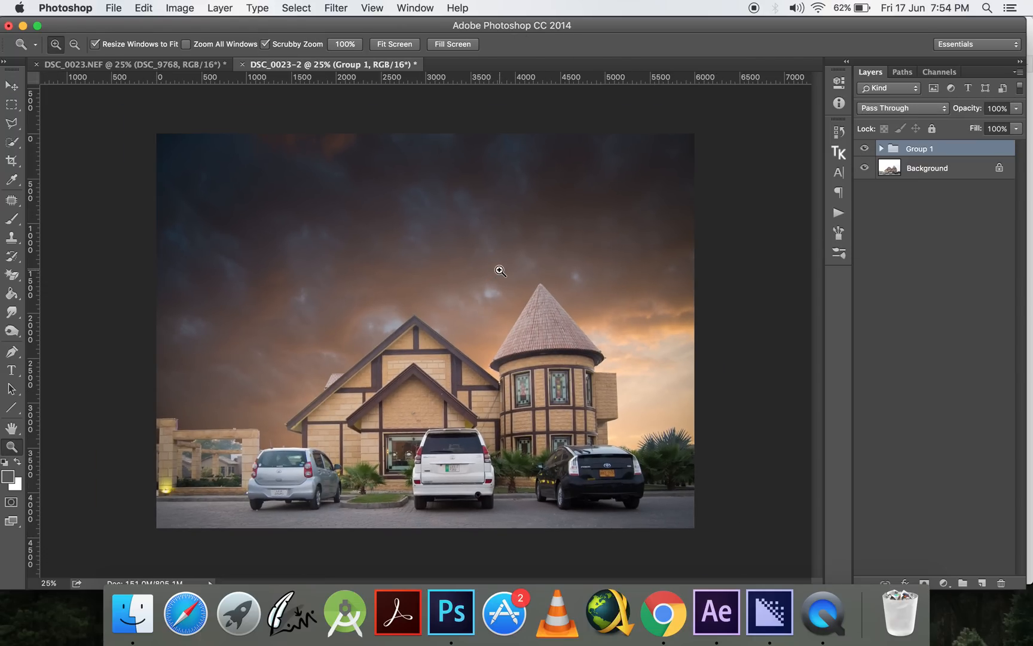
Zoom out to view the finished grouped composite
click(499, 270)
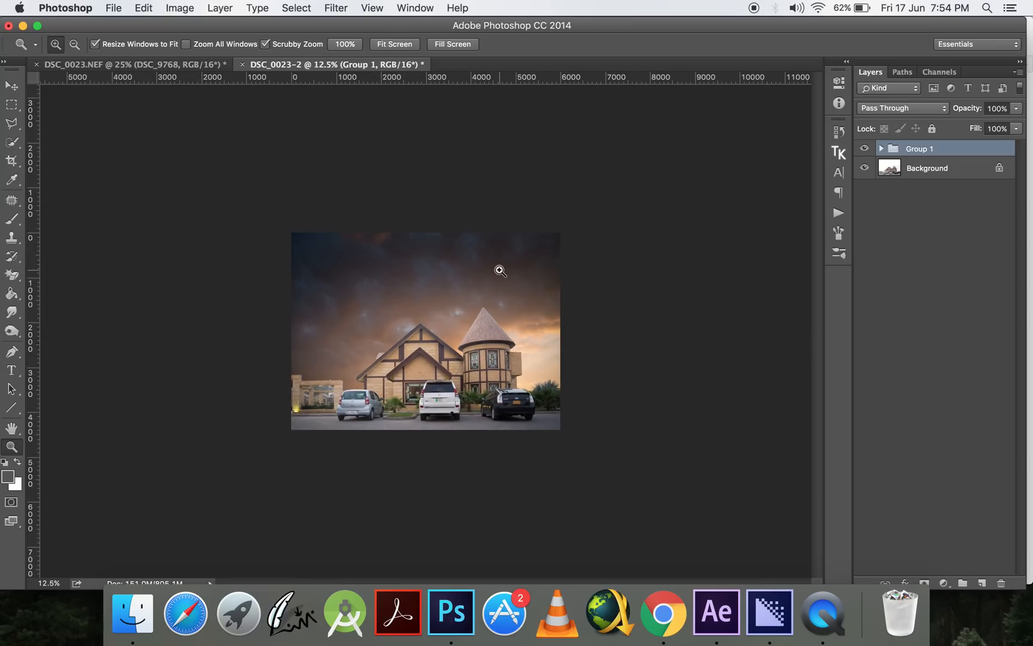